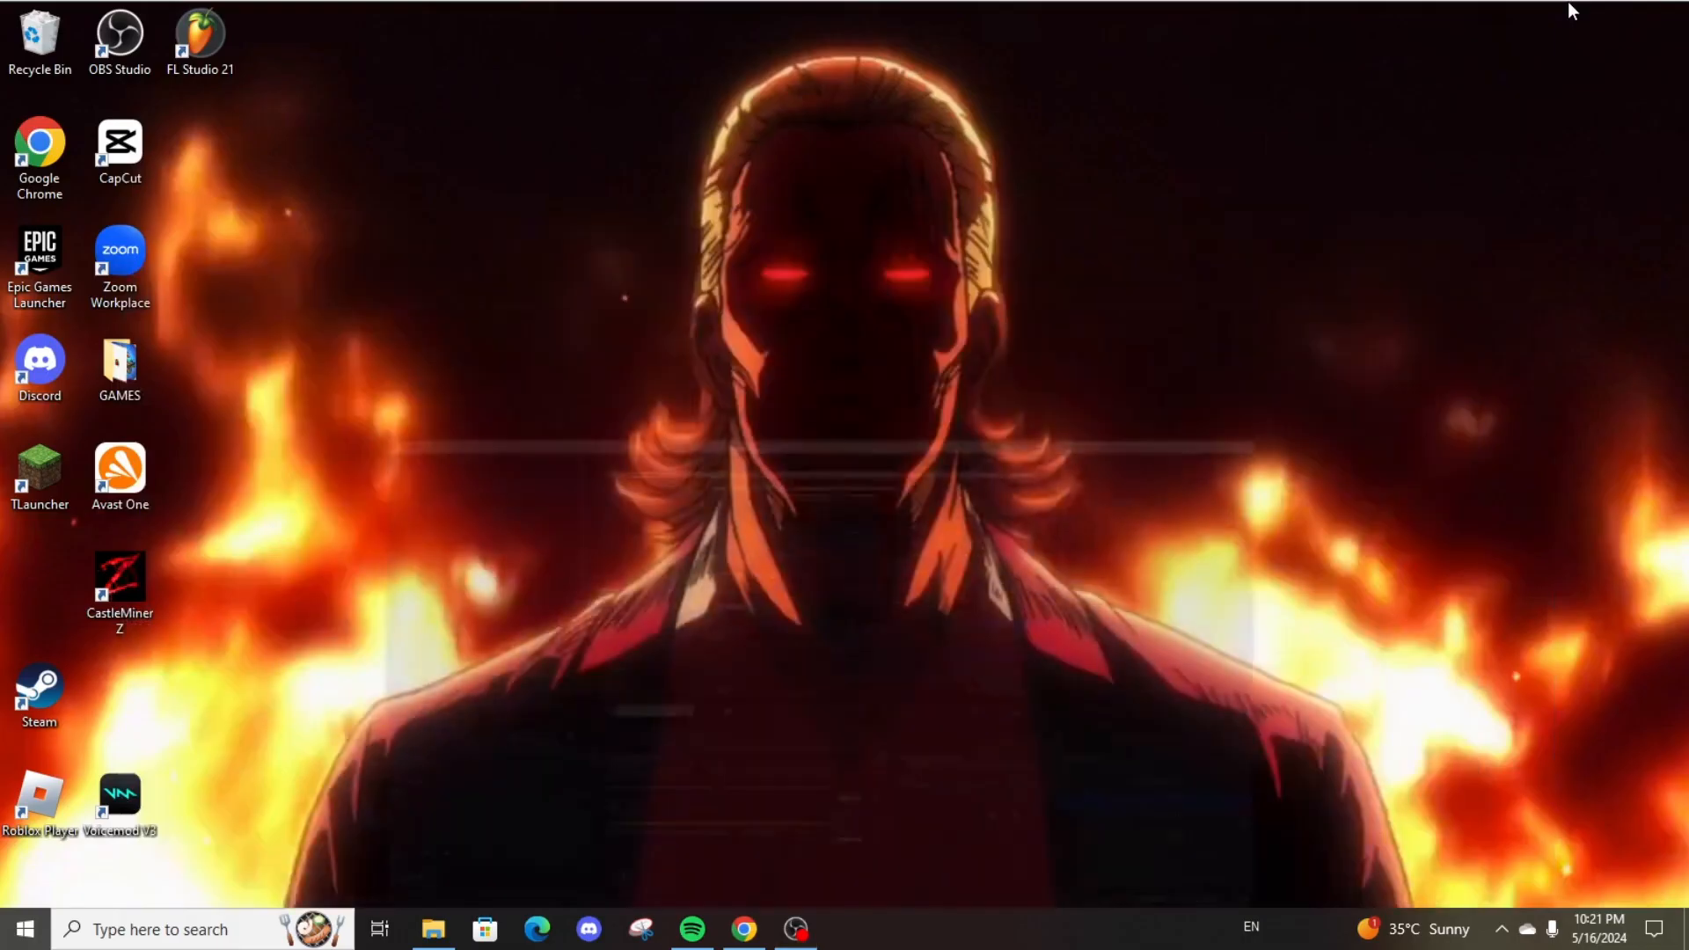
Launch Google Chrome from the desktop shortcut.
left_click(162, 928)
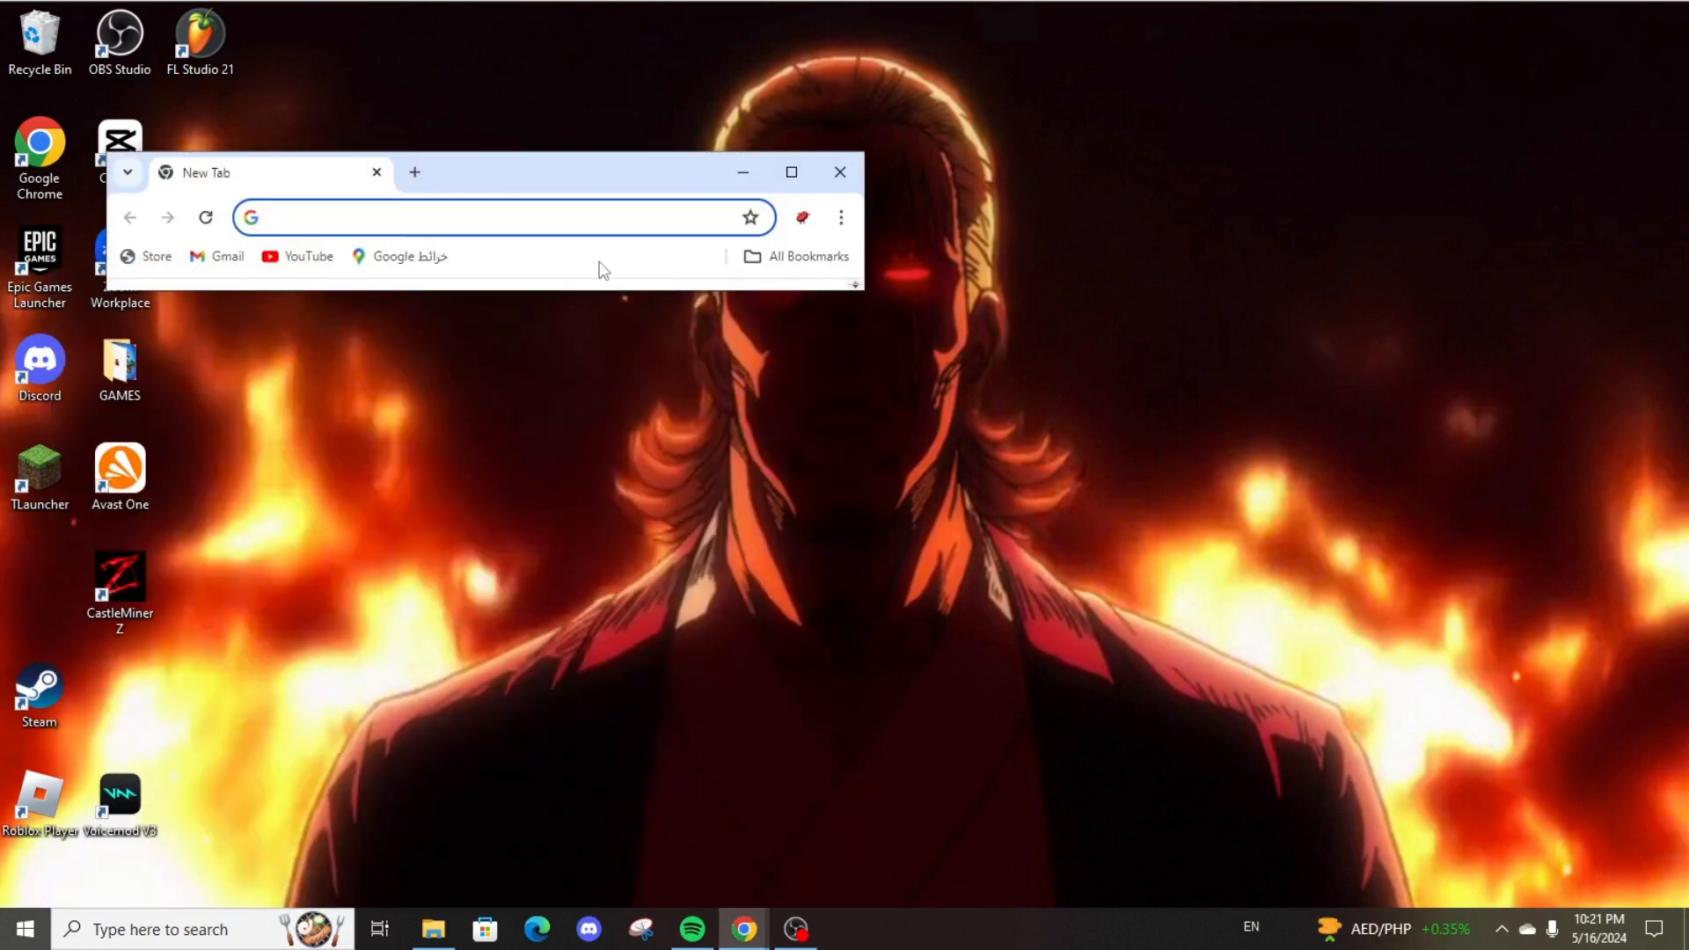
Maximize Chrome, search 'slendytubbies 3', dismiss the Avast popup, and open the ZeoWorks result.
left_click(789, 172)
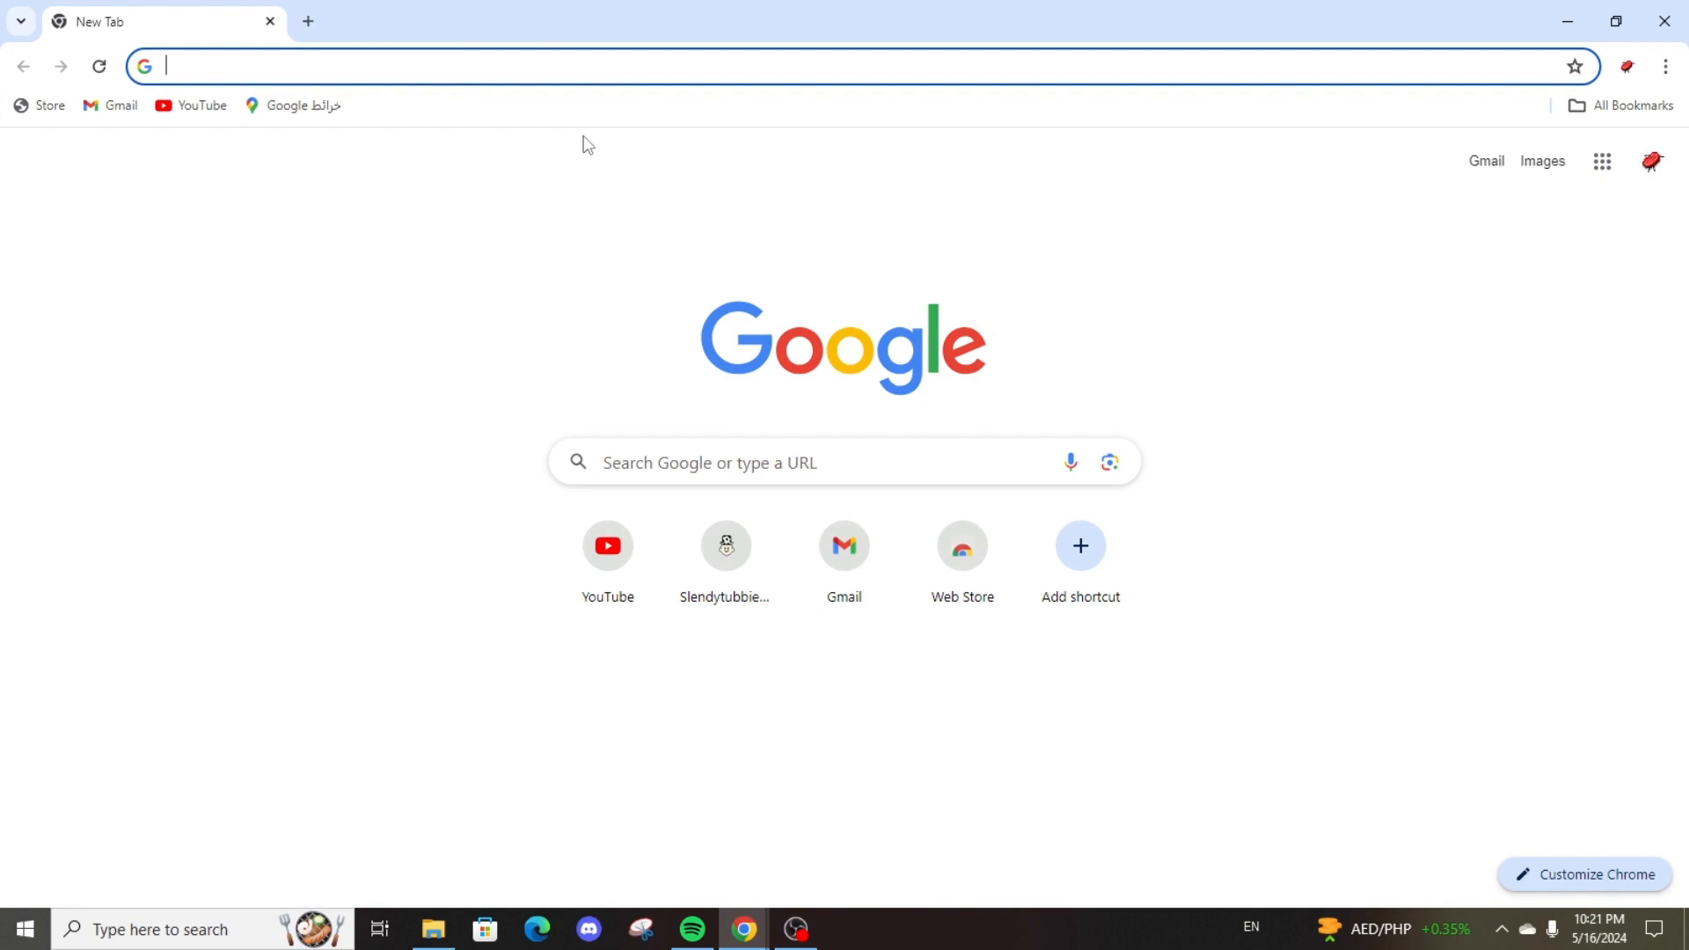
type("SLE")
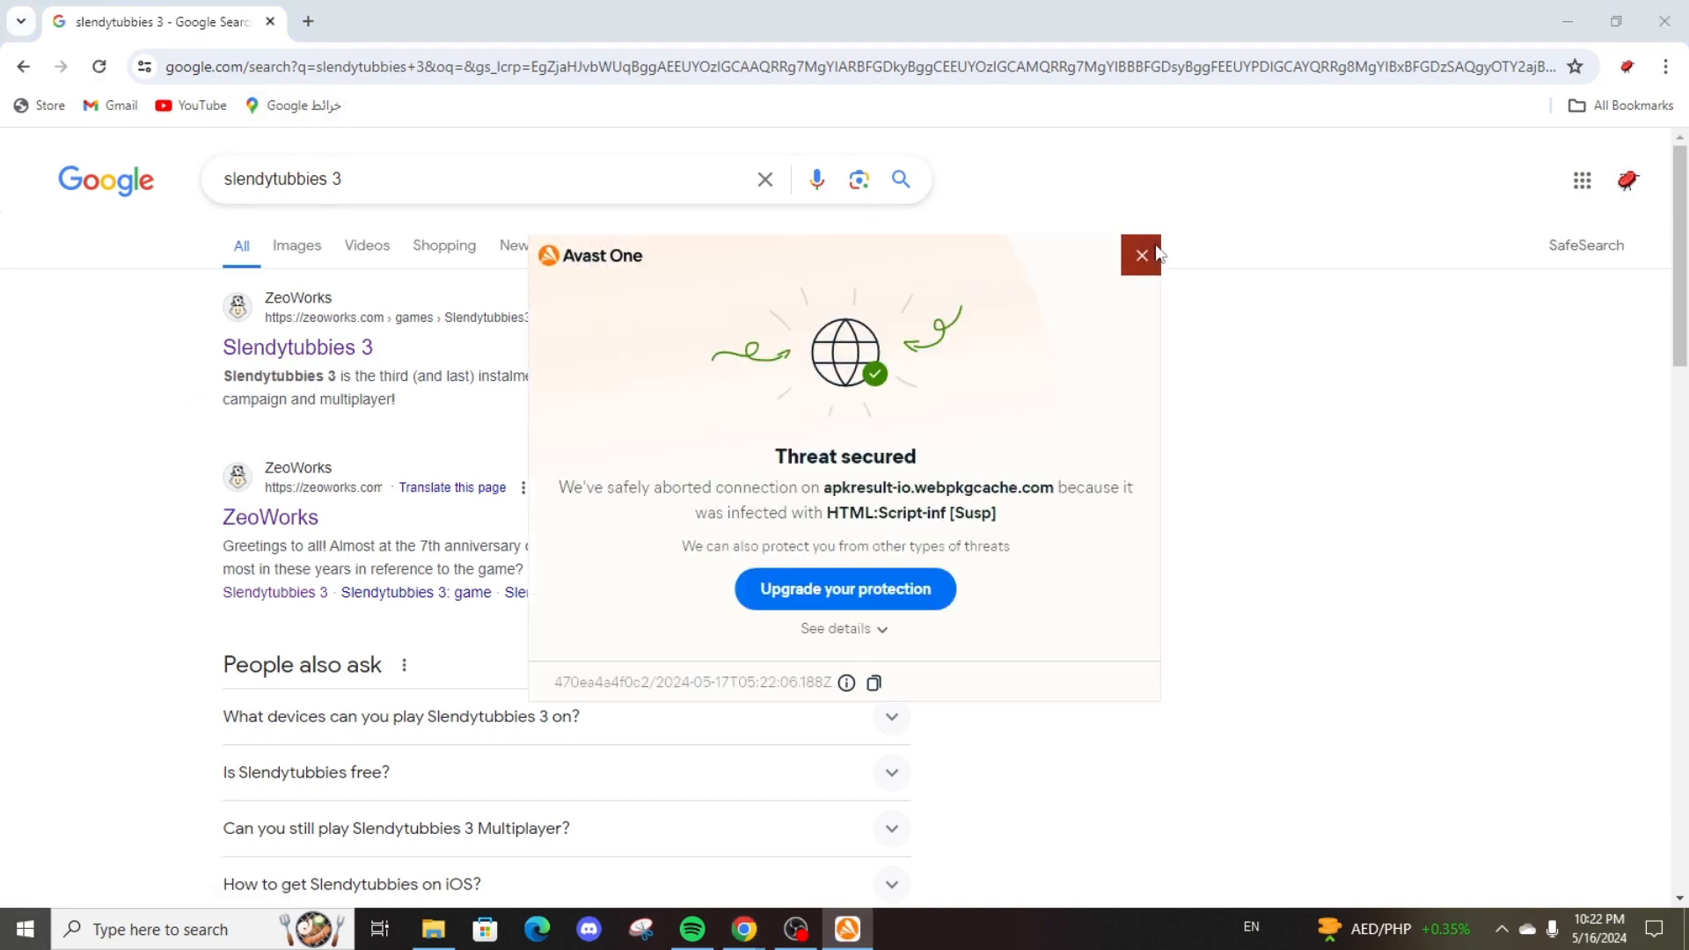
left_click(1140, 255)
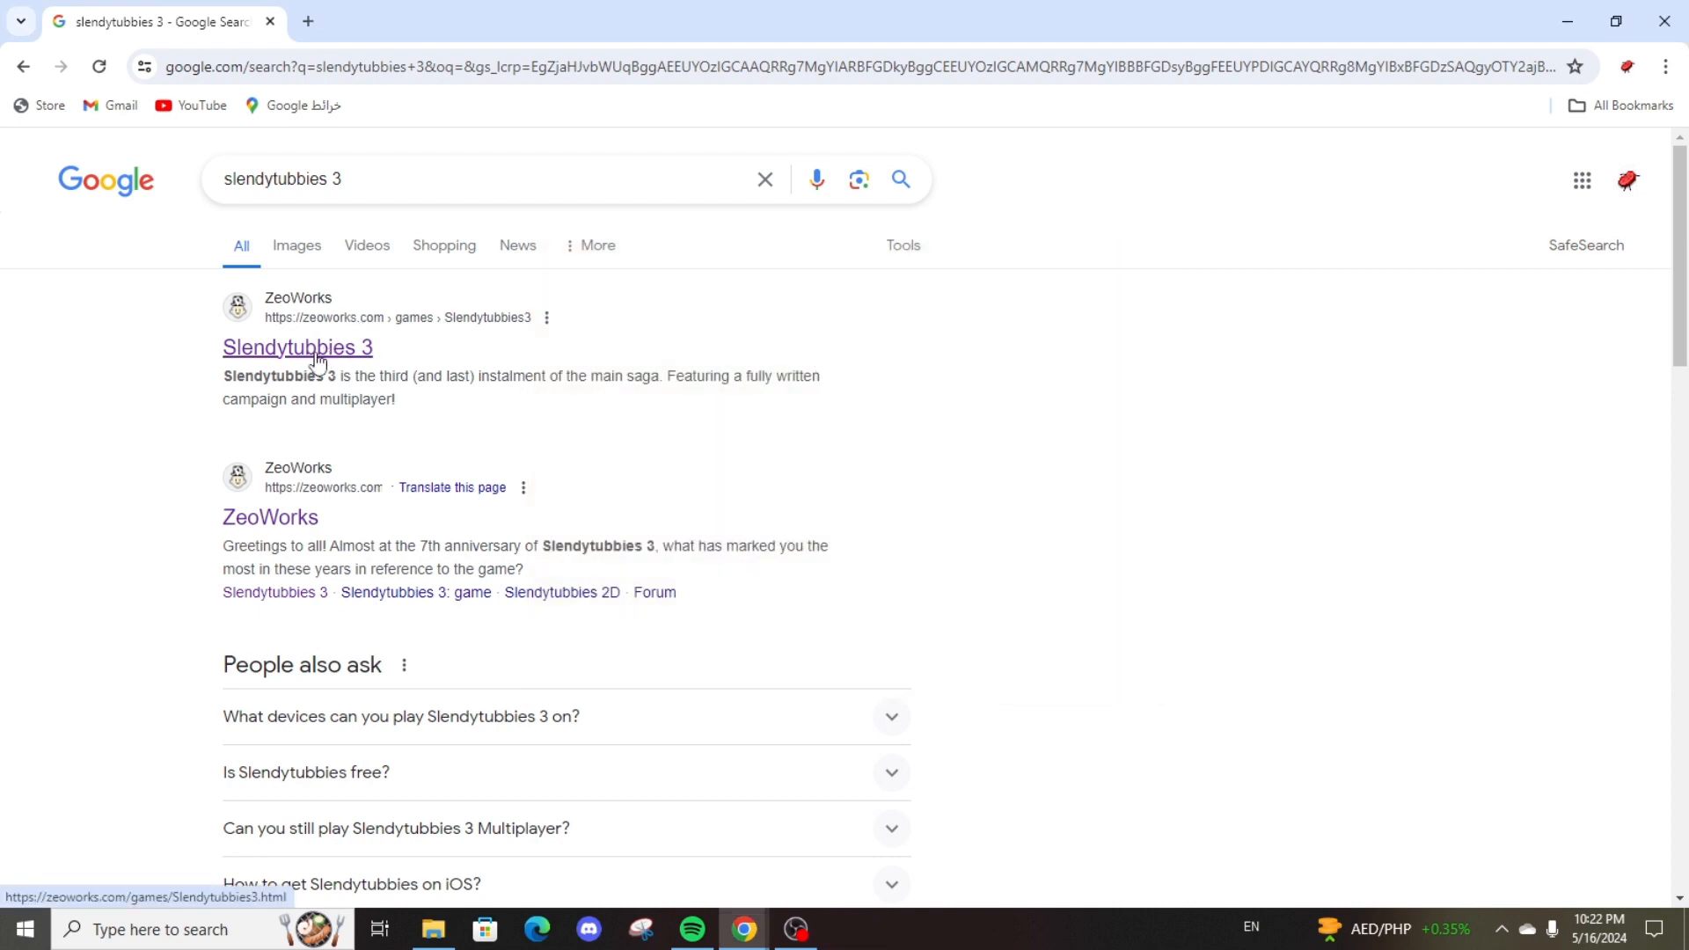
left_click(297, 347)
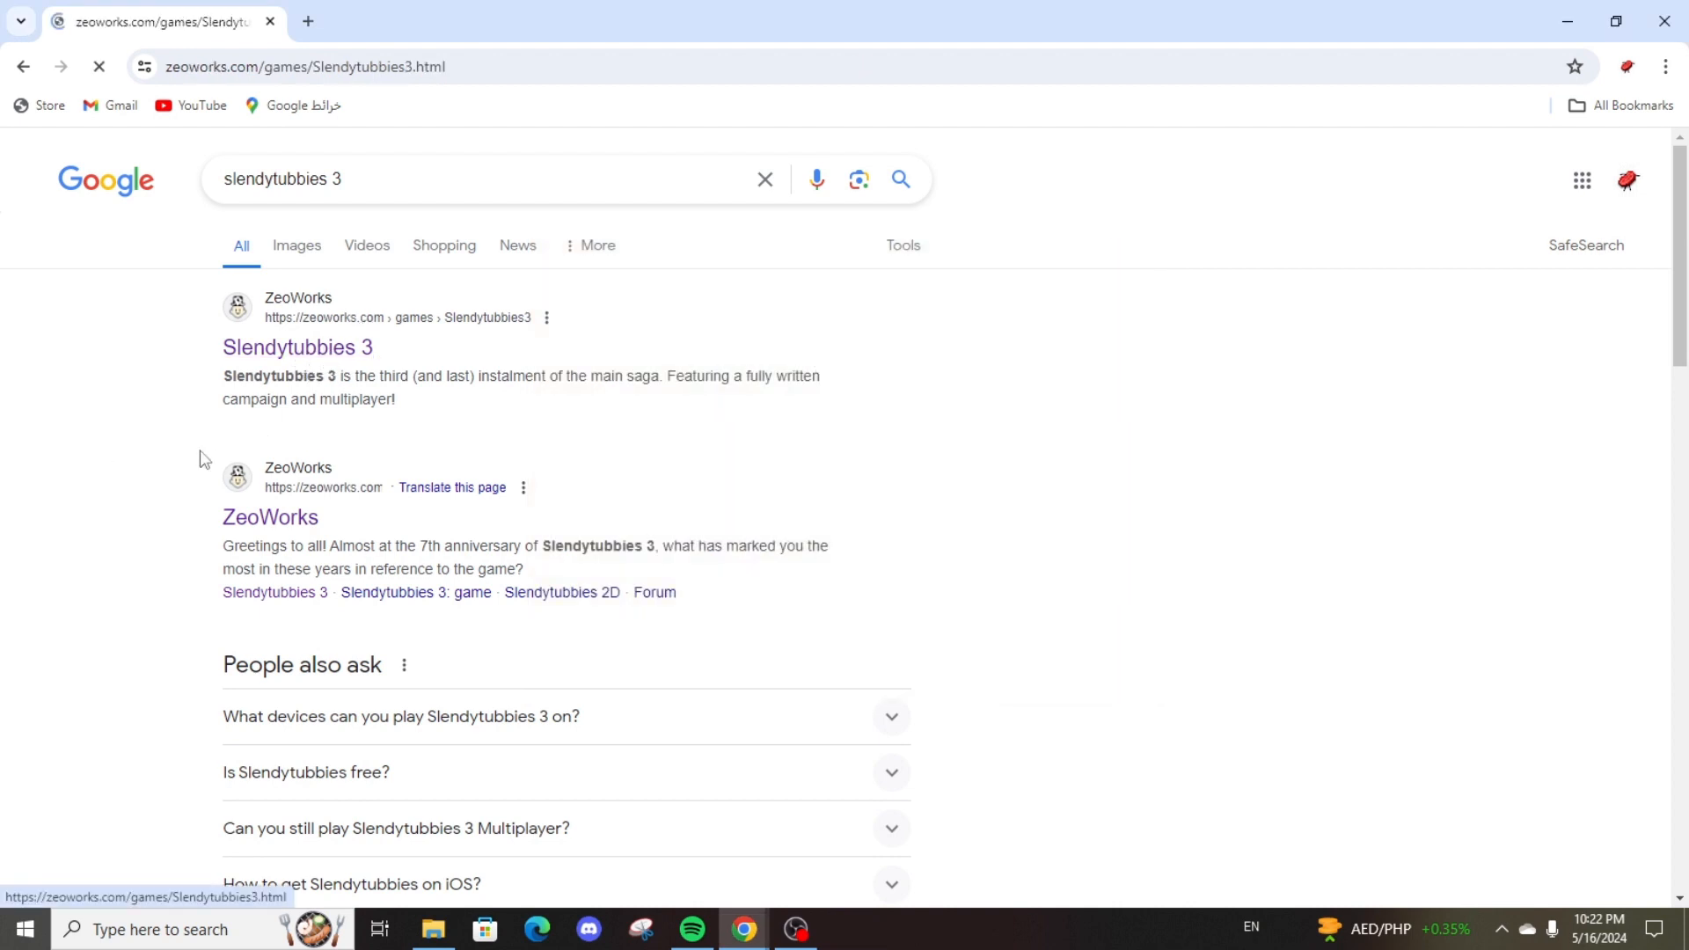
From the Slendytubbies 3 page, go to the MULTIPLAYER (WINDOWS) download links.
left_click(298, 347)
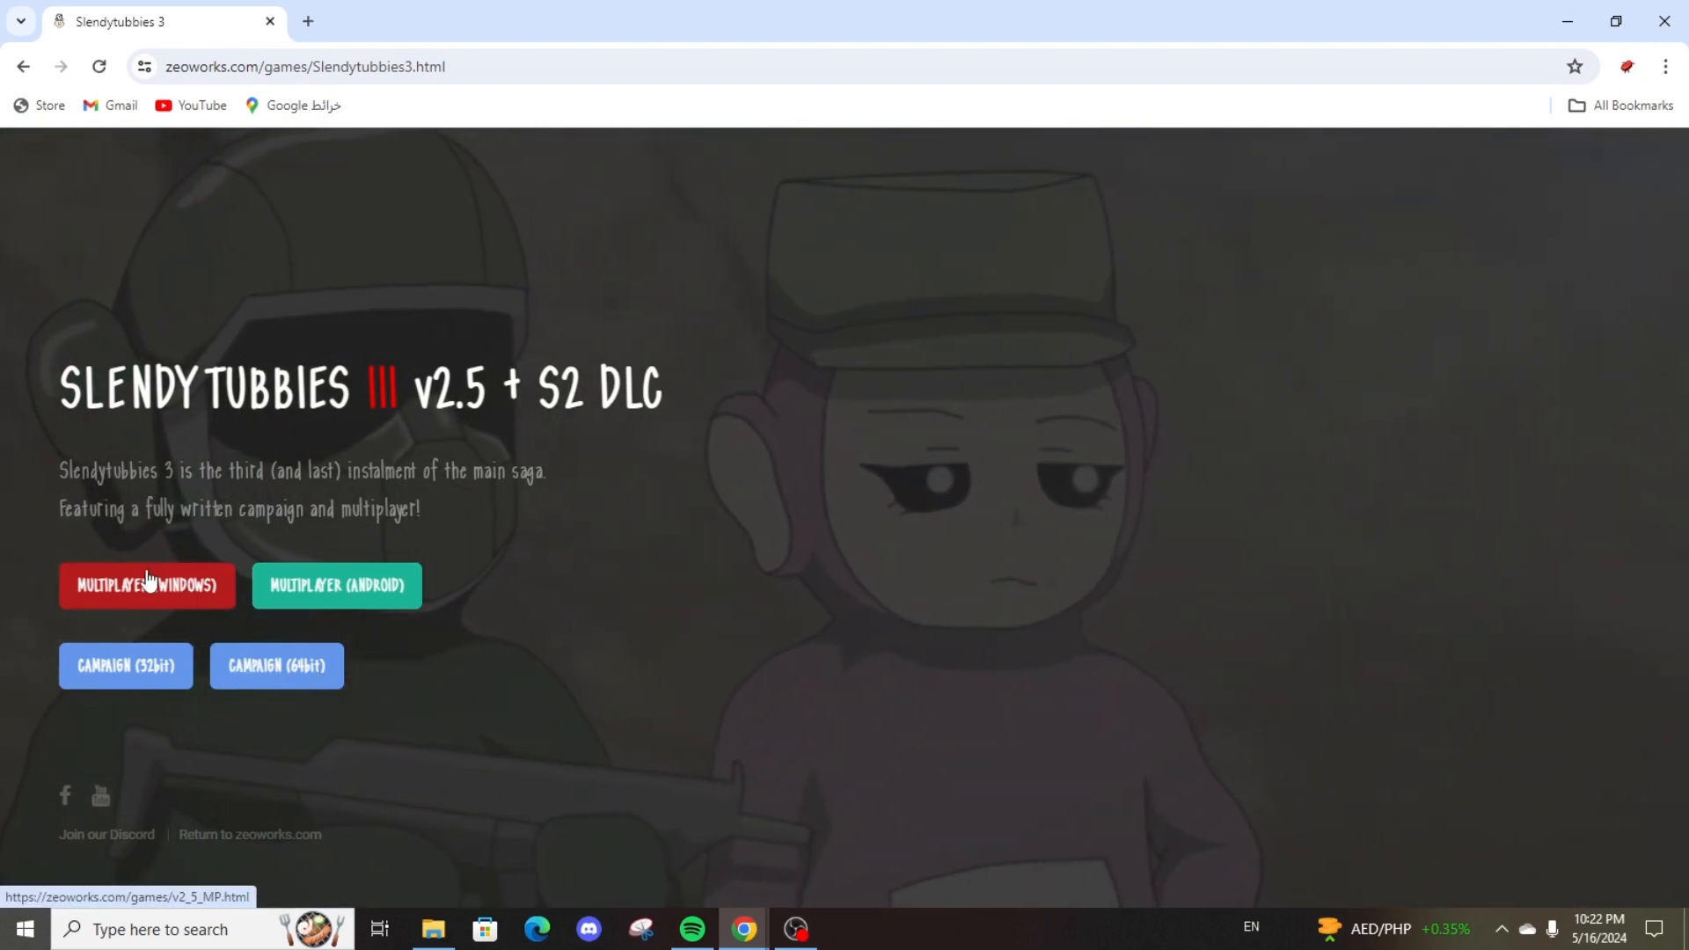
left_click(147, 584)
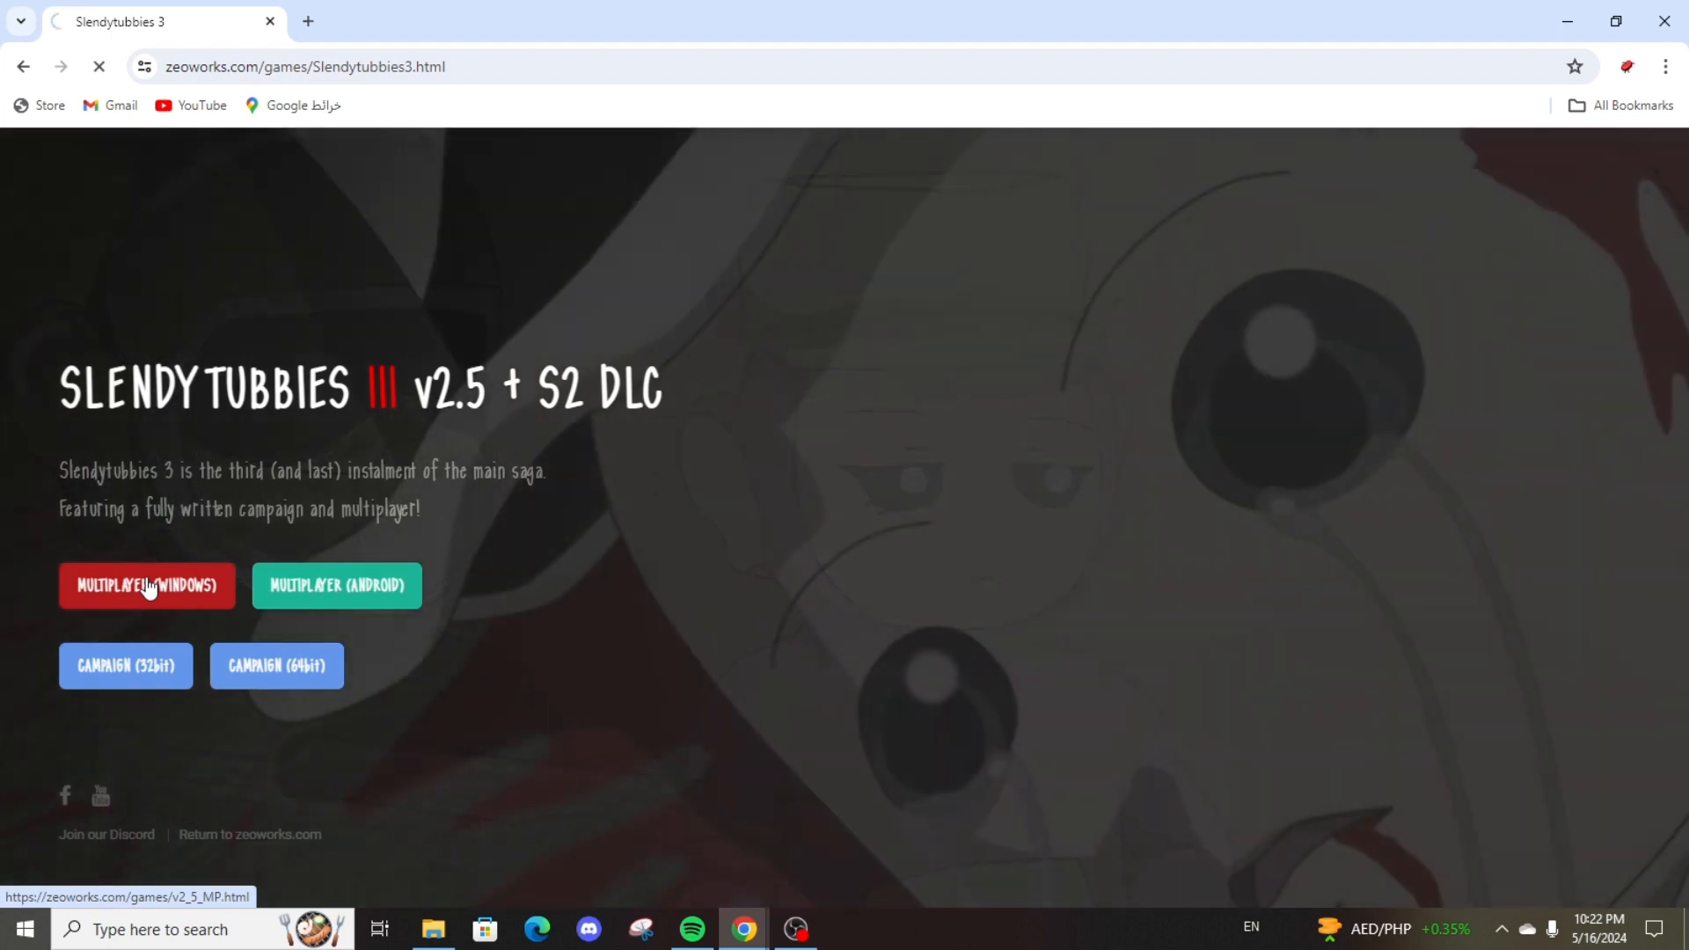
Start the 1.72 GB x64 multiplayer zip download from MediaFire and show Chrome's downloads list.
left_click(148, 584)
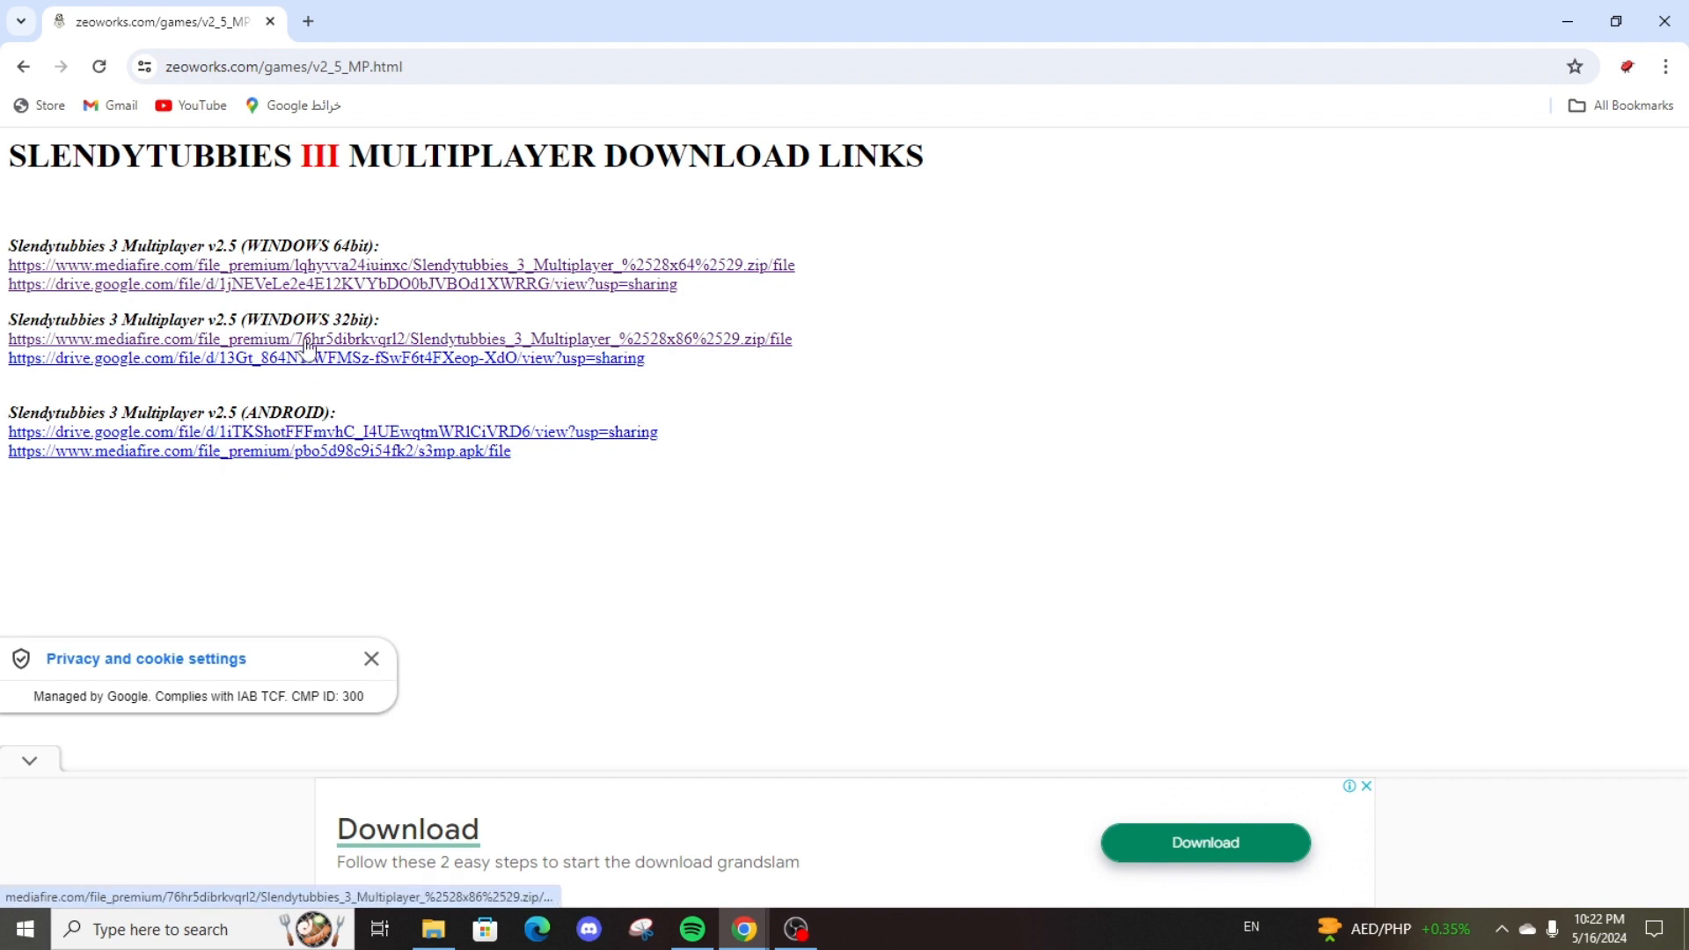
mouse_move(214, 266)
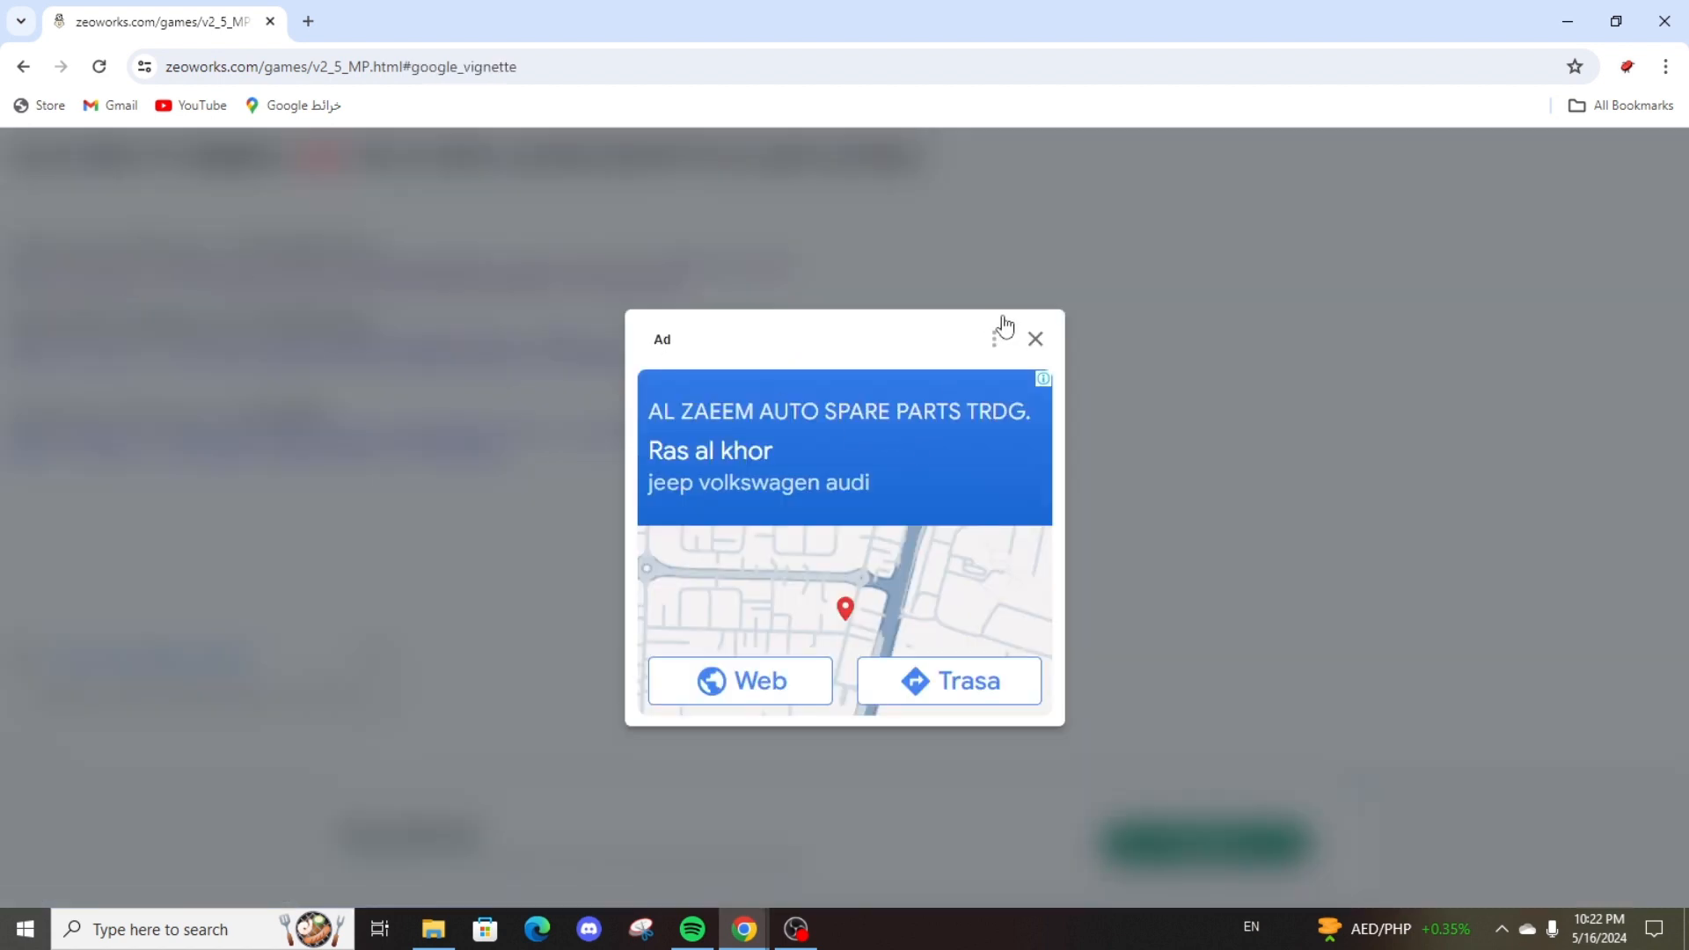
left_click(1033, 339)
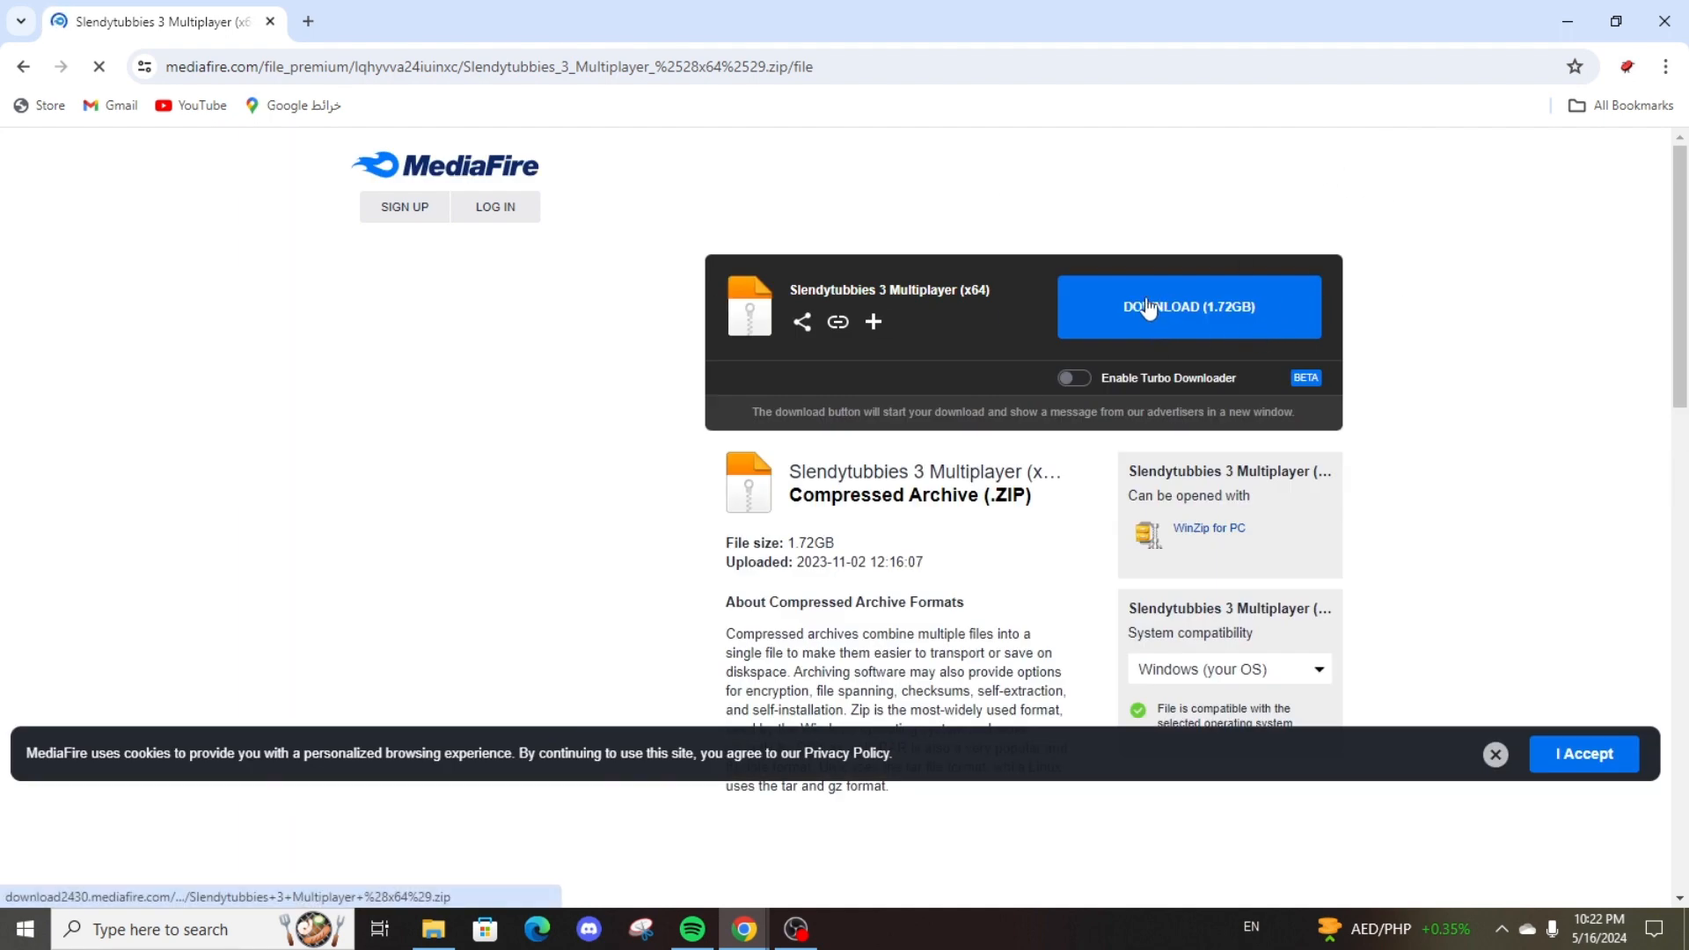
left_click(1187, 306)
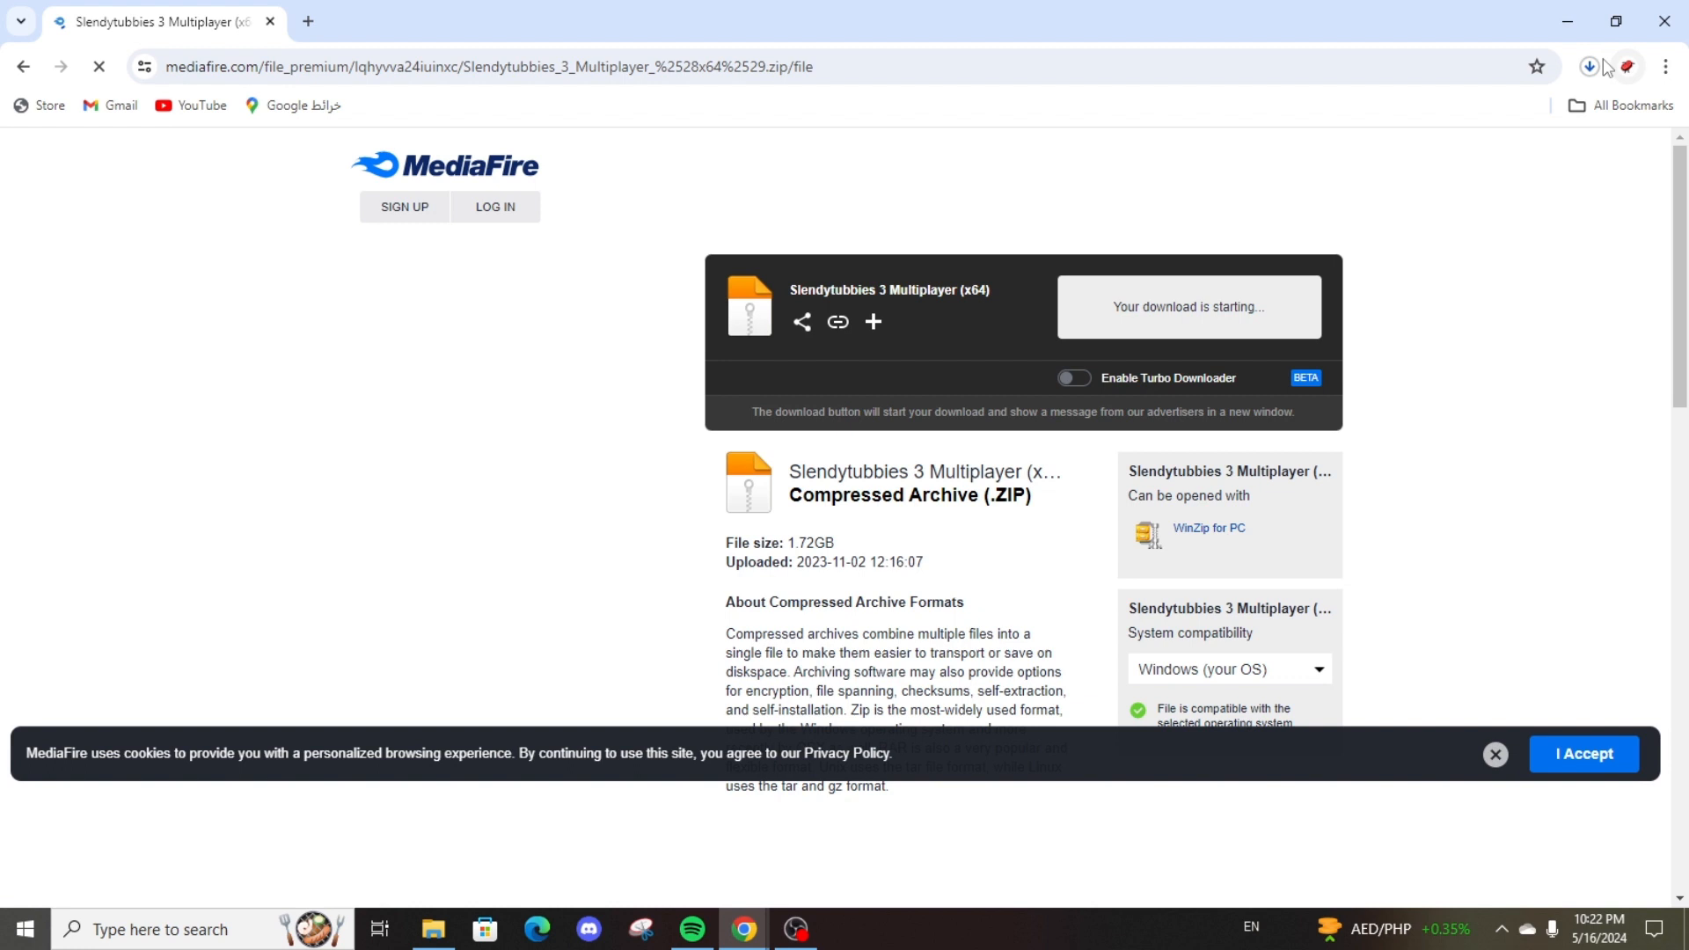
left_click(1587, 67)
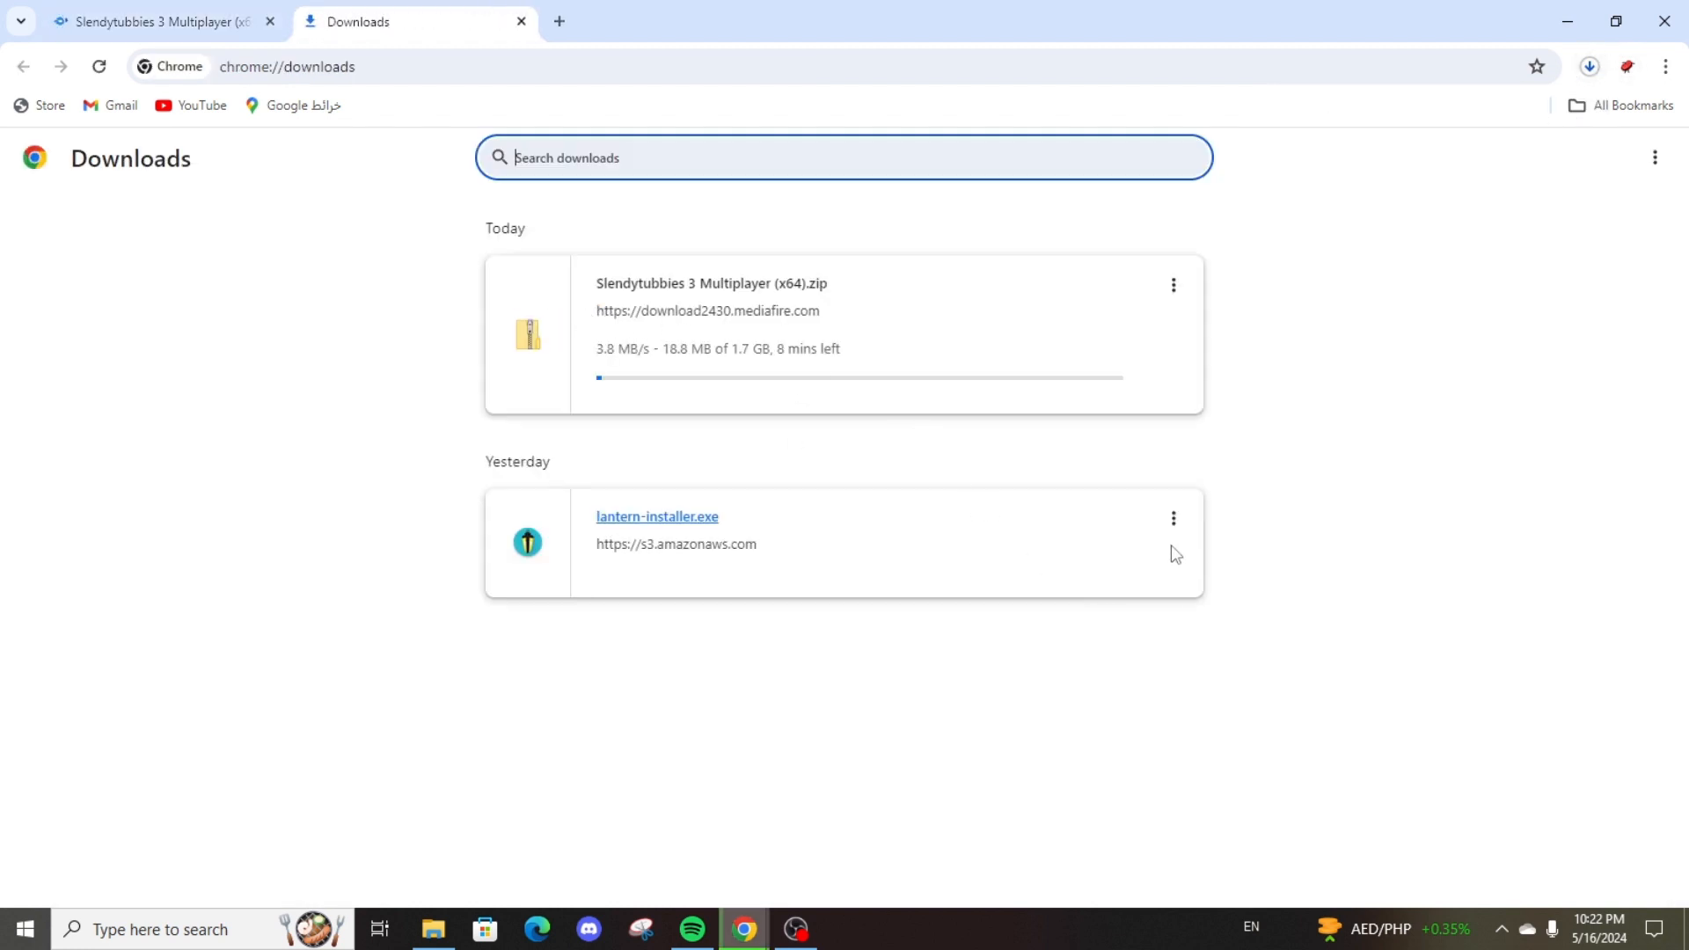
Delete the lantern-installer.exe entry from Chrome's download history.
left_click(1172, 517)
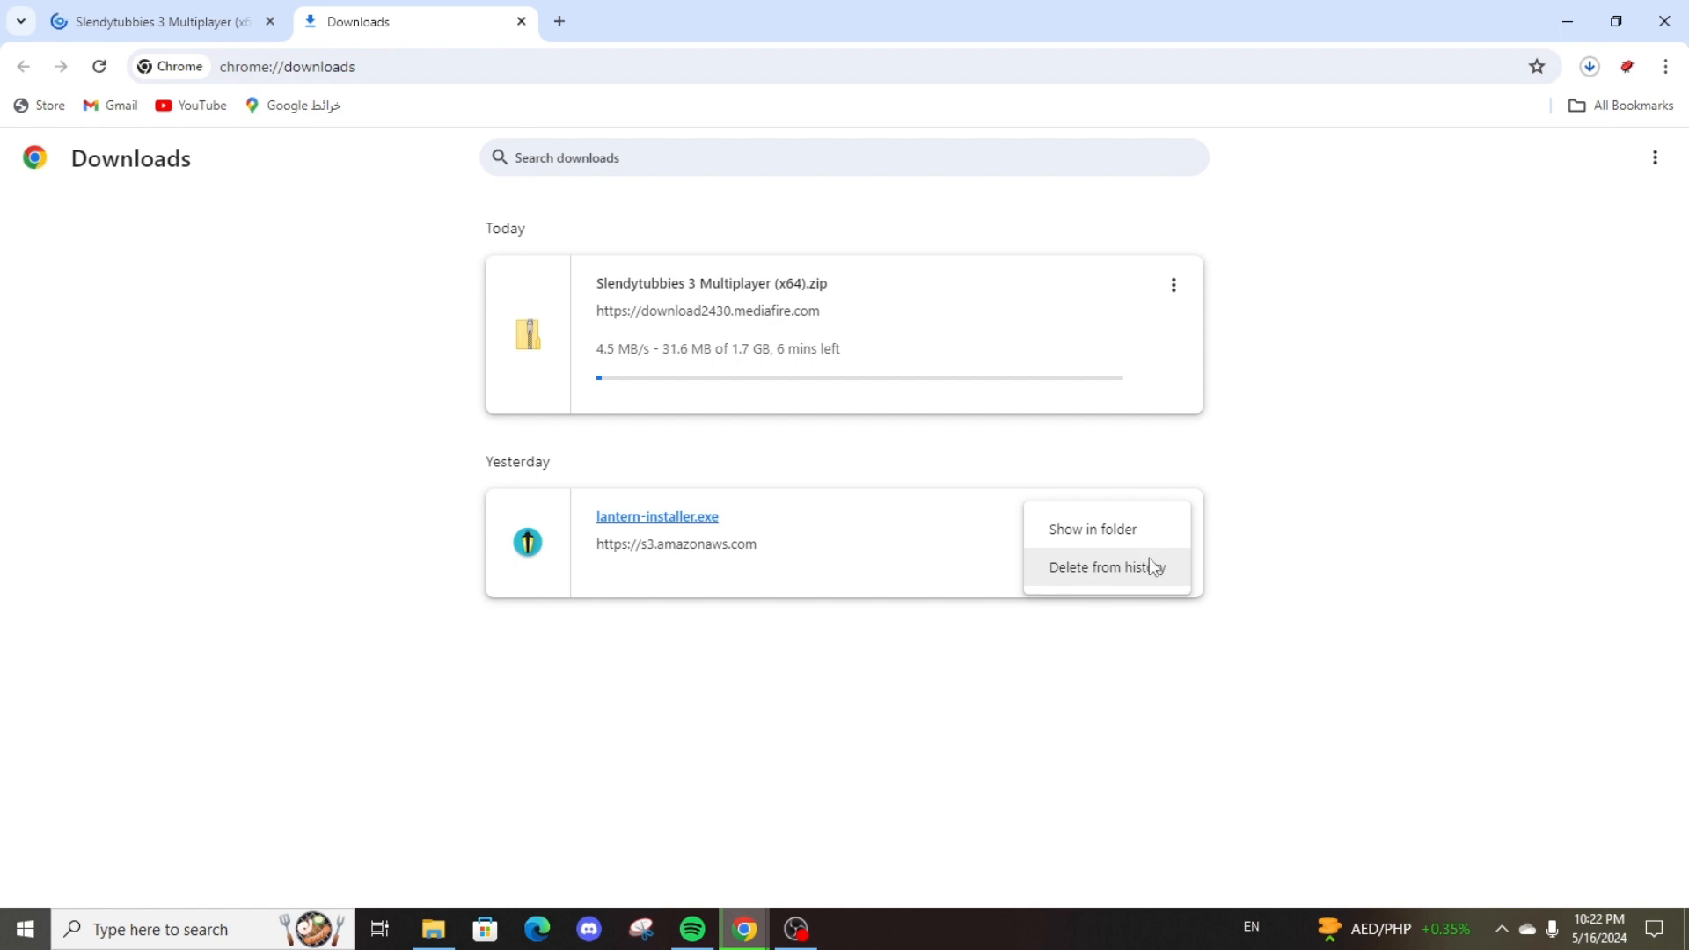
left_click(1107, 566)
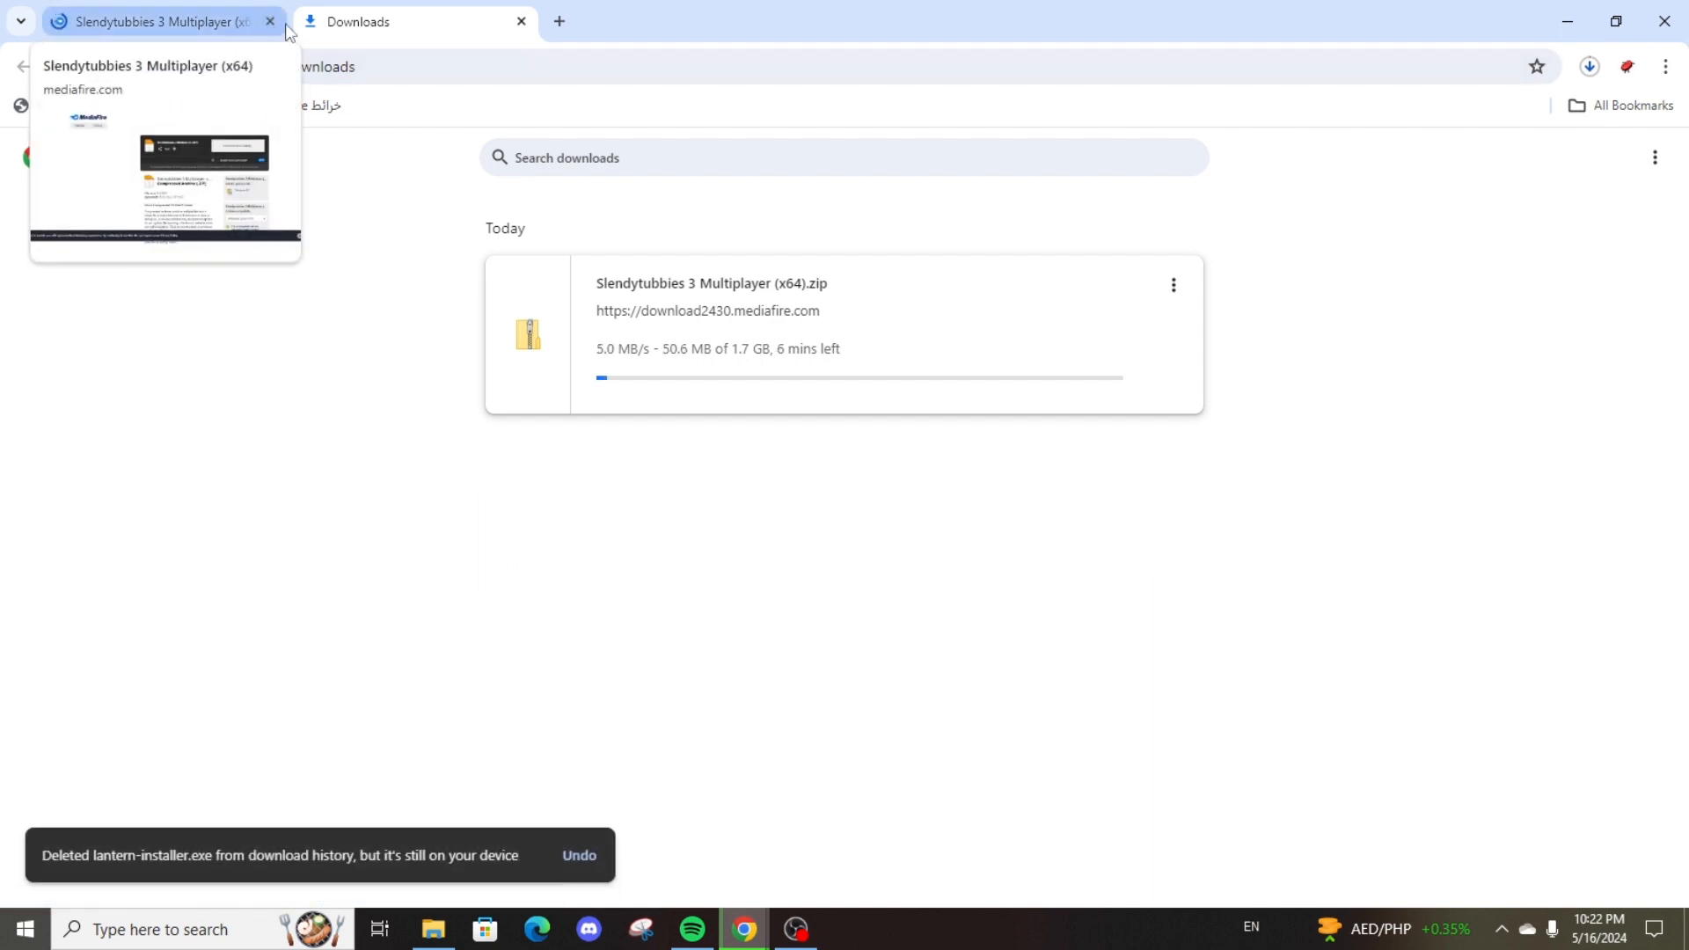
mouse_move(729, 816)
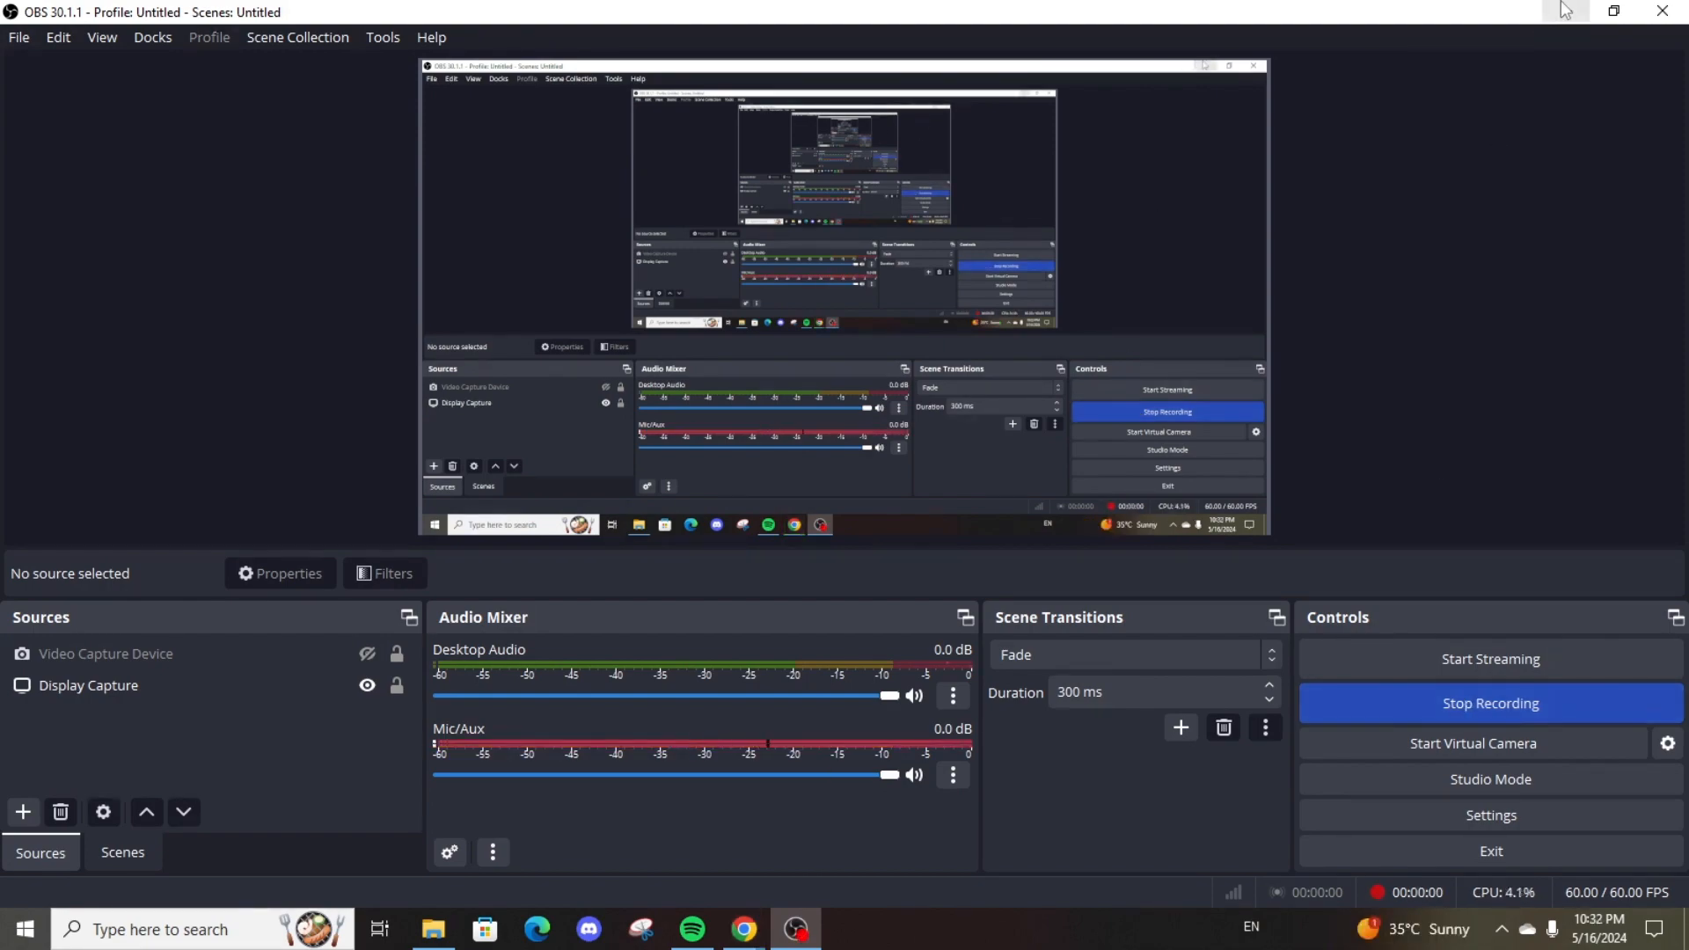
Minimize OBS Studio to reveal File Explorer with the opened zip.
left_click(742, 929)
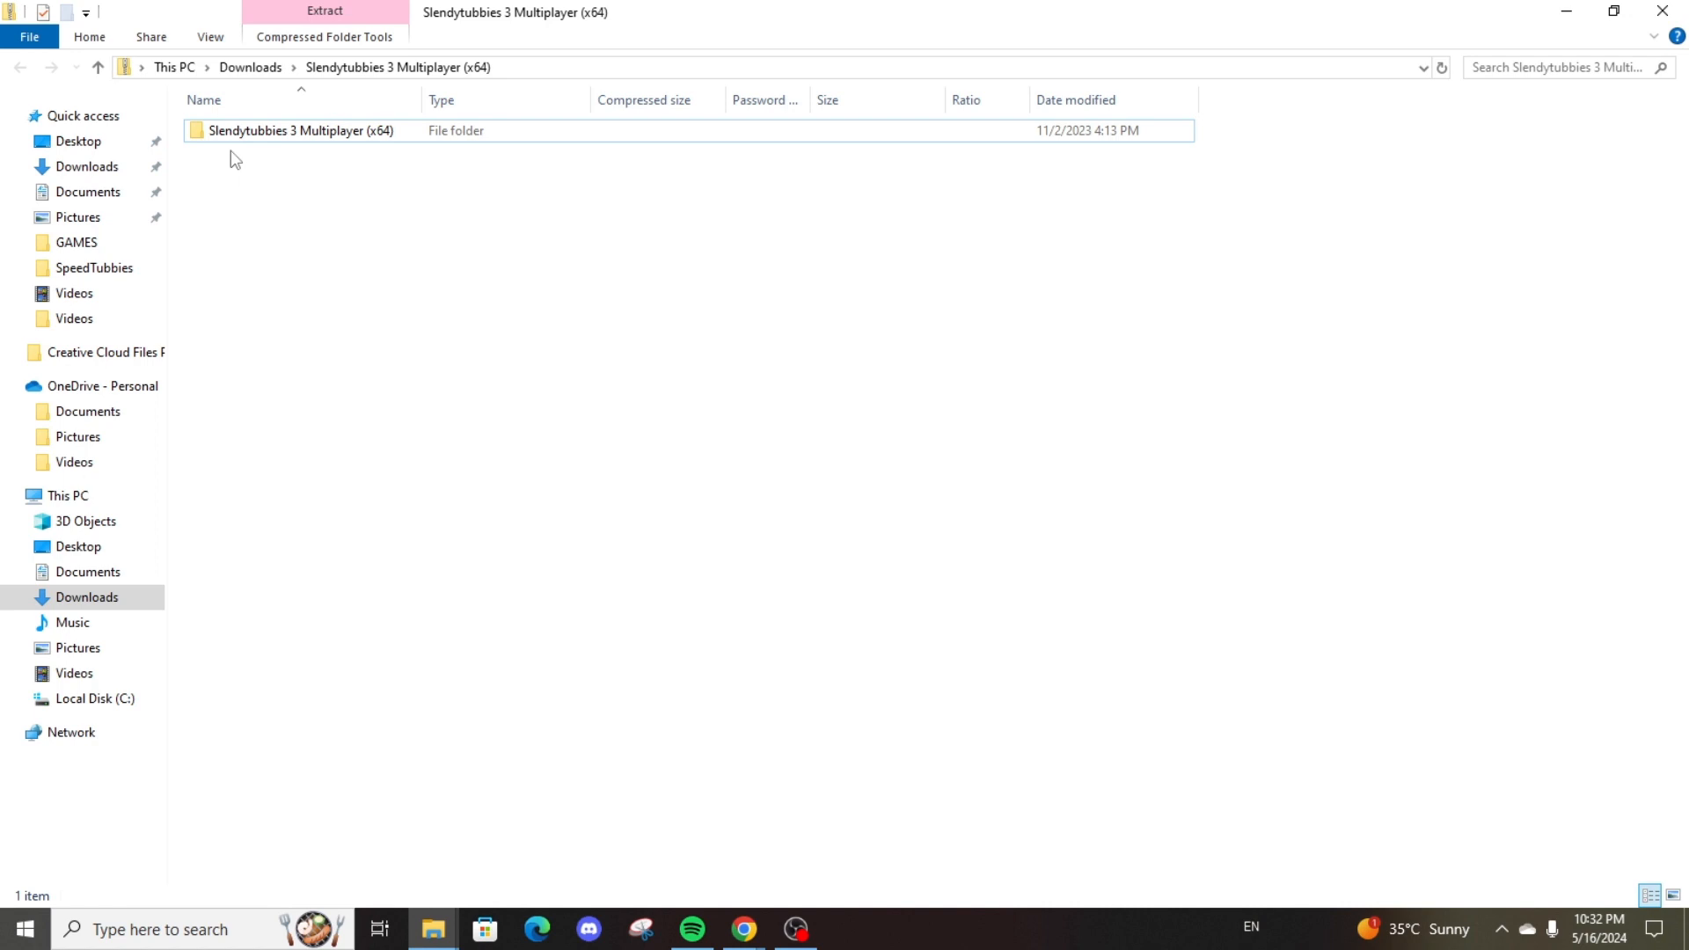
Run the Slendytubbies 3 Multiplayer application from inside the zip, raising the extract-first warning.
double_click(299, 131)
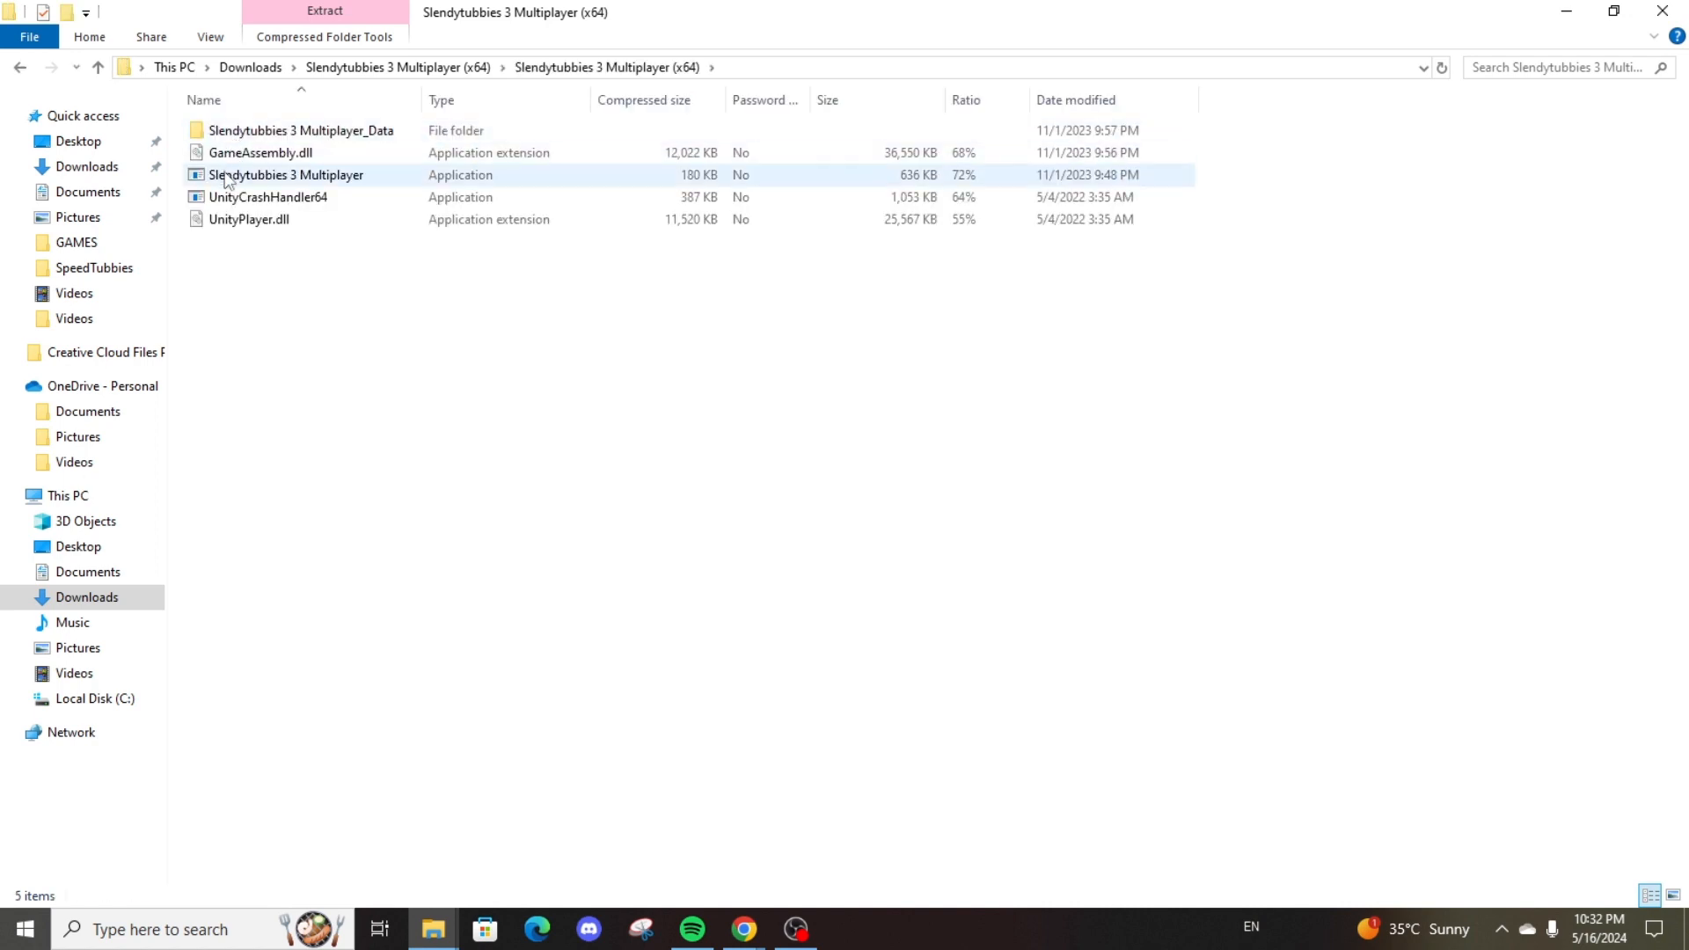
double_click(286, 174)
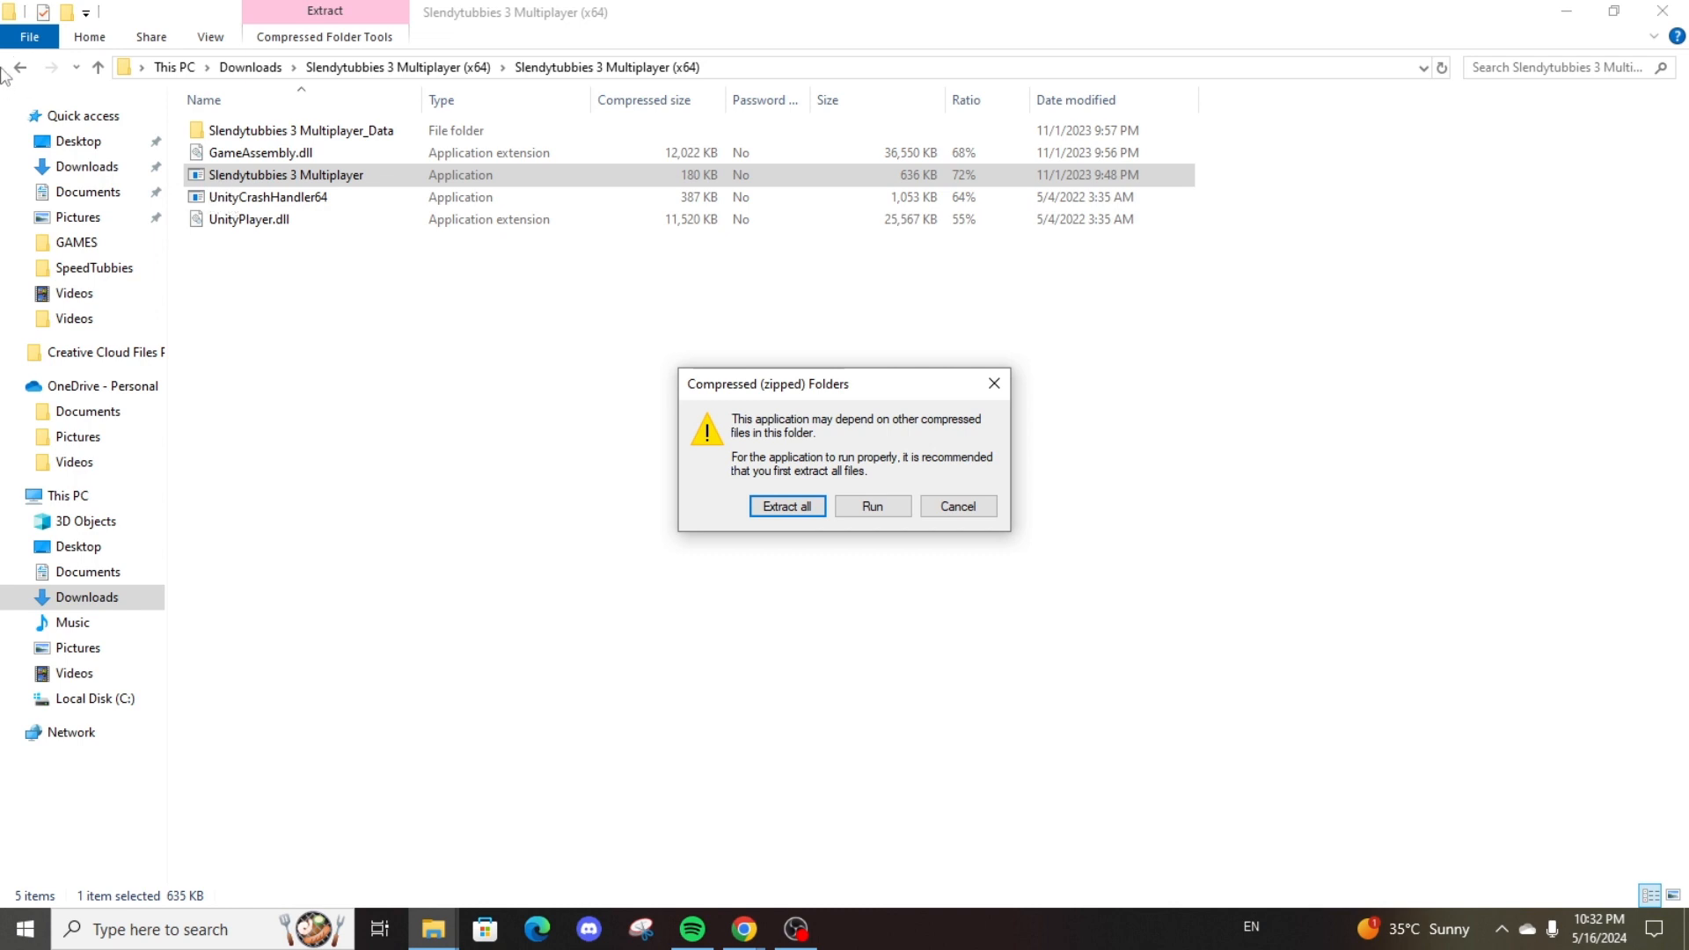
mouse_move(15, 69)
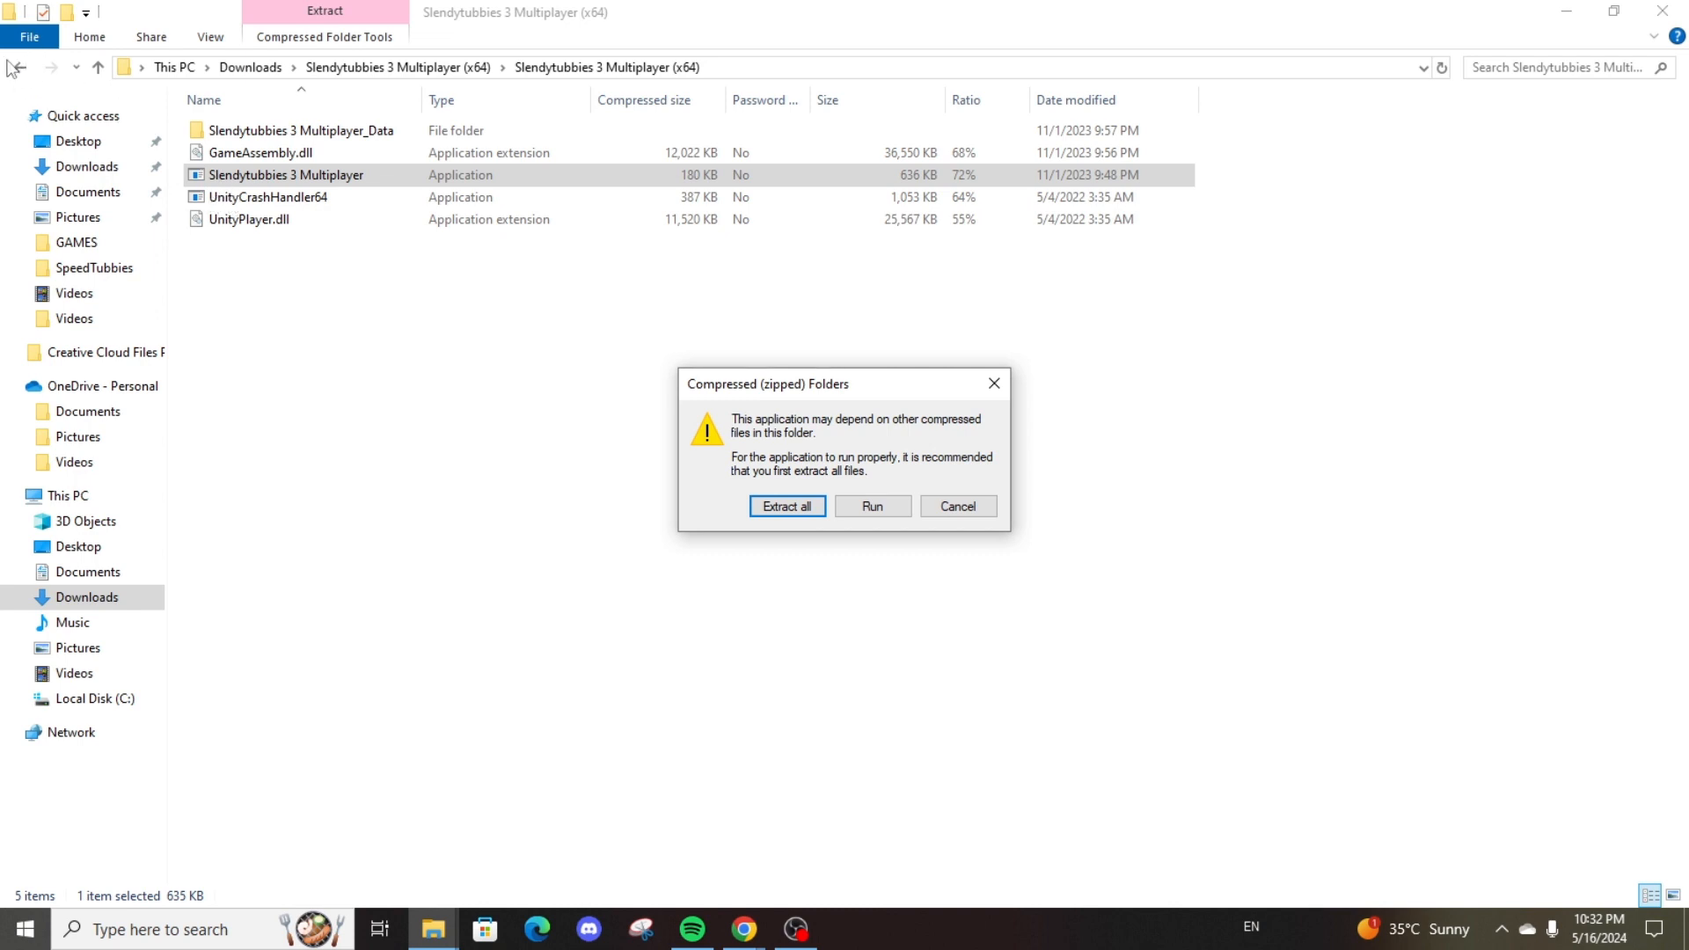
mouse_move(301, 181)
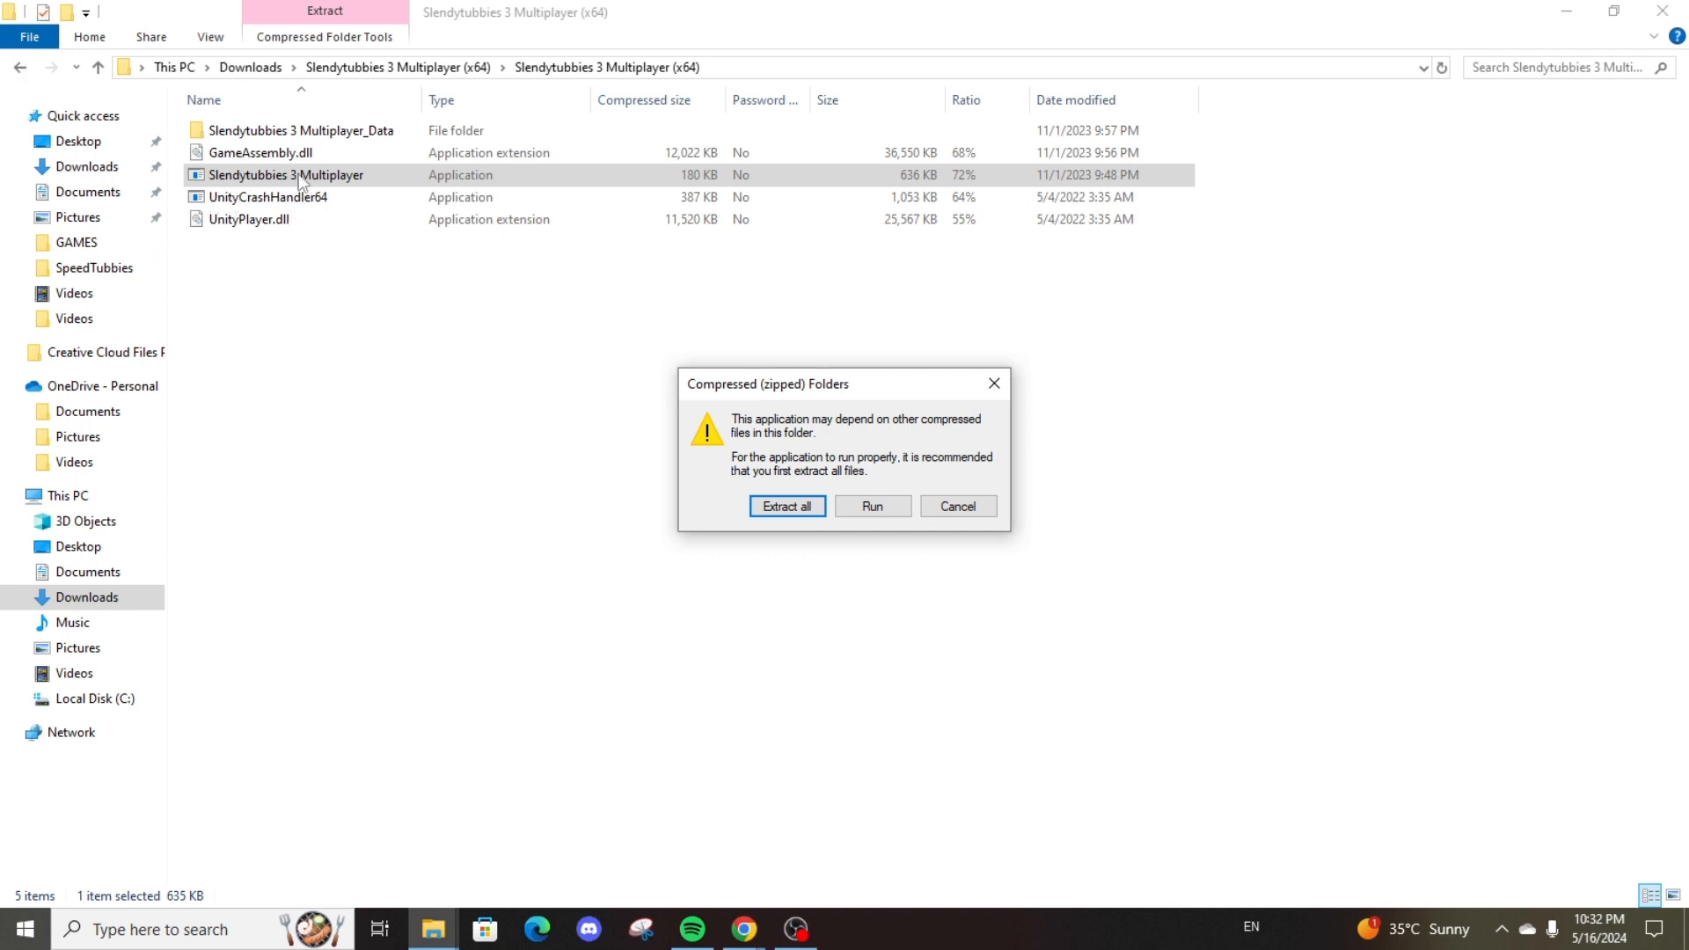
mouse_move(786, 507)
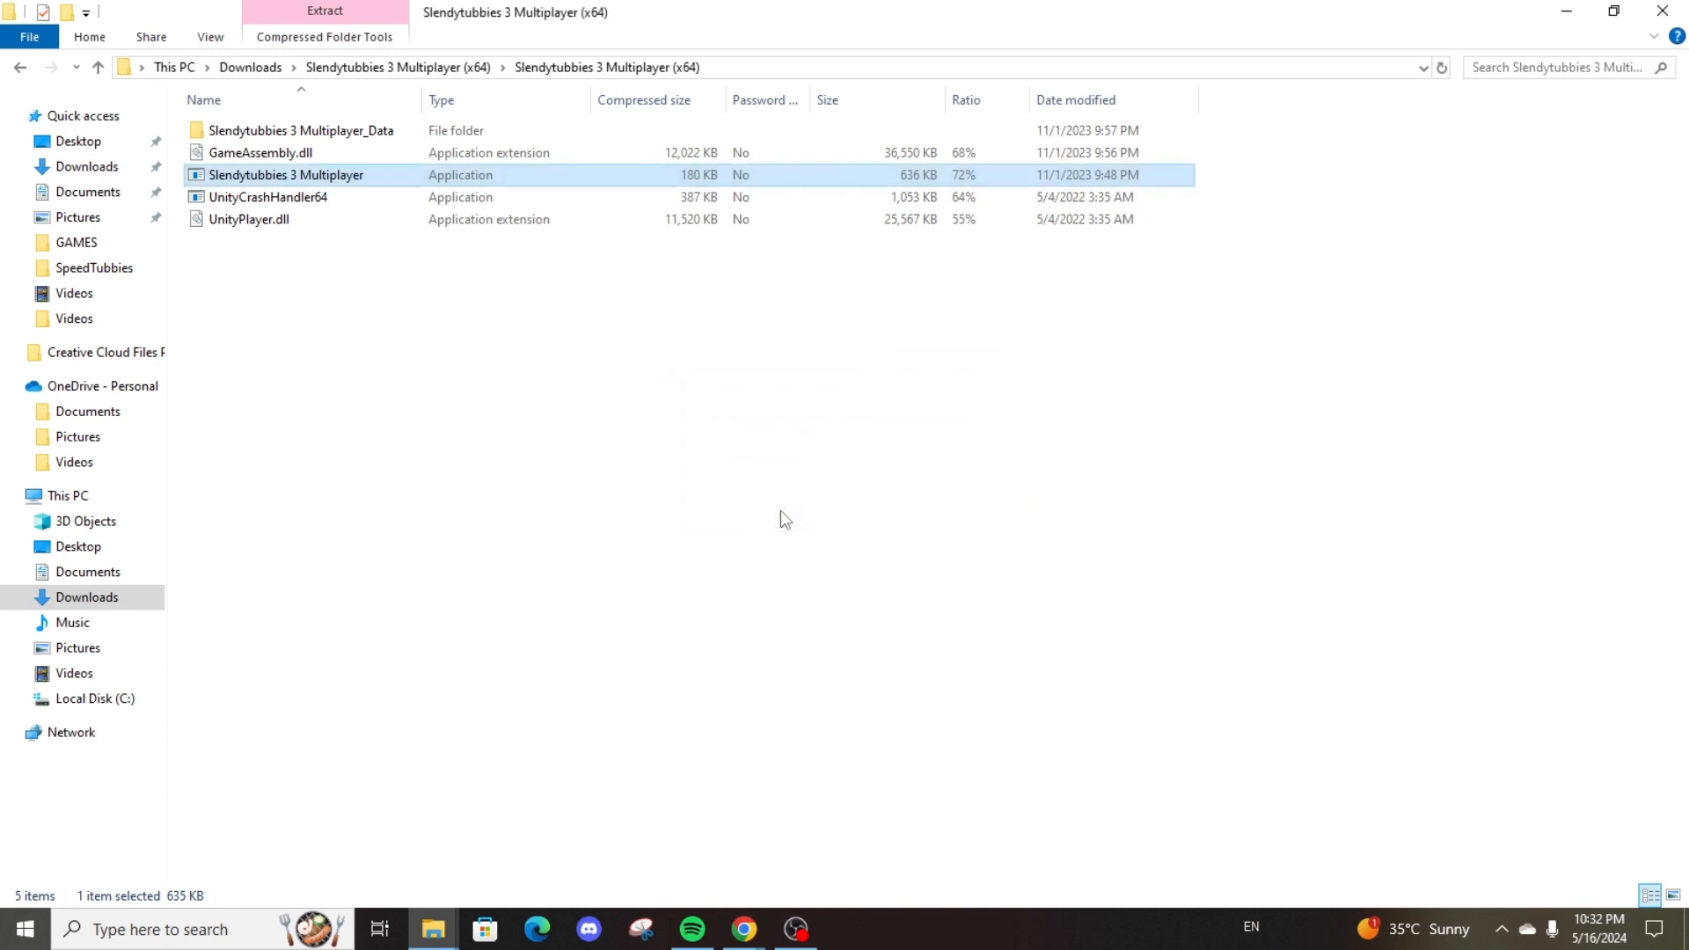
Extract the x64 zip into the suggested Downloads folder and return to the files.
left_click(324, 27)
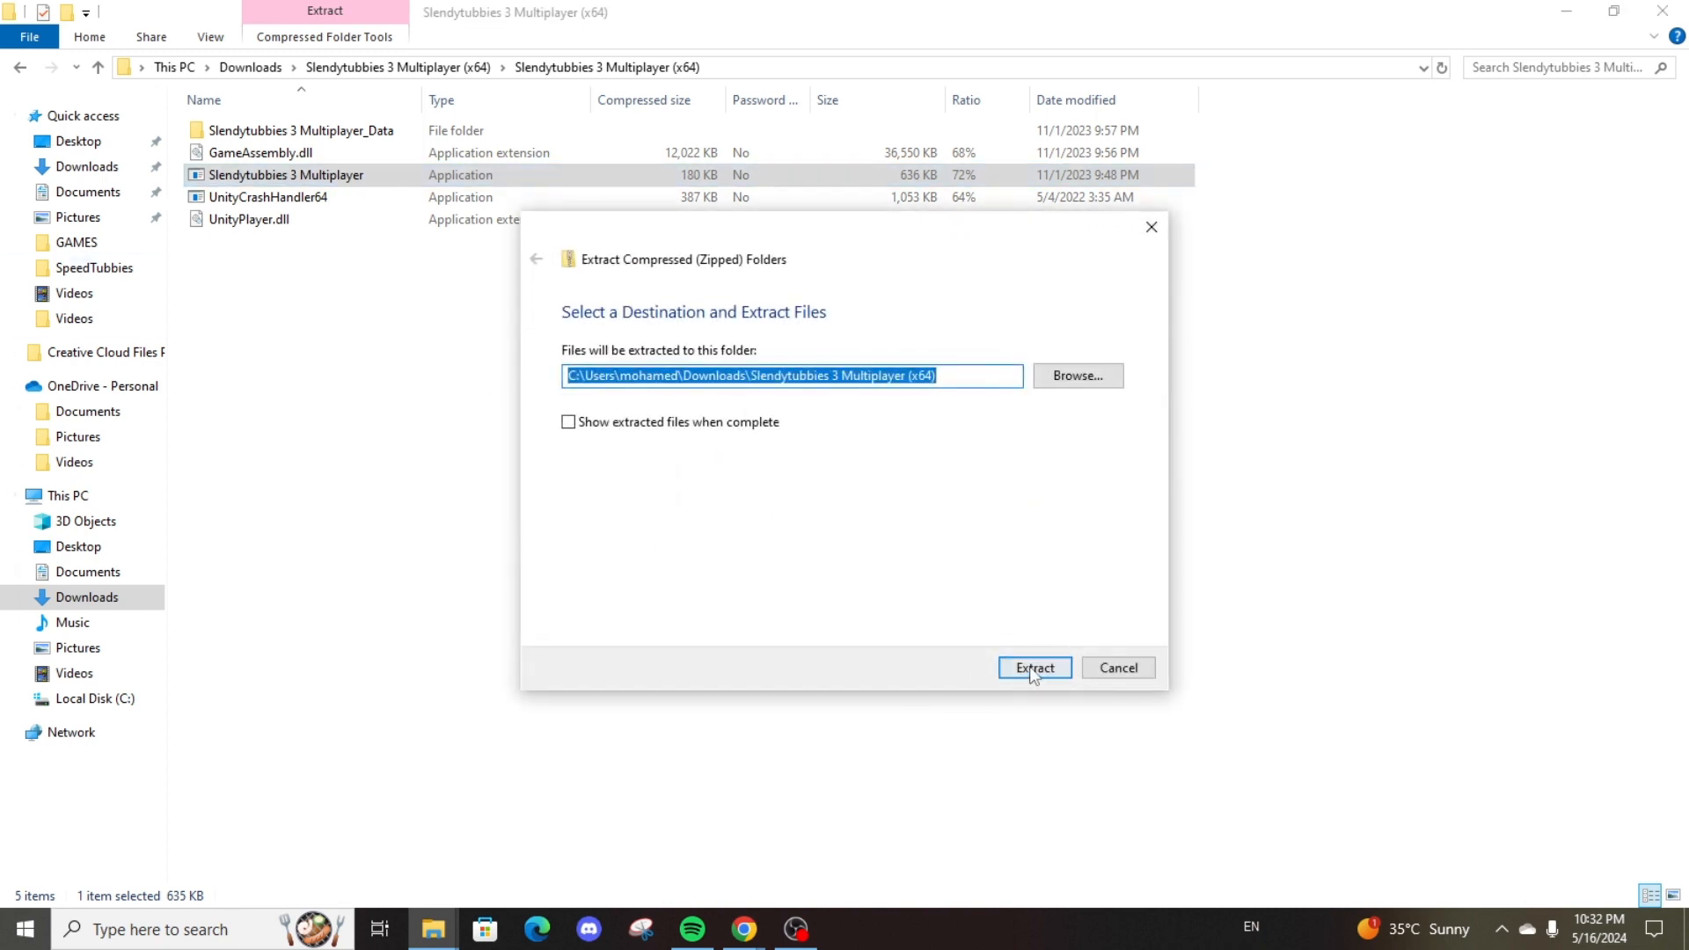
left_click(1033, 668)
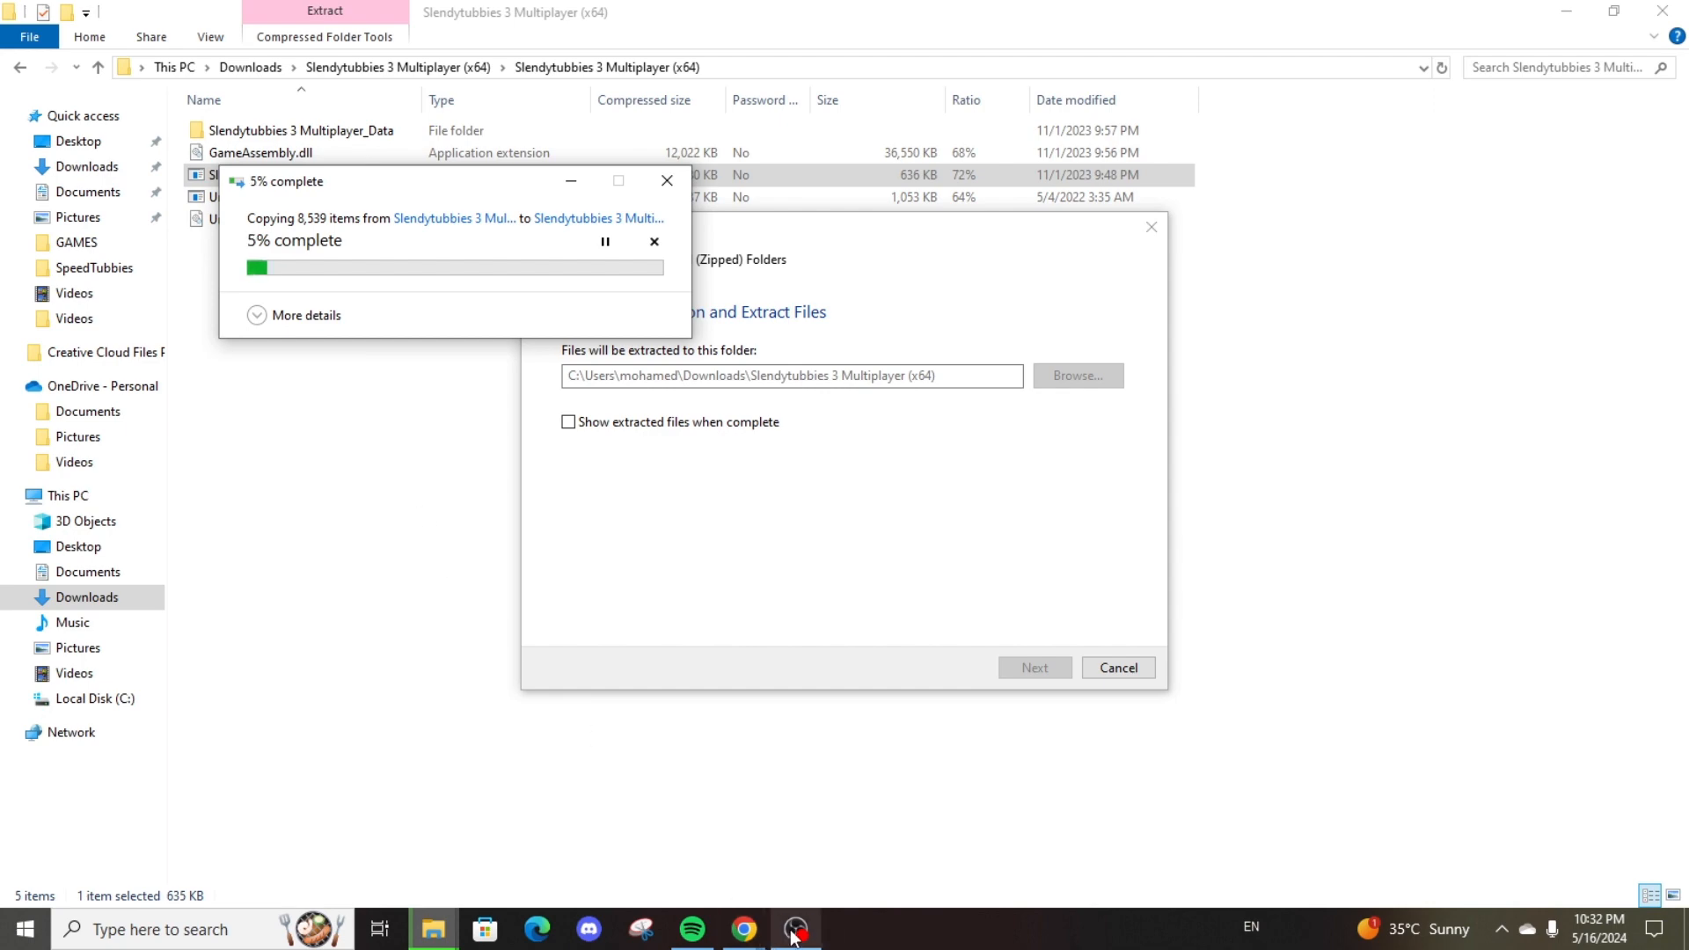
left_click(794, 928)
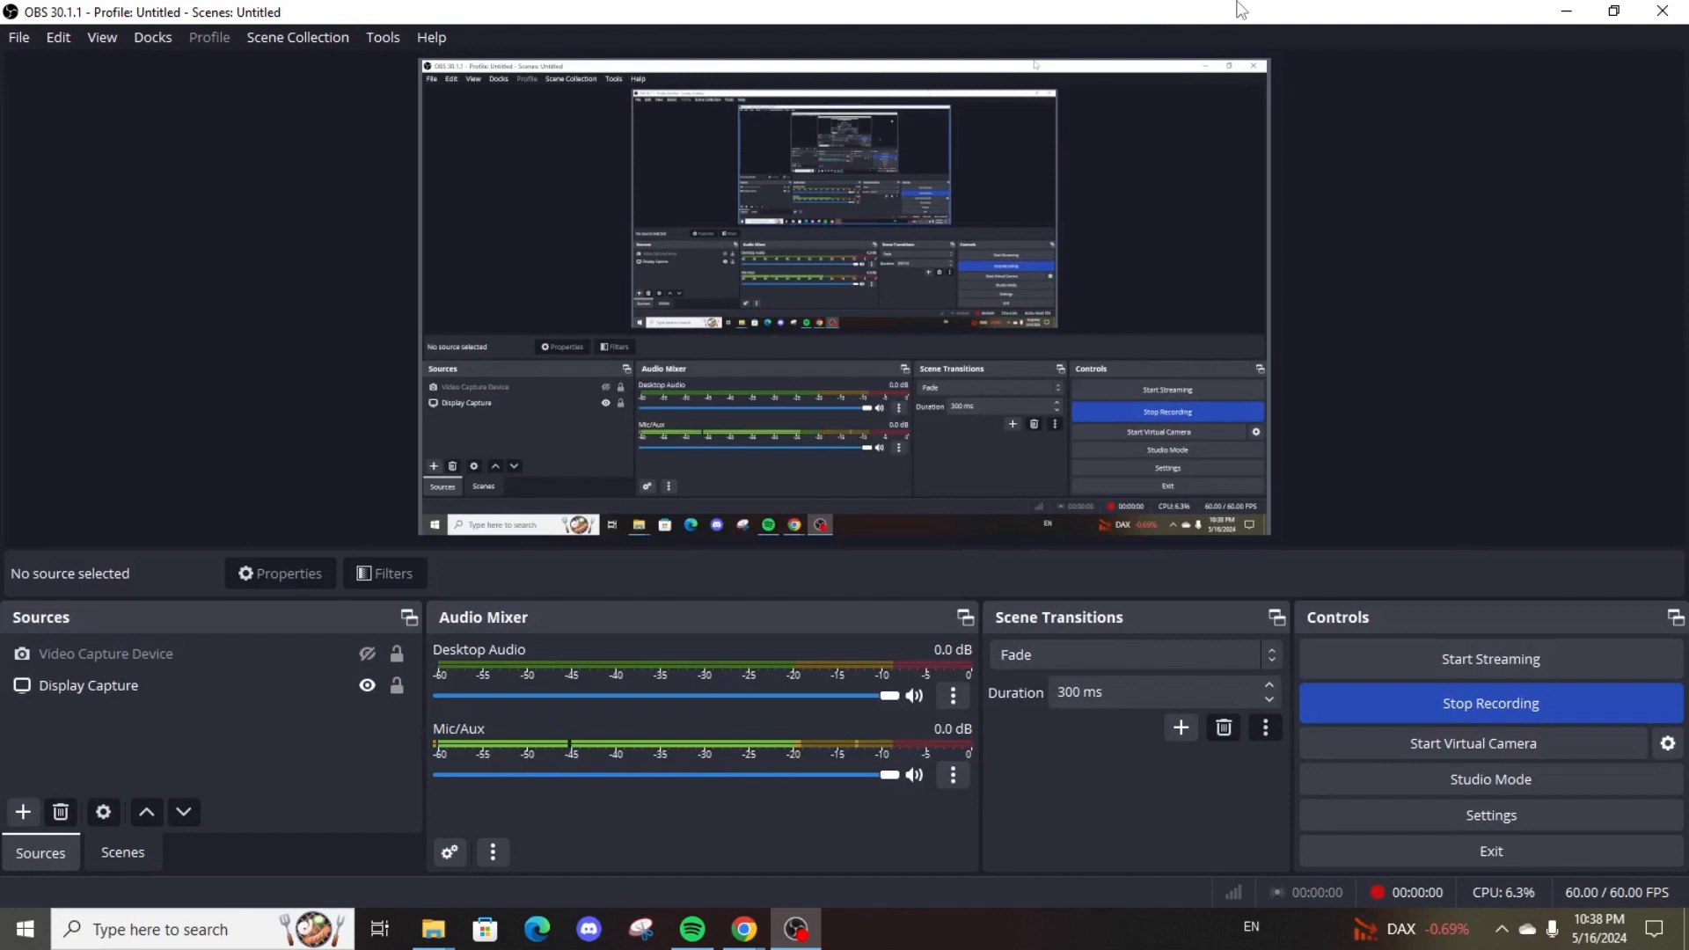
left_click(433, 929)
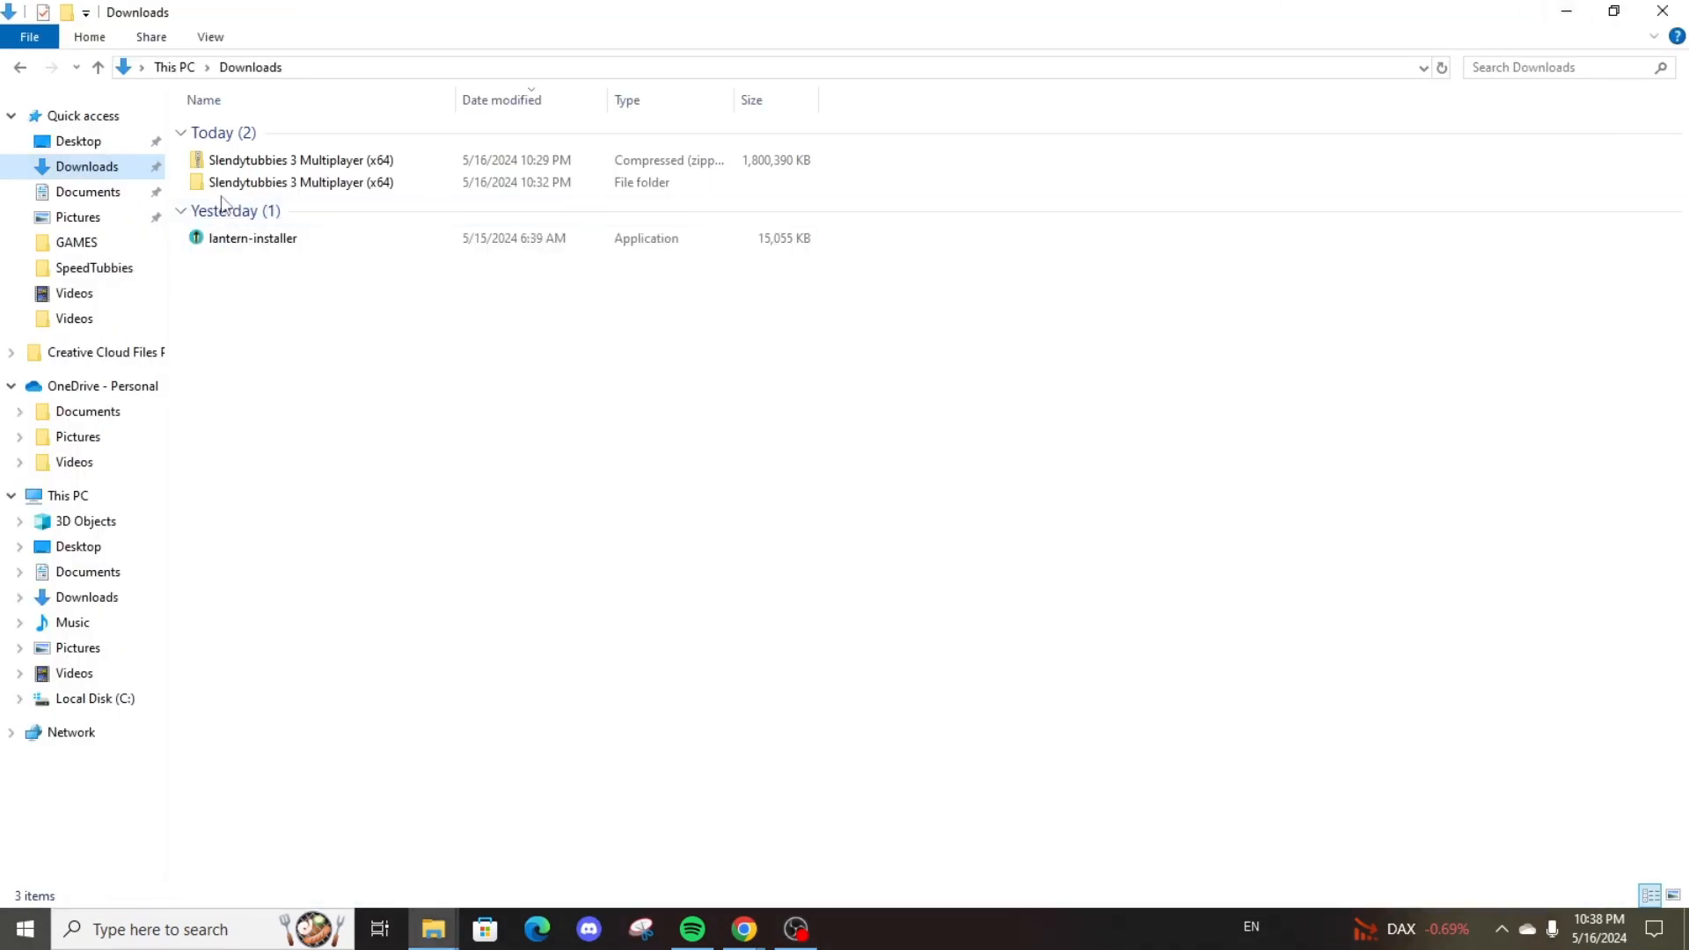
Delete the original x64 zip via its context menu, leaving only the extracted folder.
left_click(301, 182)
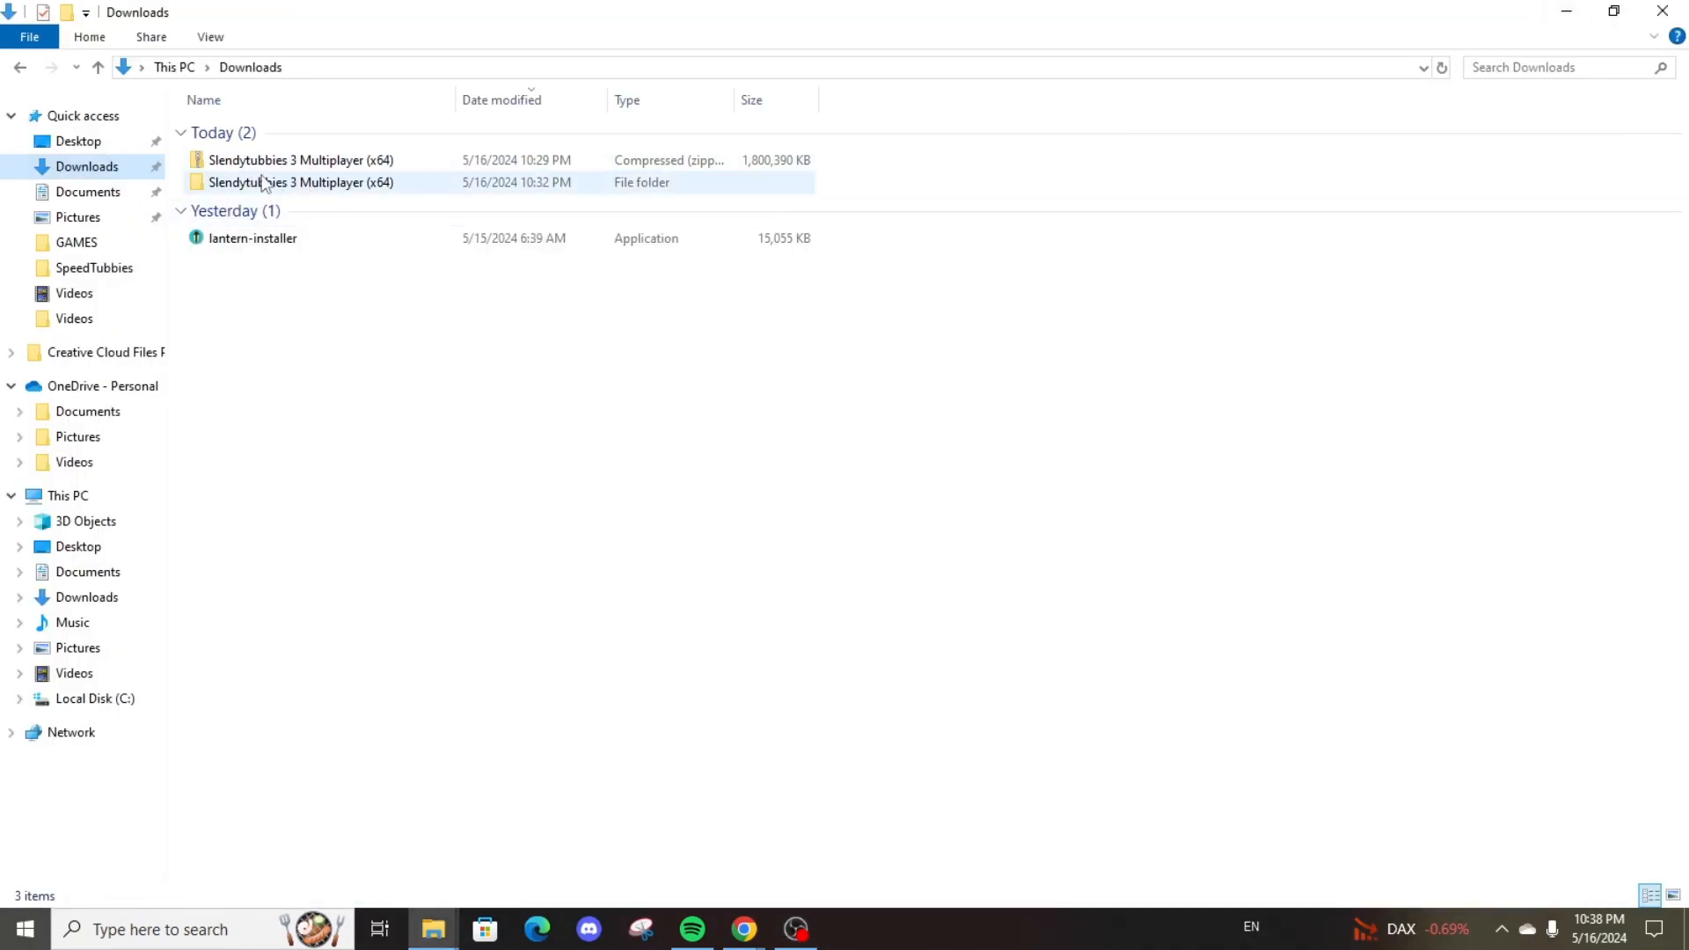
left_click(299, 160)
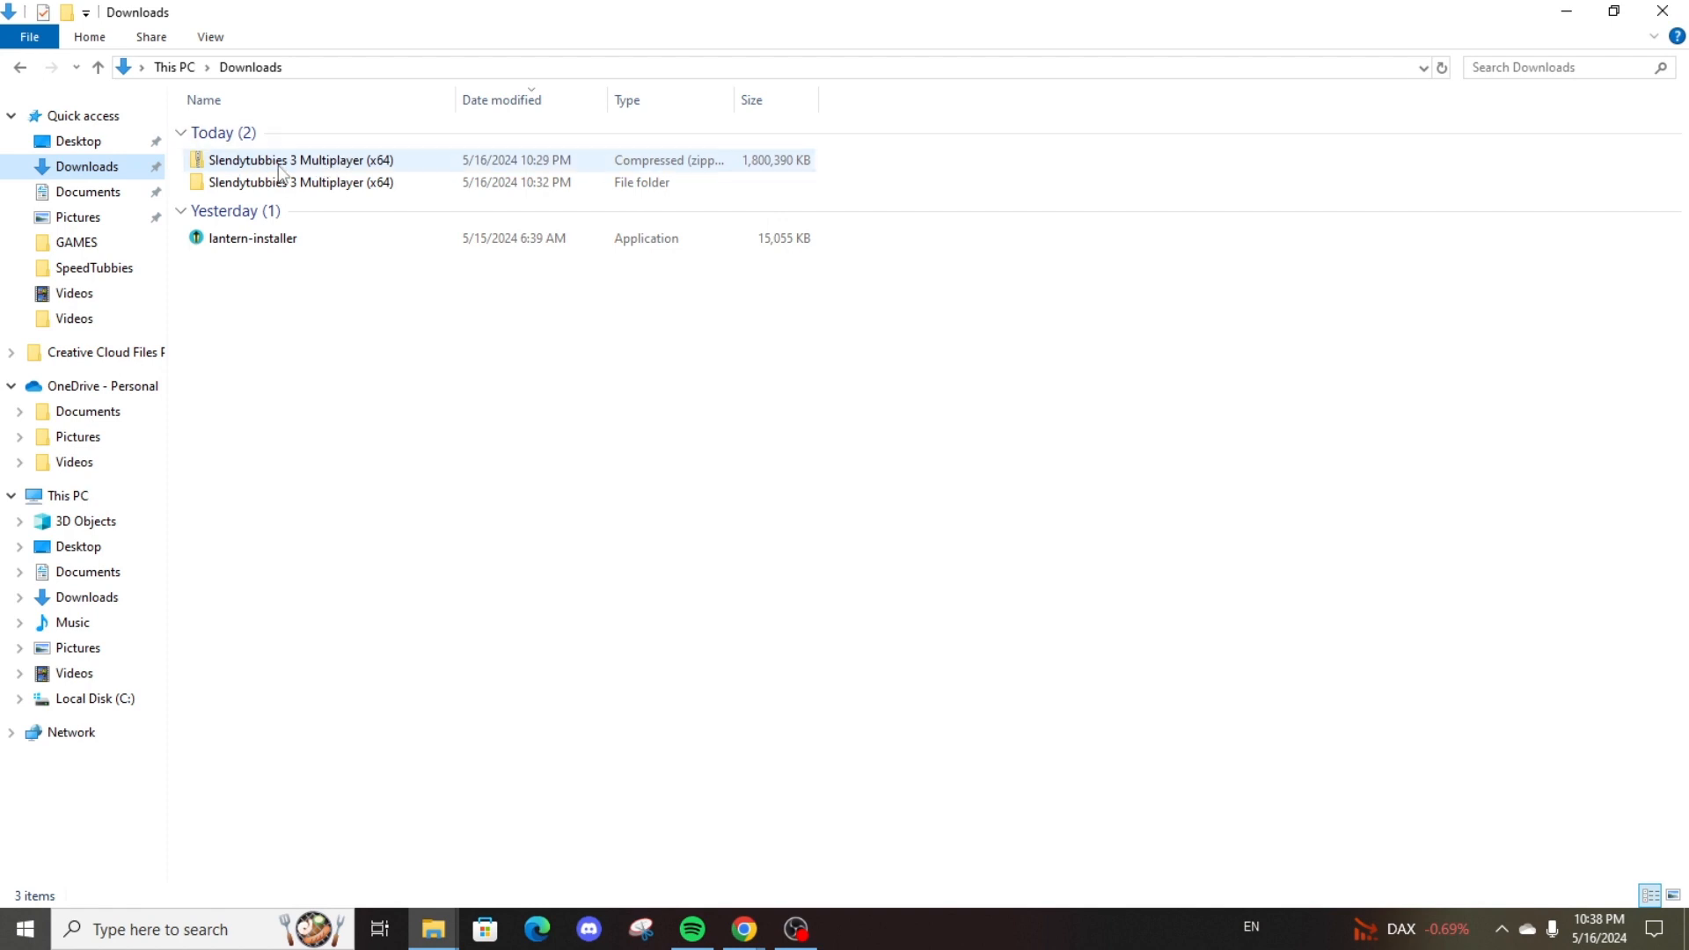
right_click(299, 160)
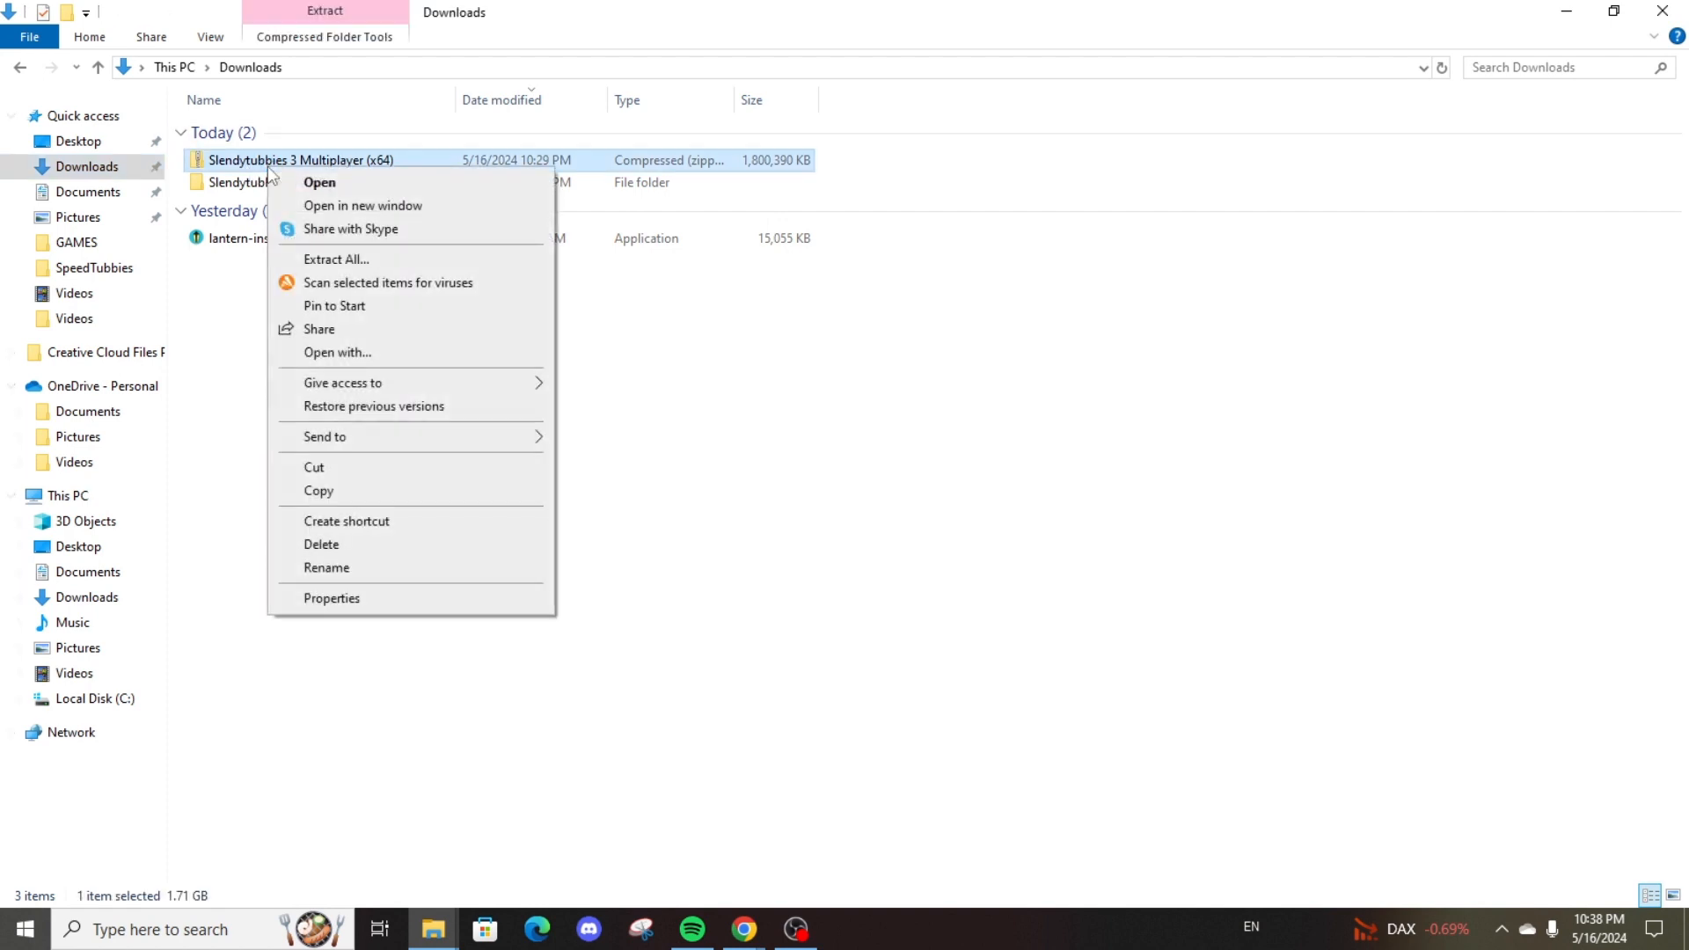
mouse_move(320, 544)
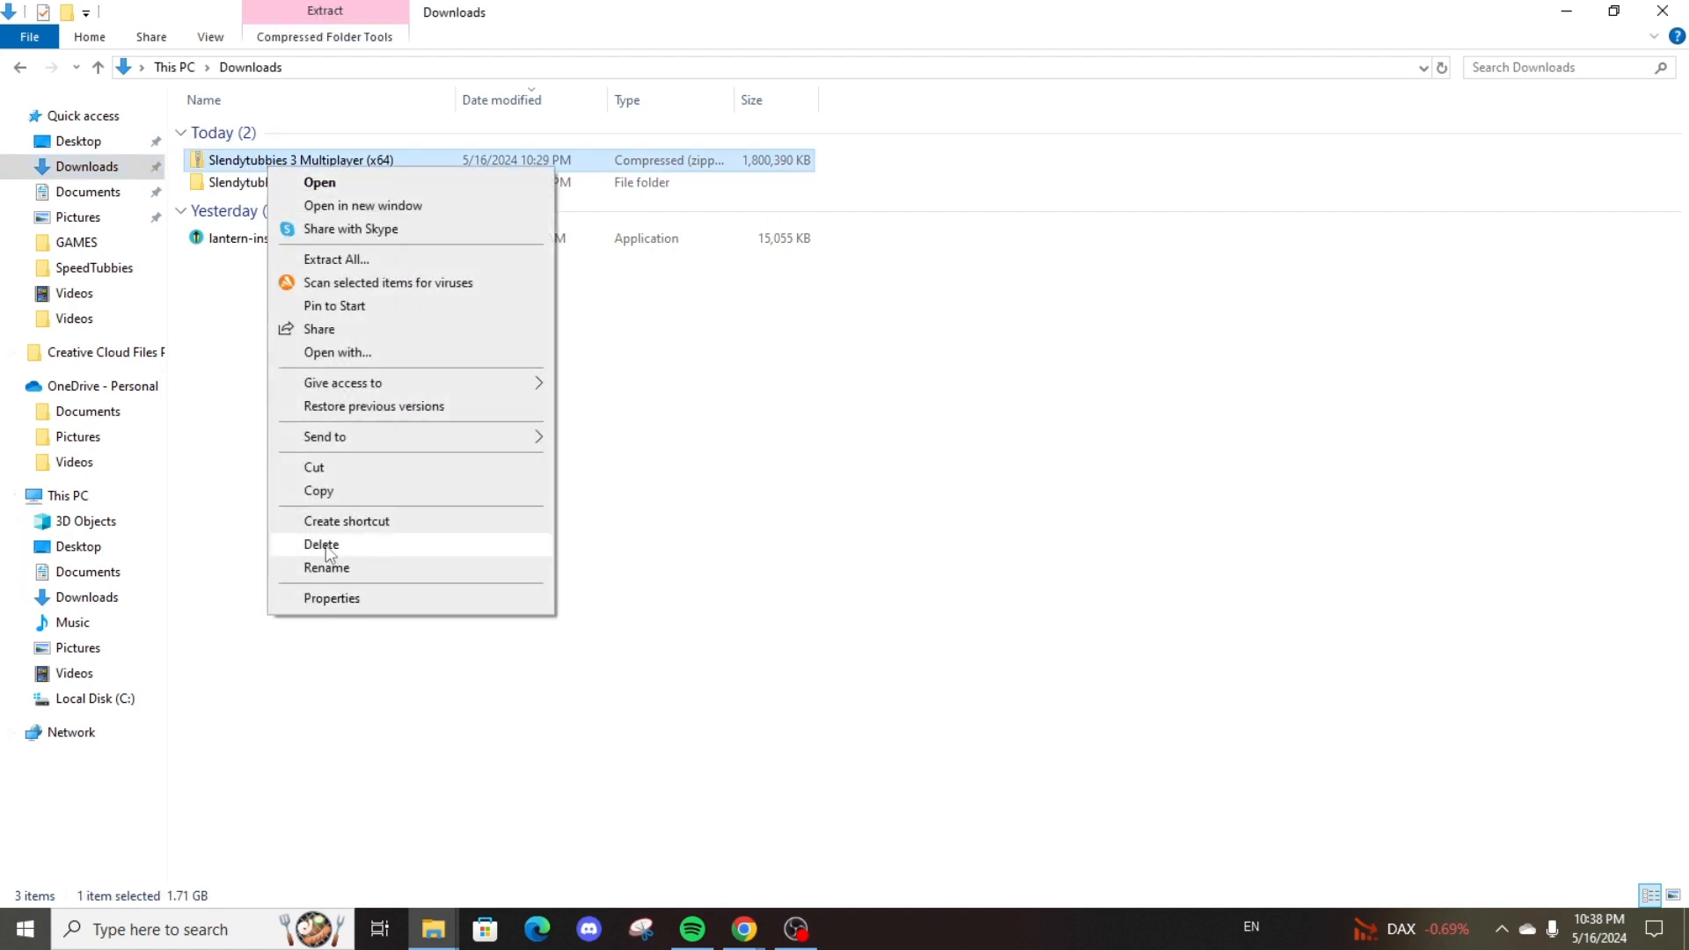
left_click(320, 543)
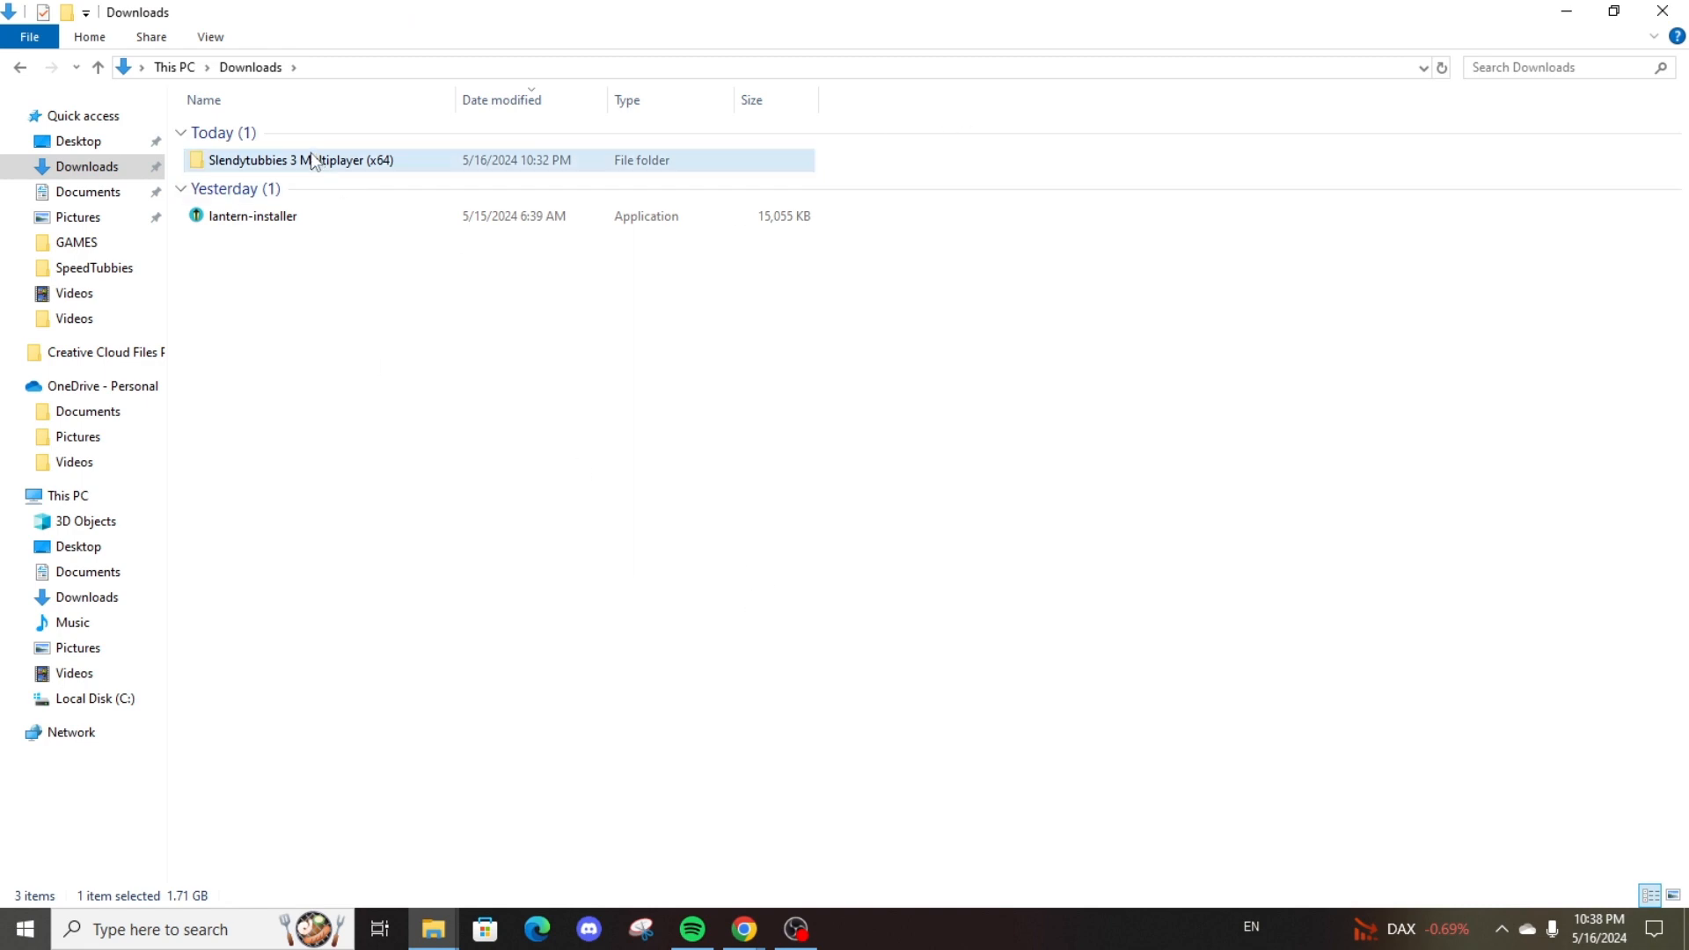
Launch Slendytubbies 3 Multiplayer from the extracted folder, reaching its Graphics Settings screen.
double_click(301, 160)
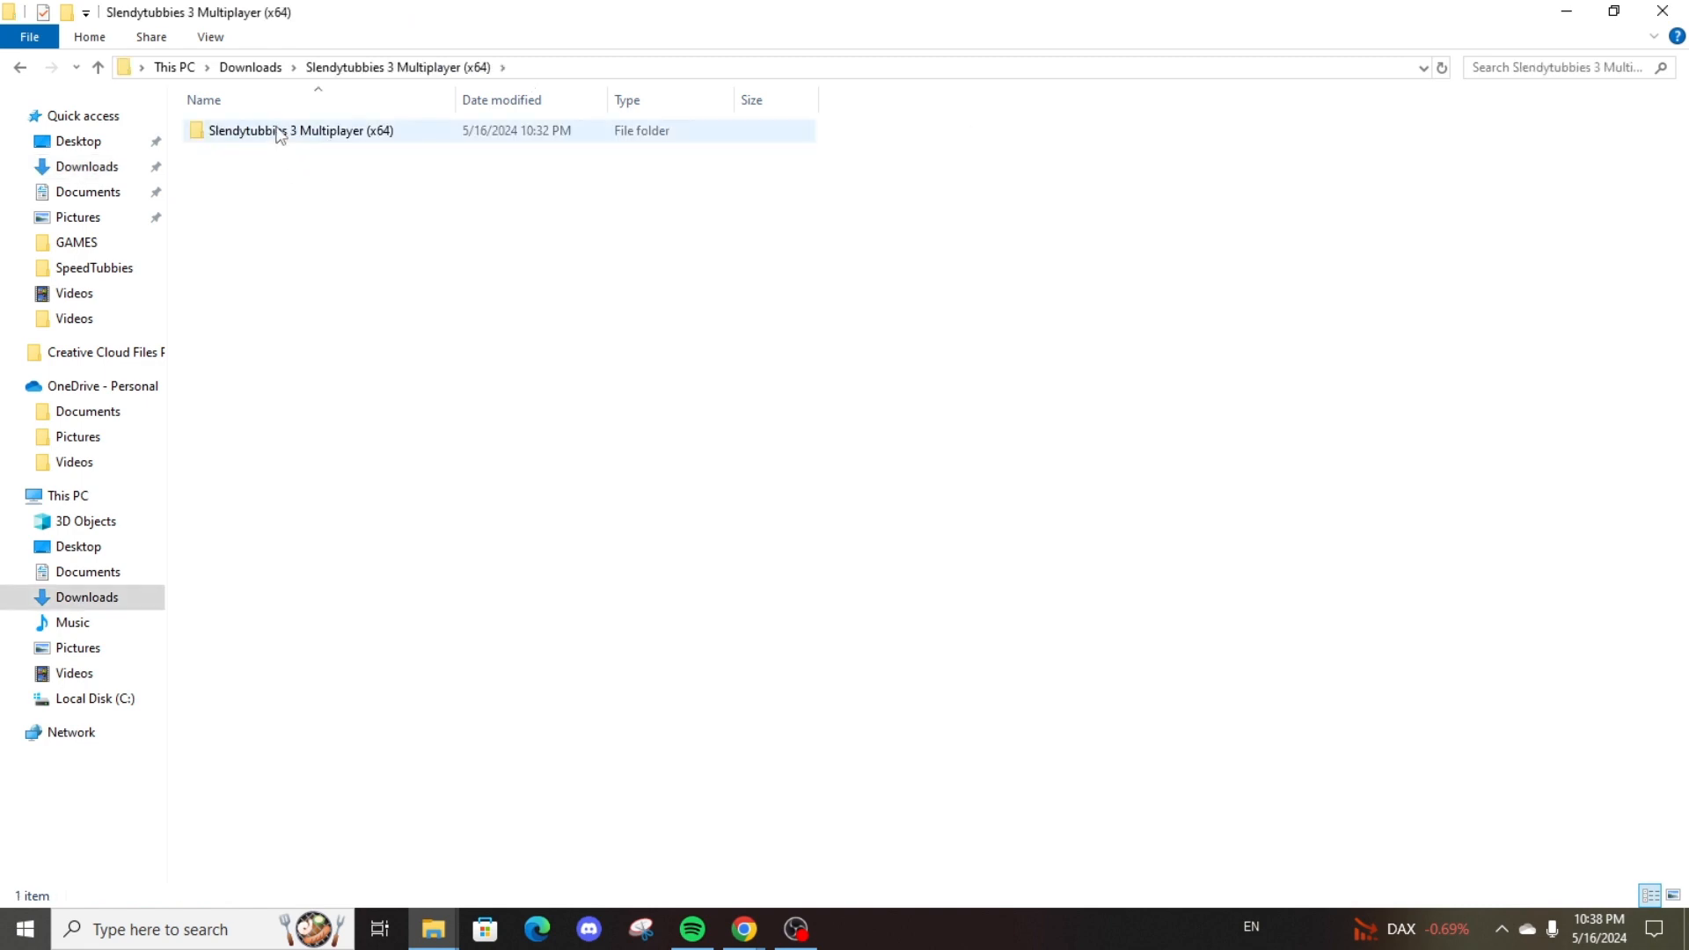
double_click(300, 130)
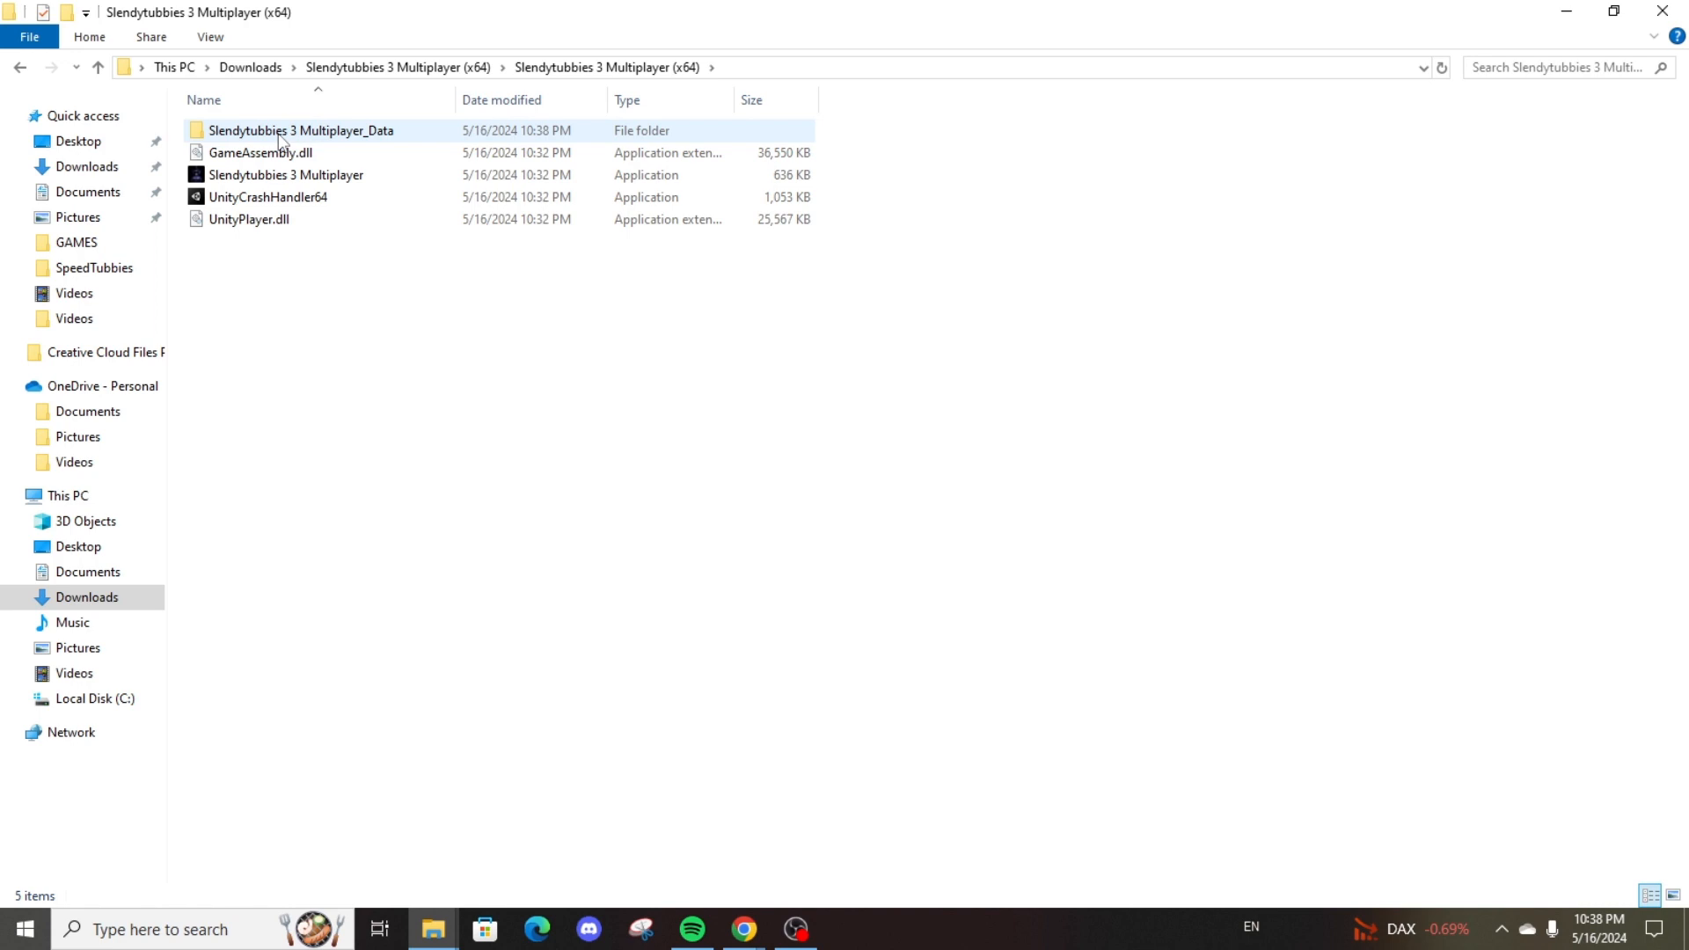
left_click(286, 174)
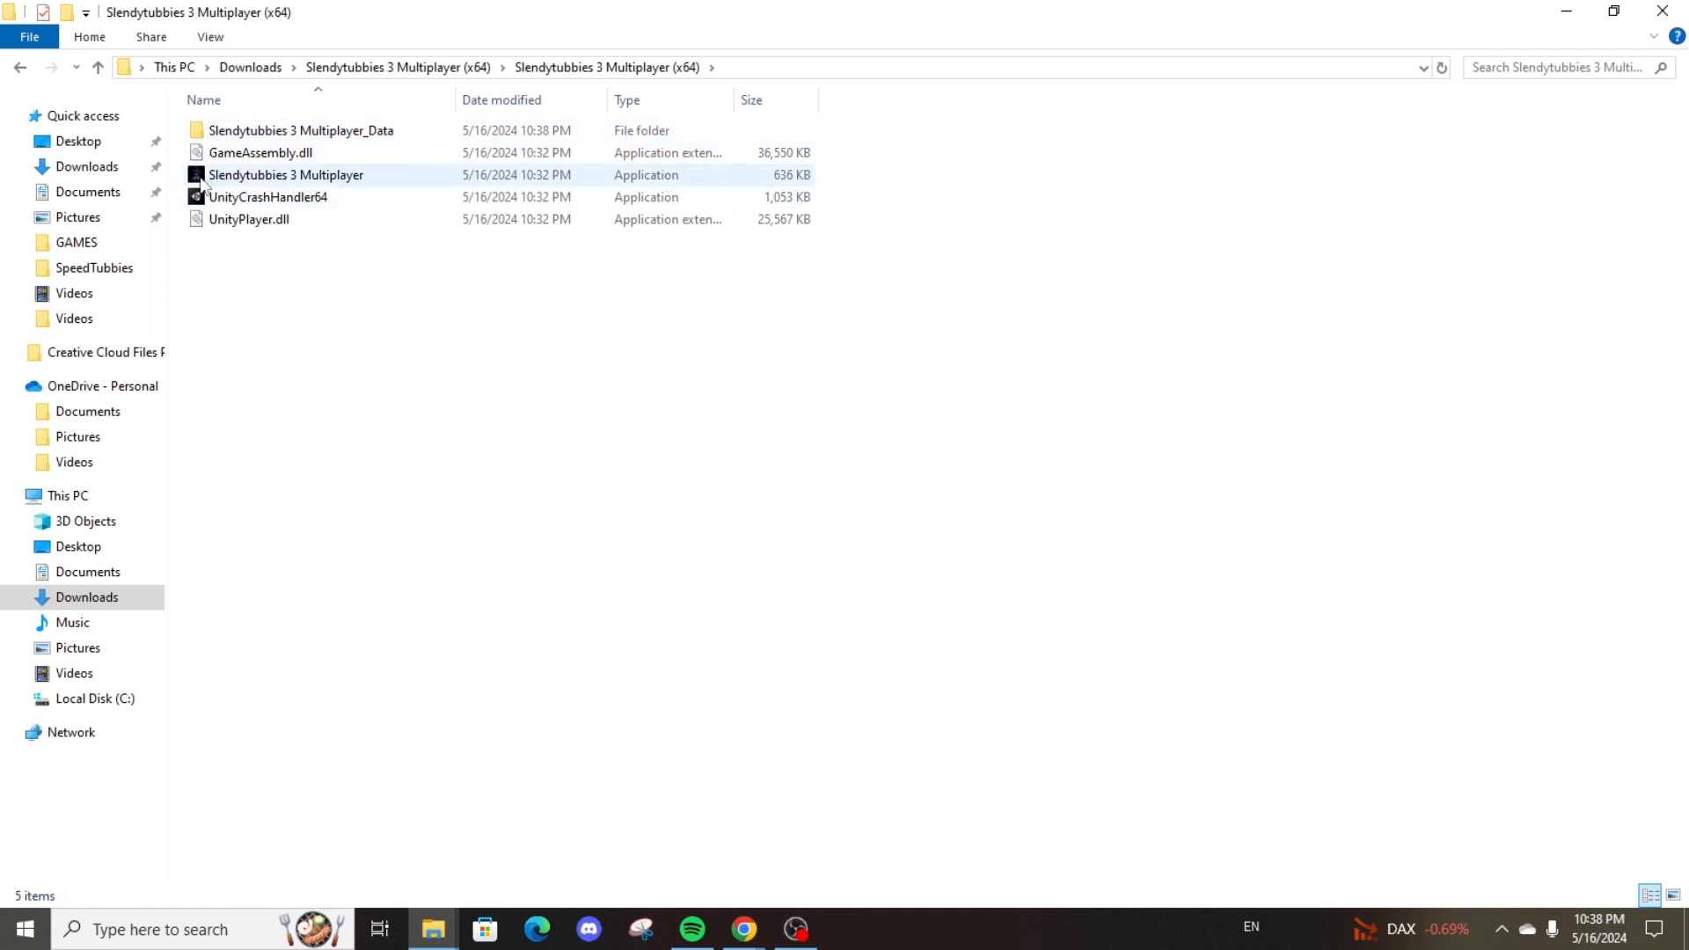
left_click(284, 174)
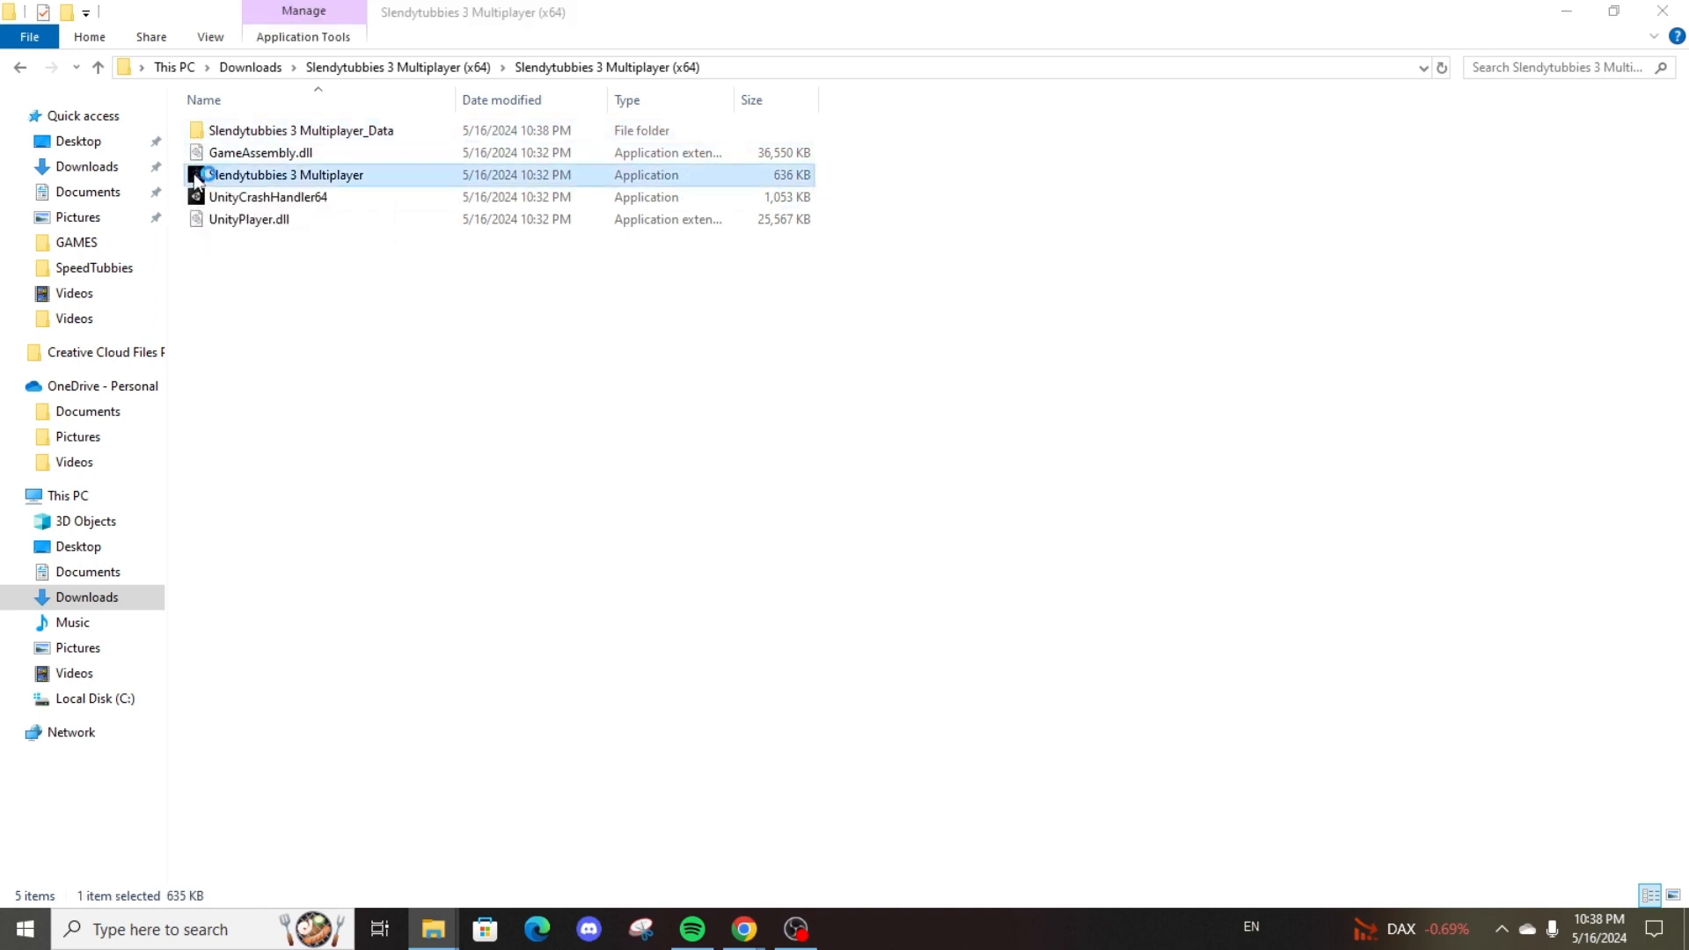
double_click(287, 174)
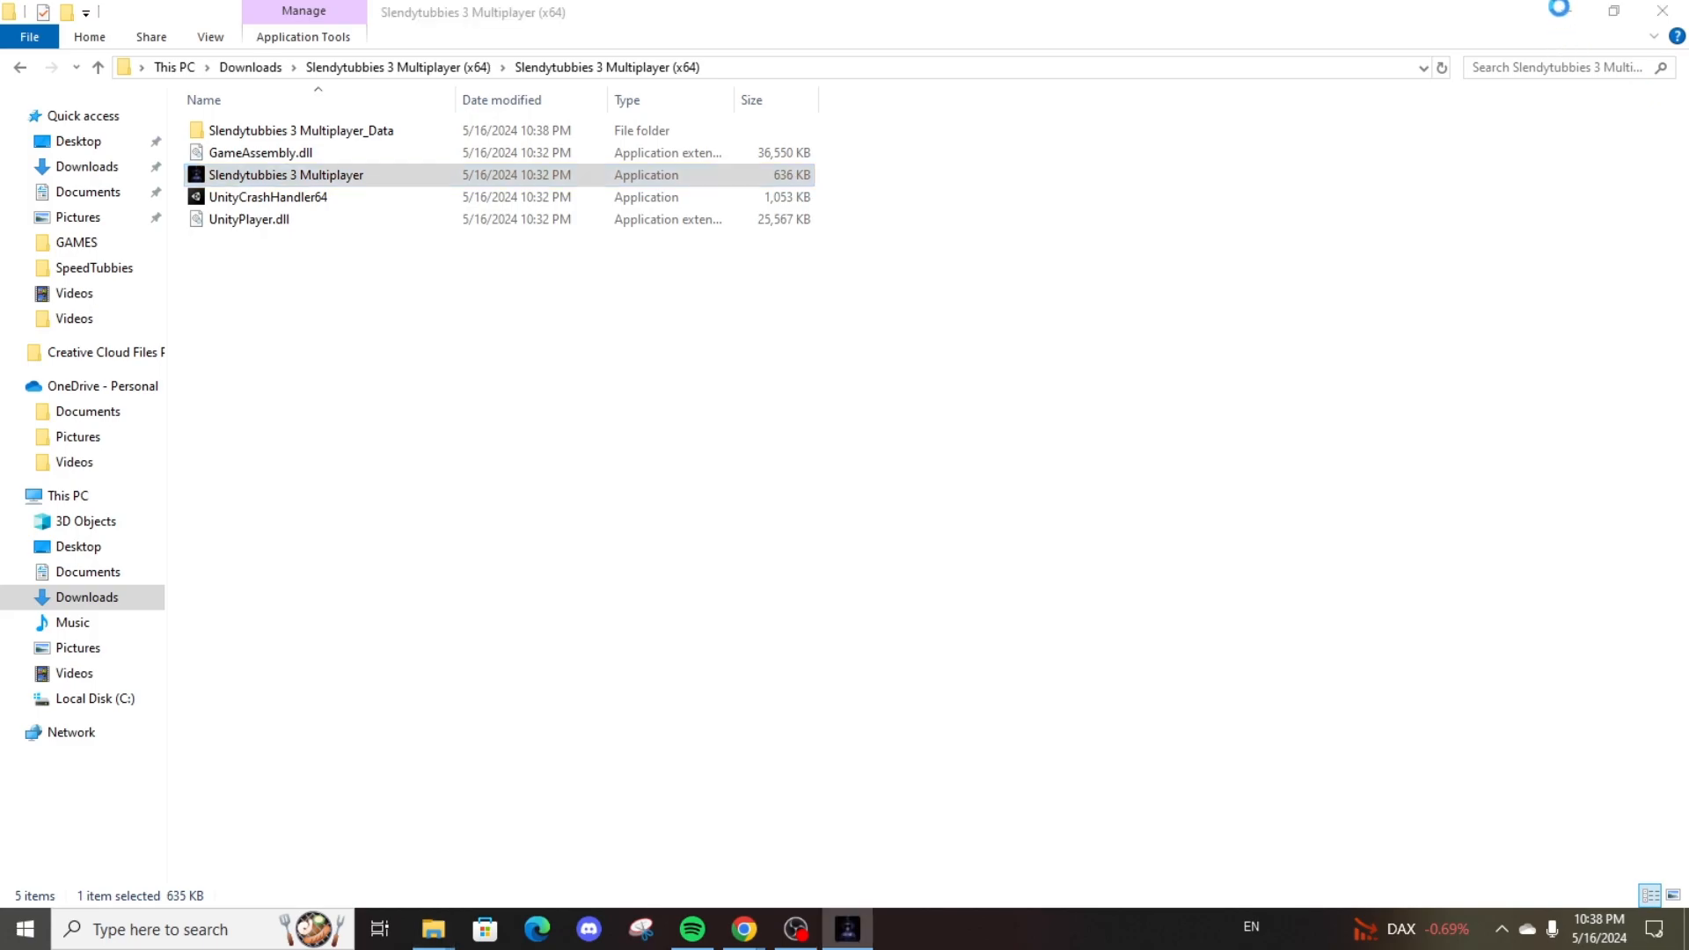
double_click(285, 174)
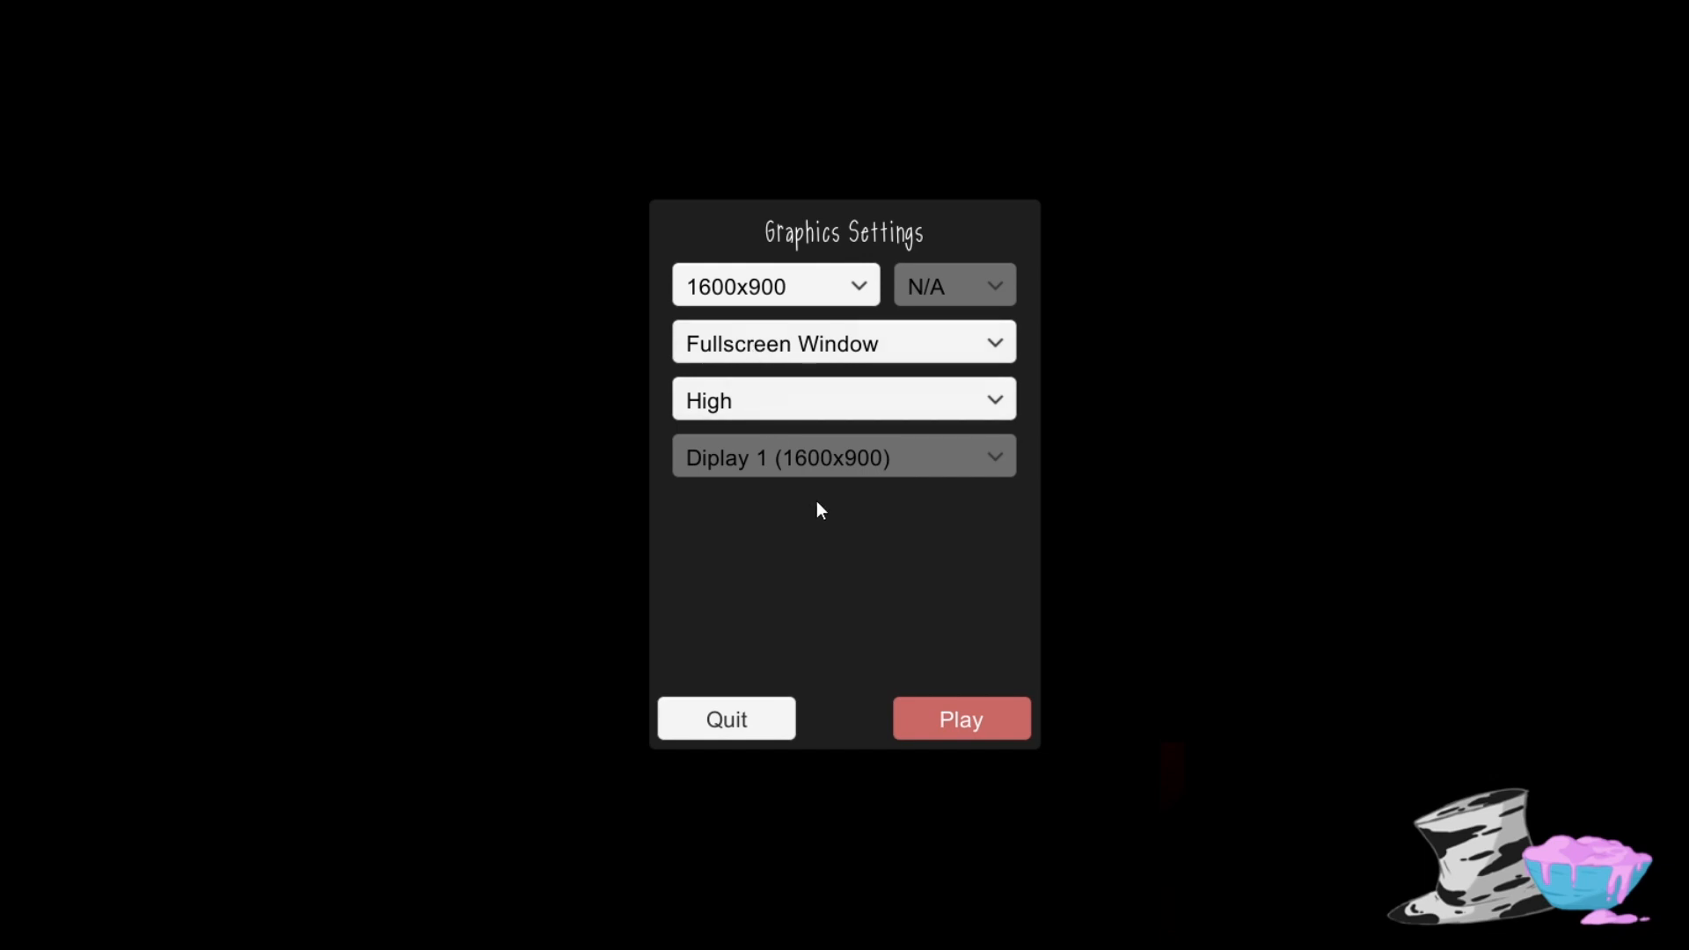
Choose Very Low graphics quality, glance at the resolution list, and launch the game.
left_click(841, 399)
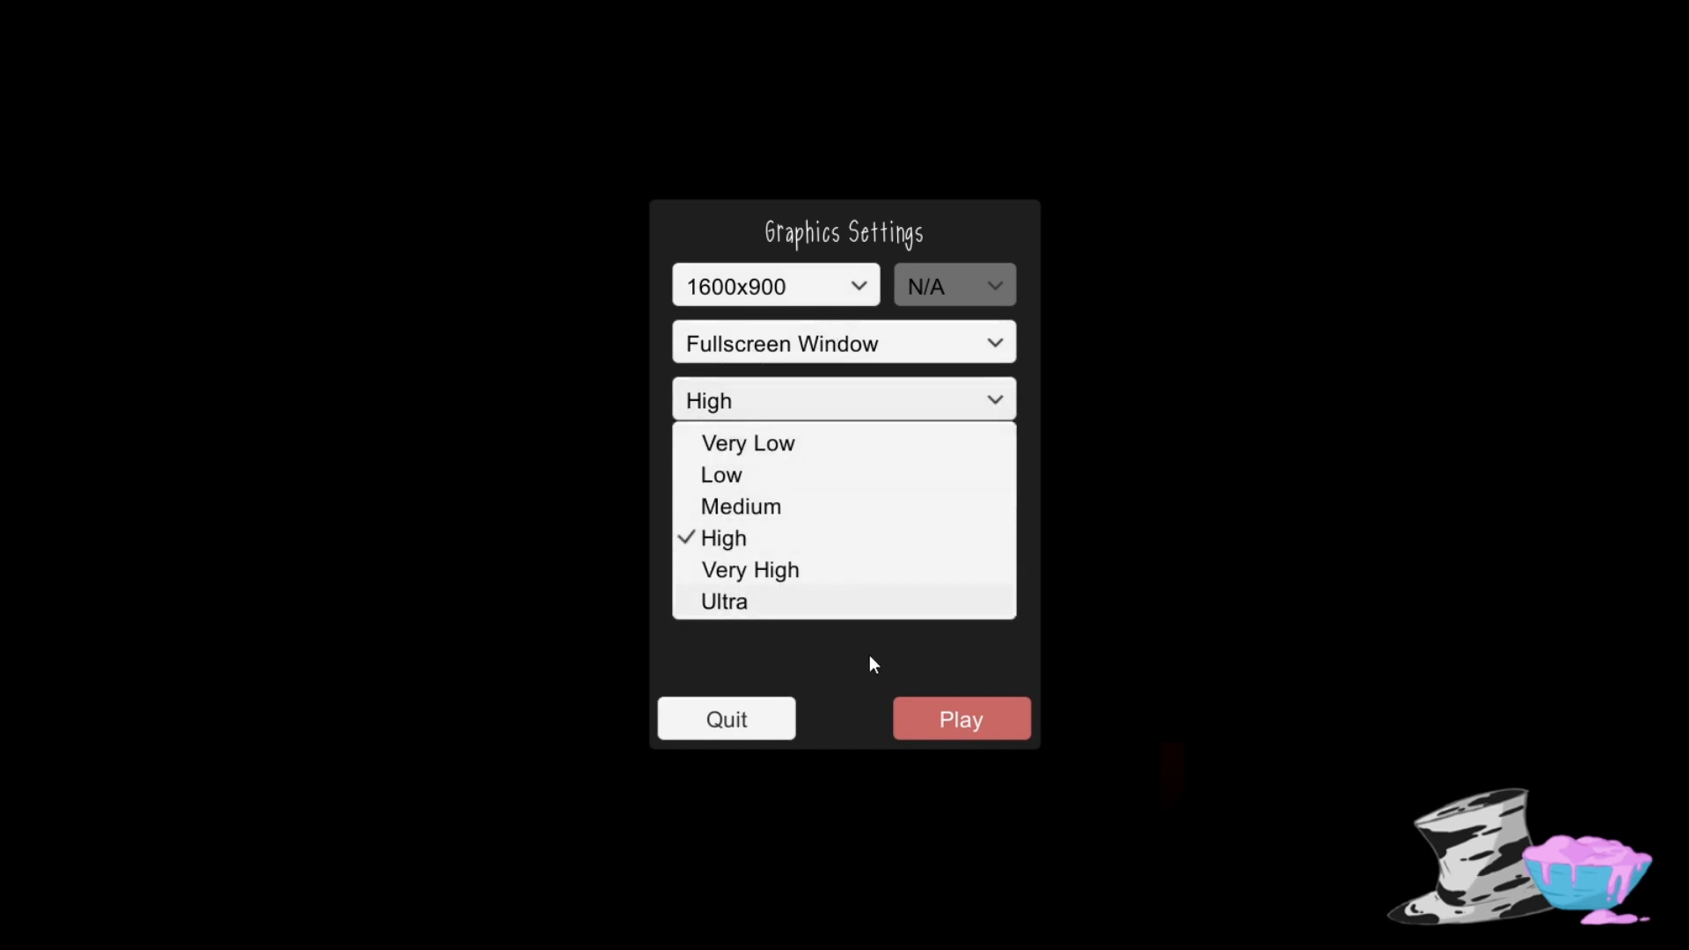
mouse_move(781, 452)
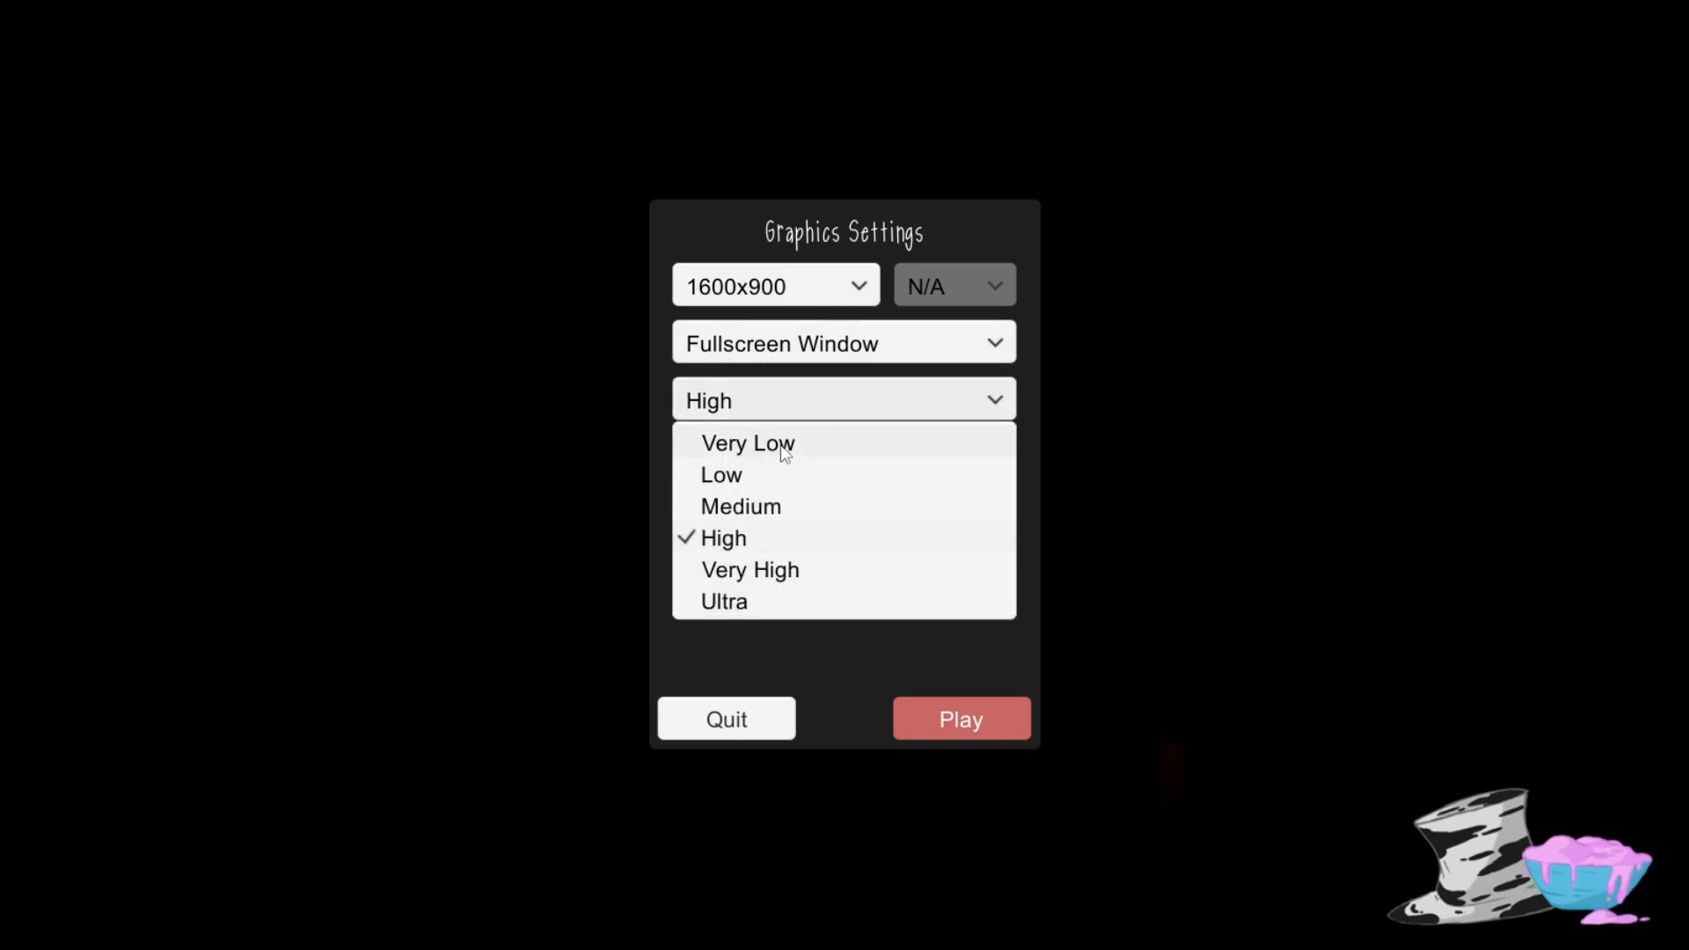
left_click(747, 444)
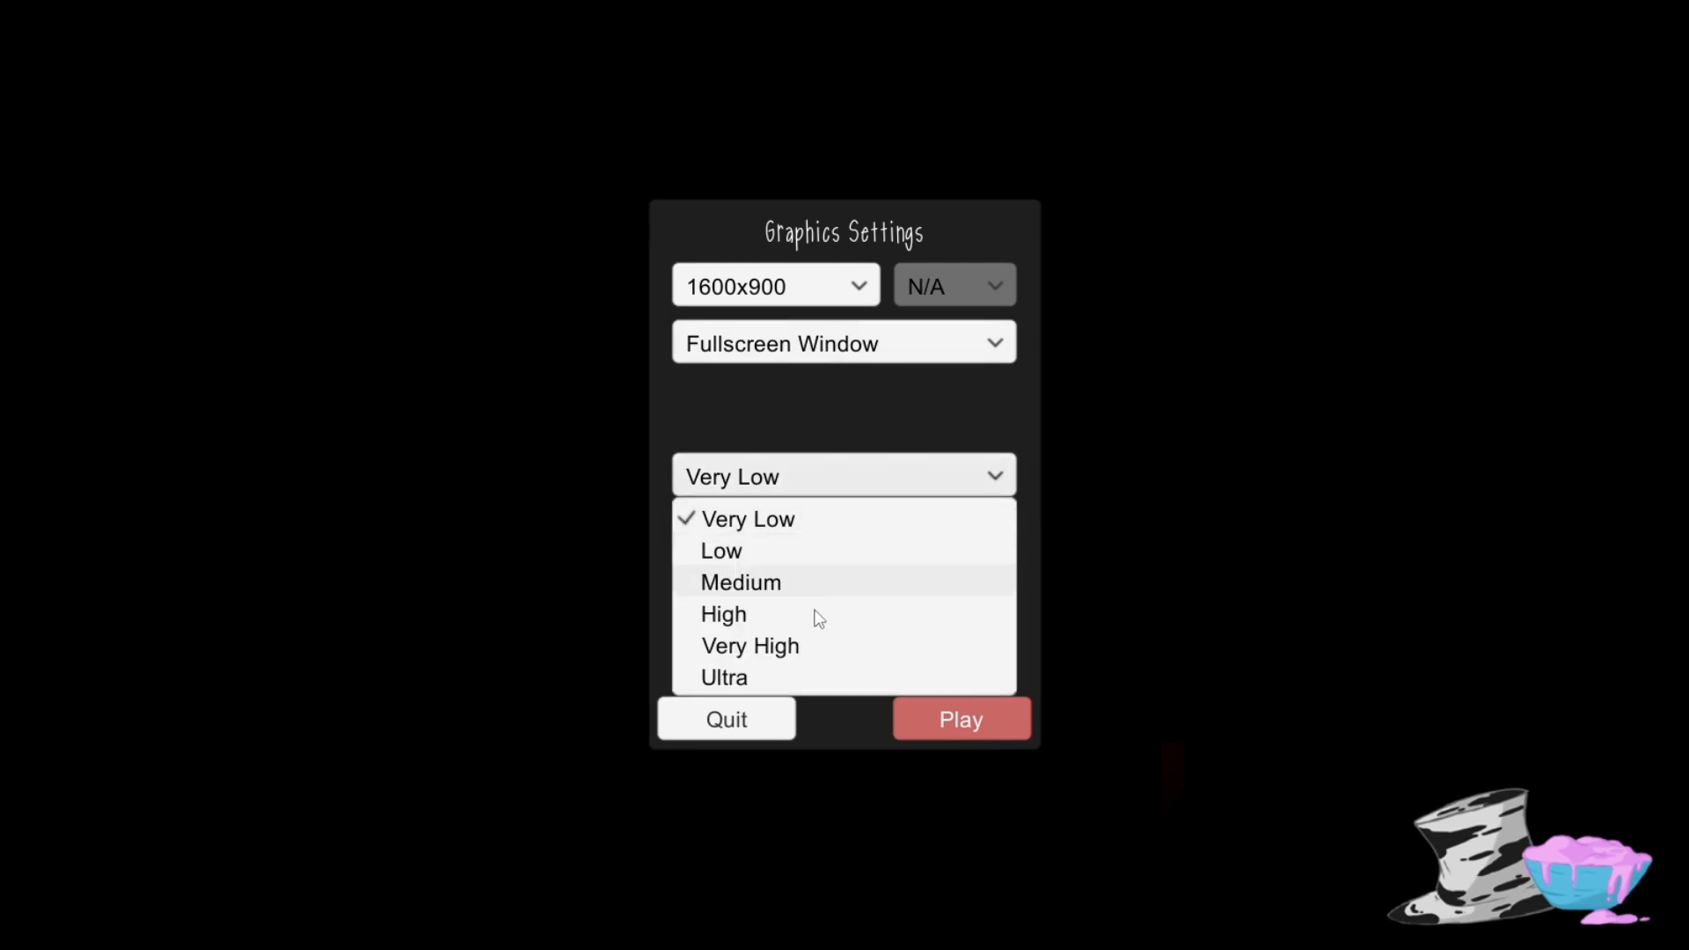
mouse_move(791, 390)
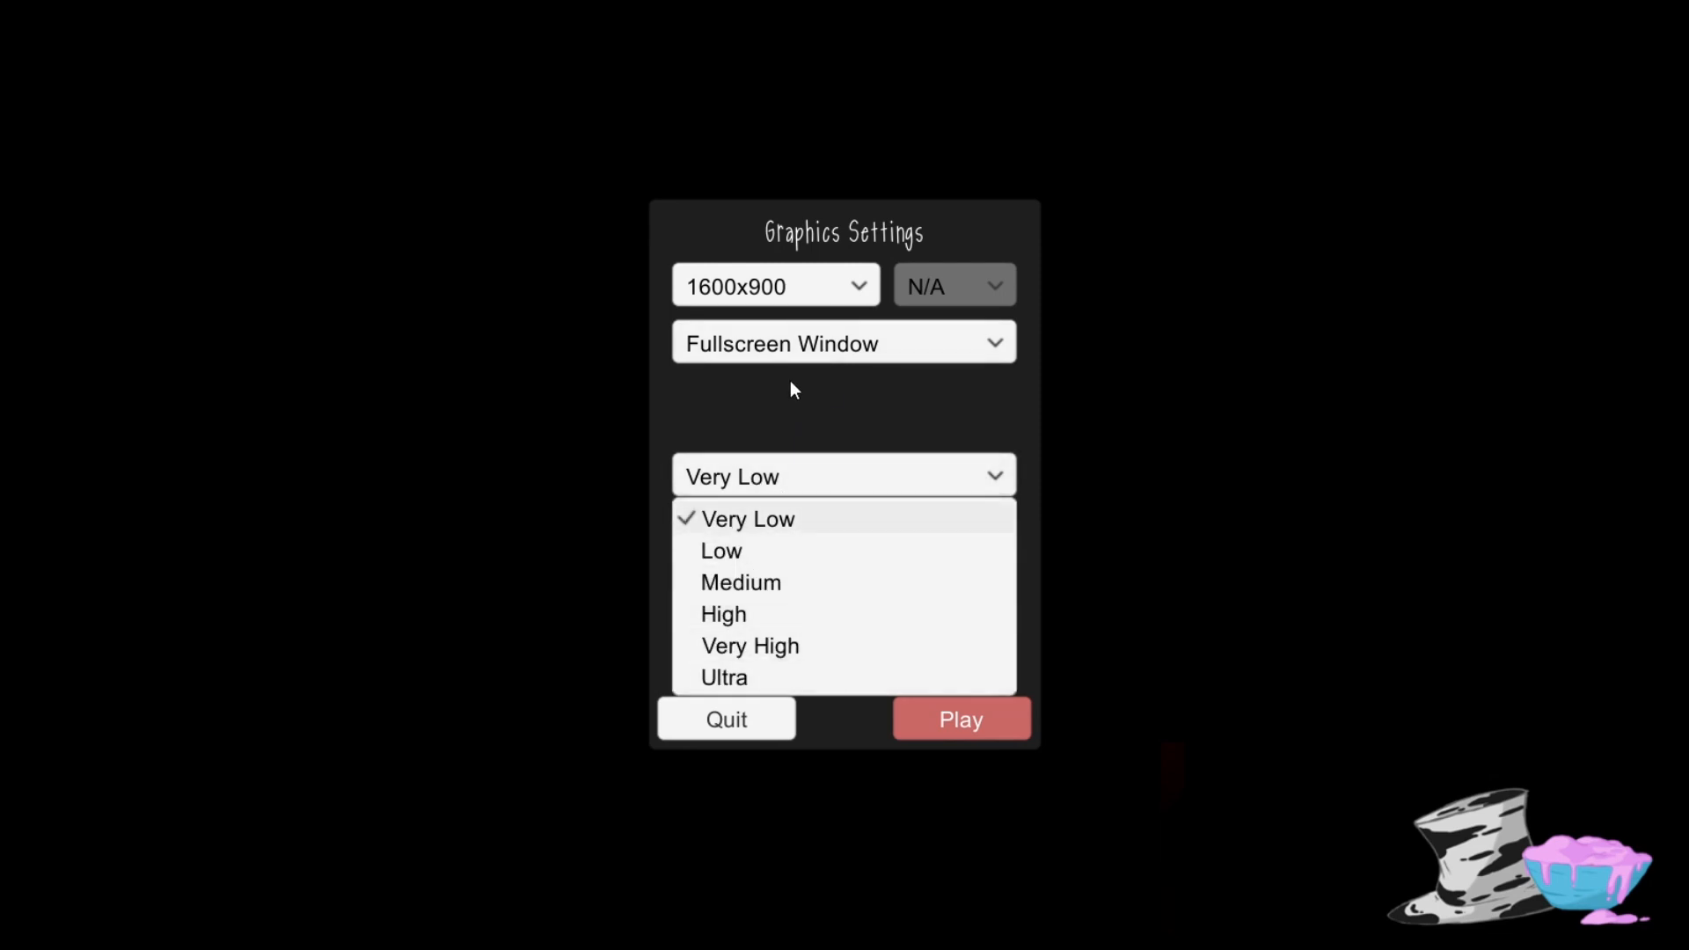
left_click(747, 517)
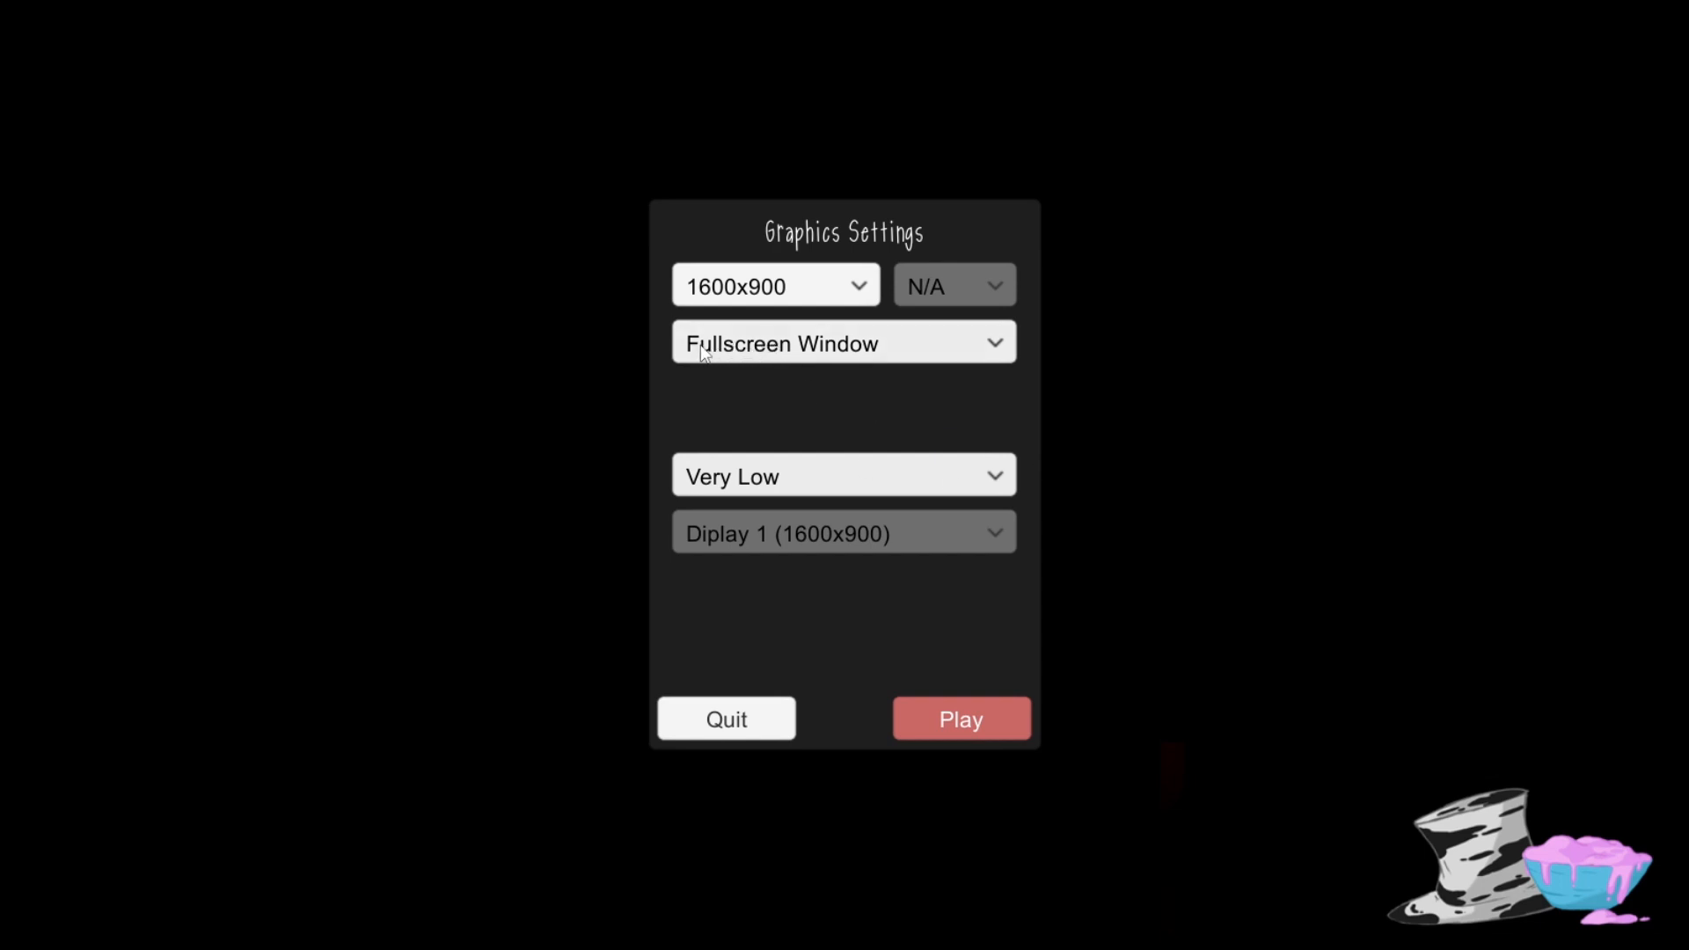
left_click(774, 285)
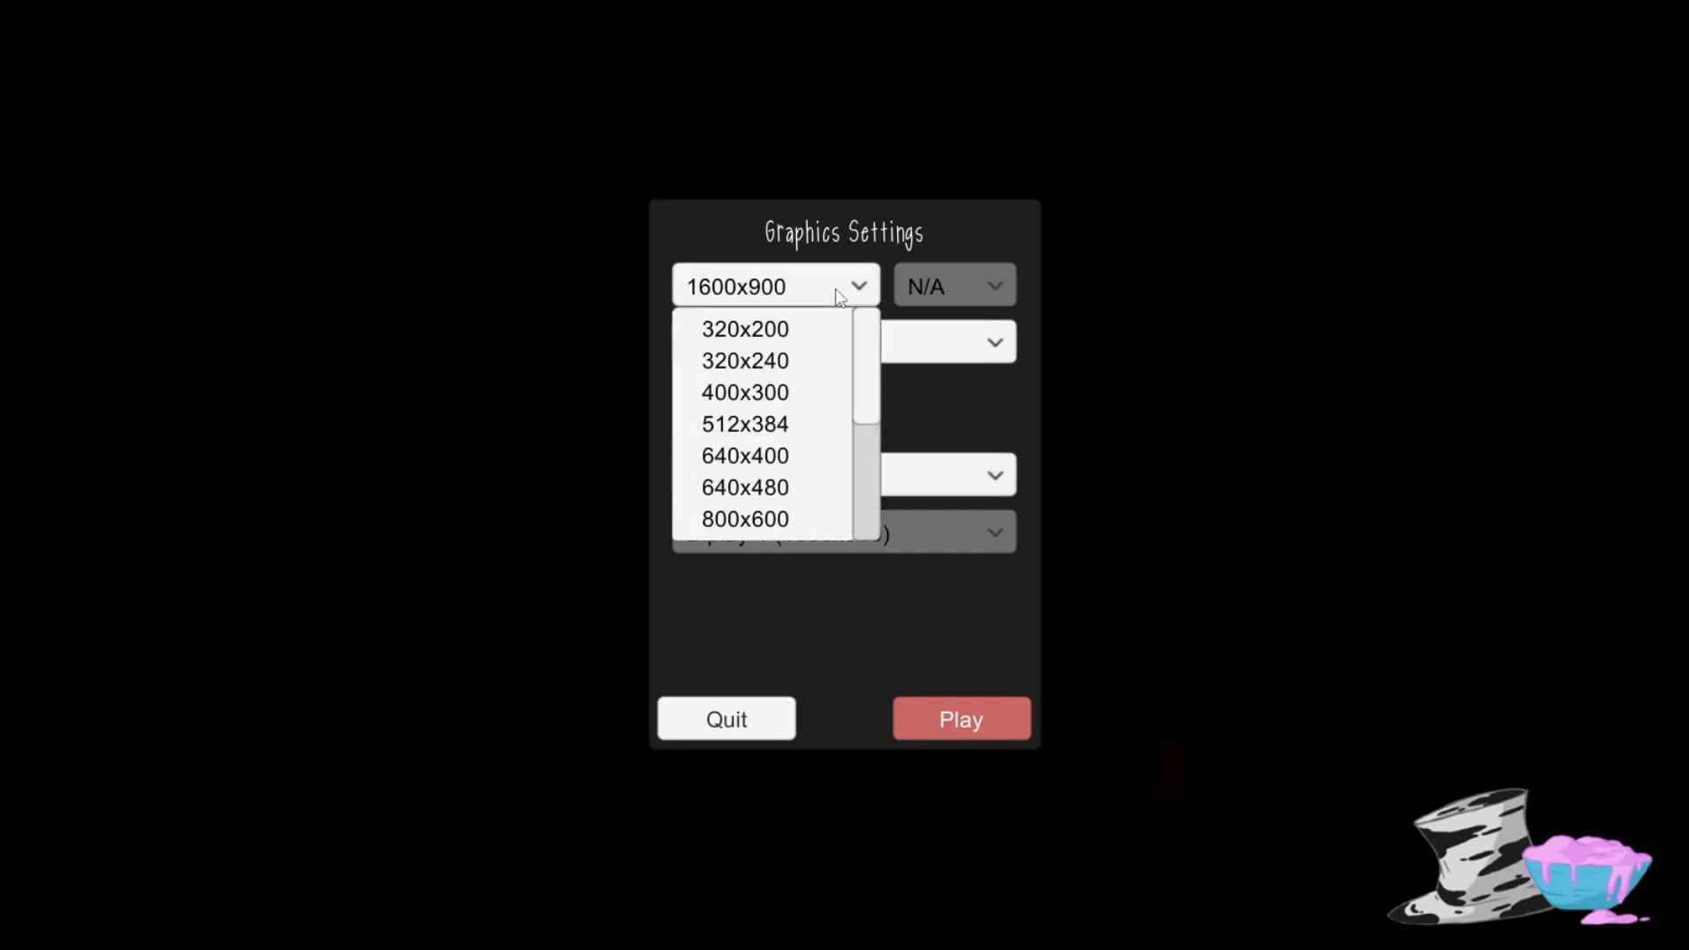
mouse_move(802, 424)
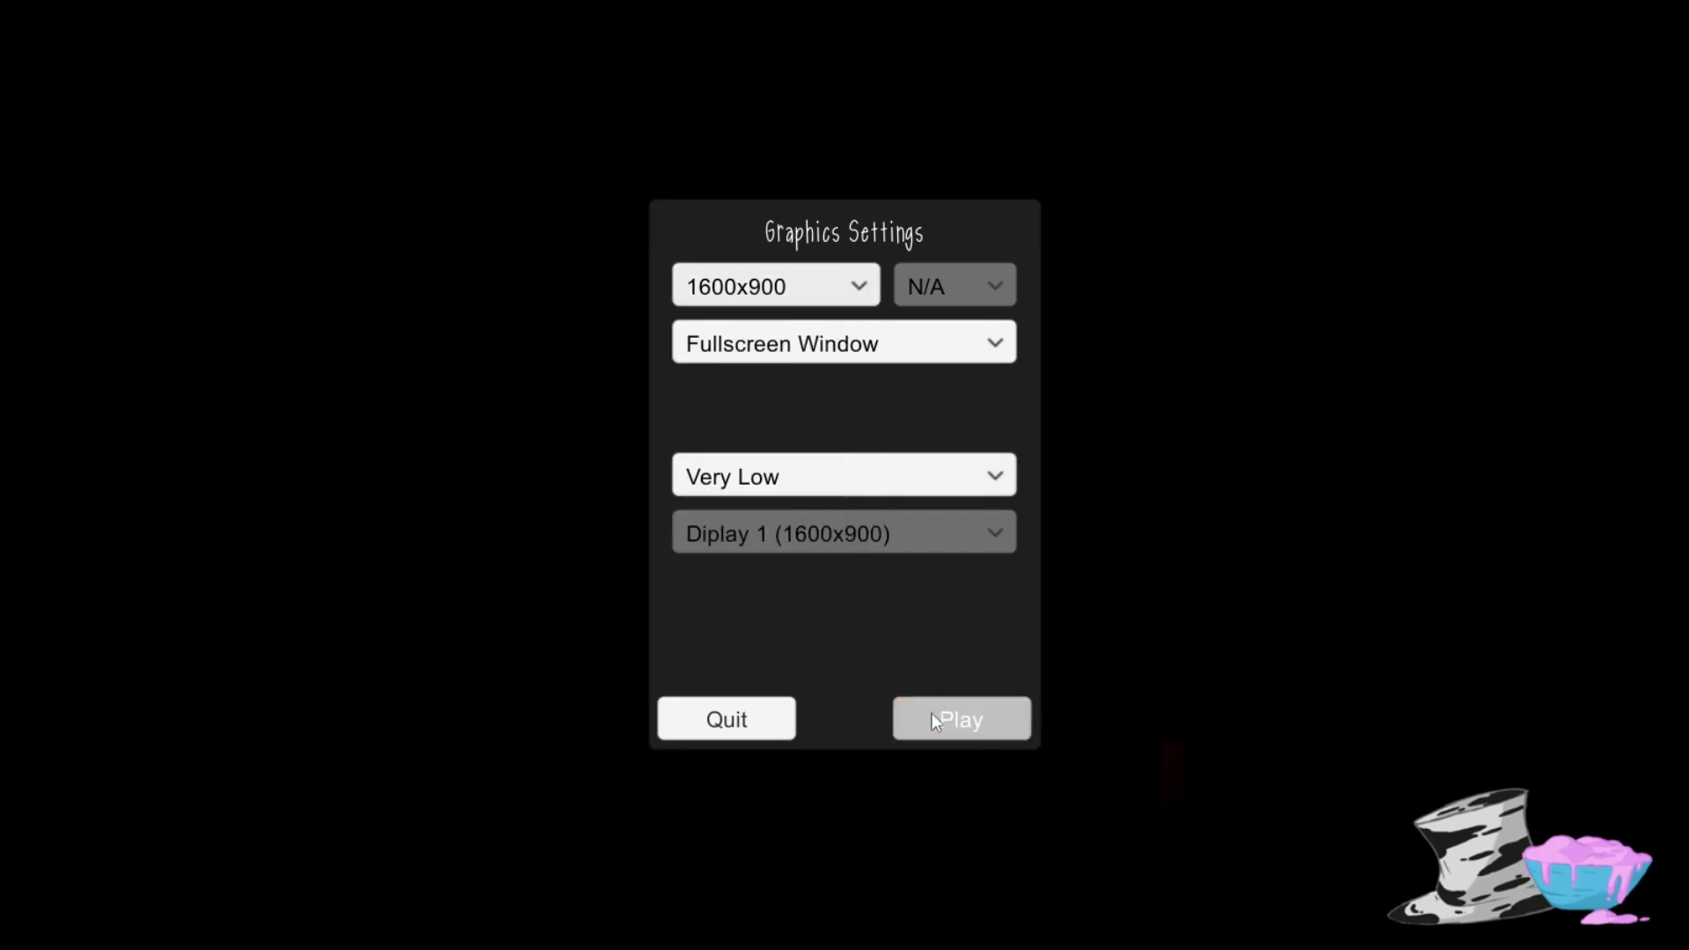
left_click(957, 720)
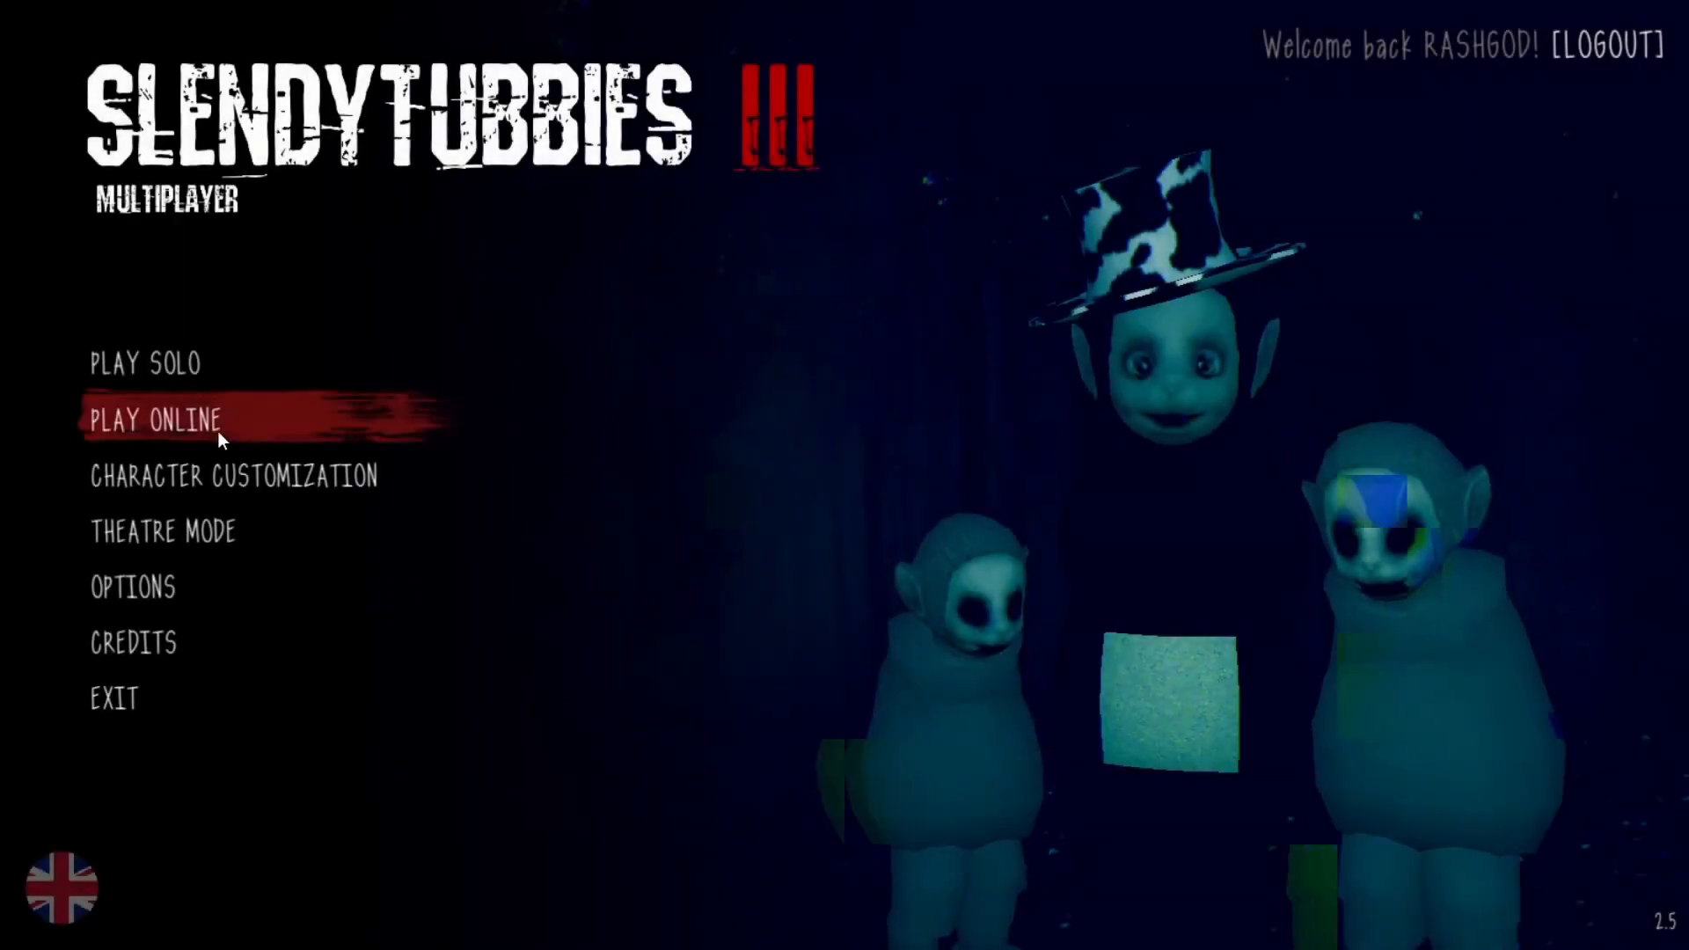
Enter solo play on Custard Facility and choose Survival as the game mode.
left_click(158, 419)
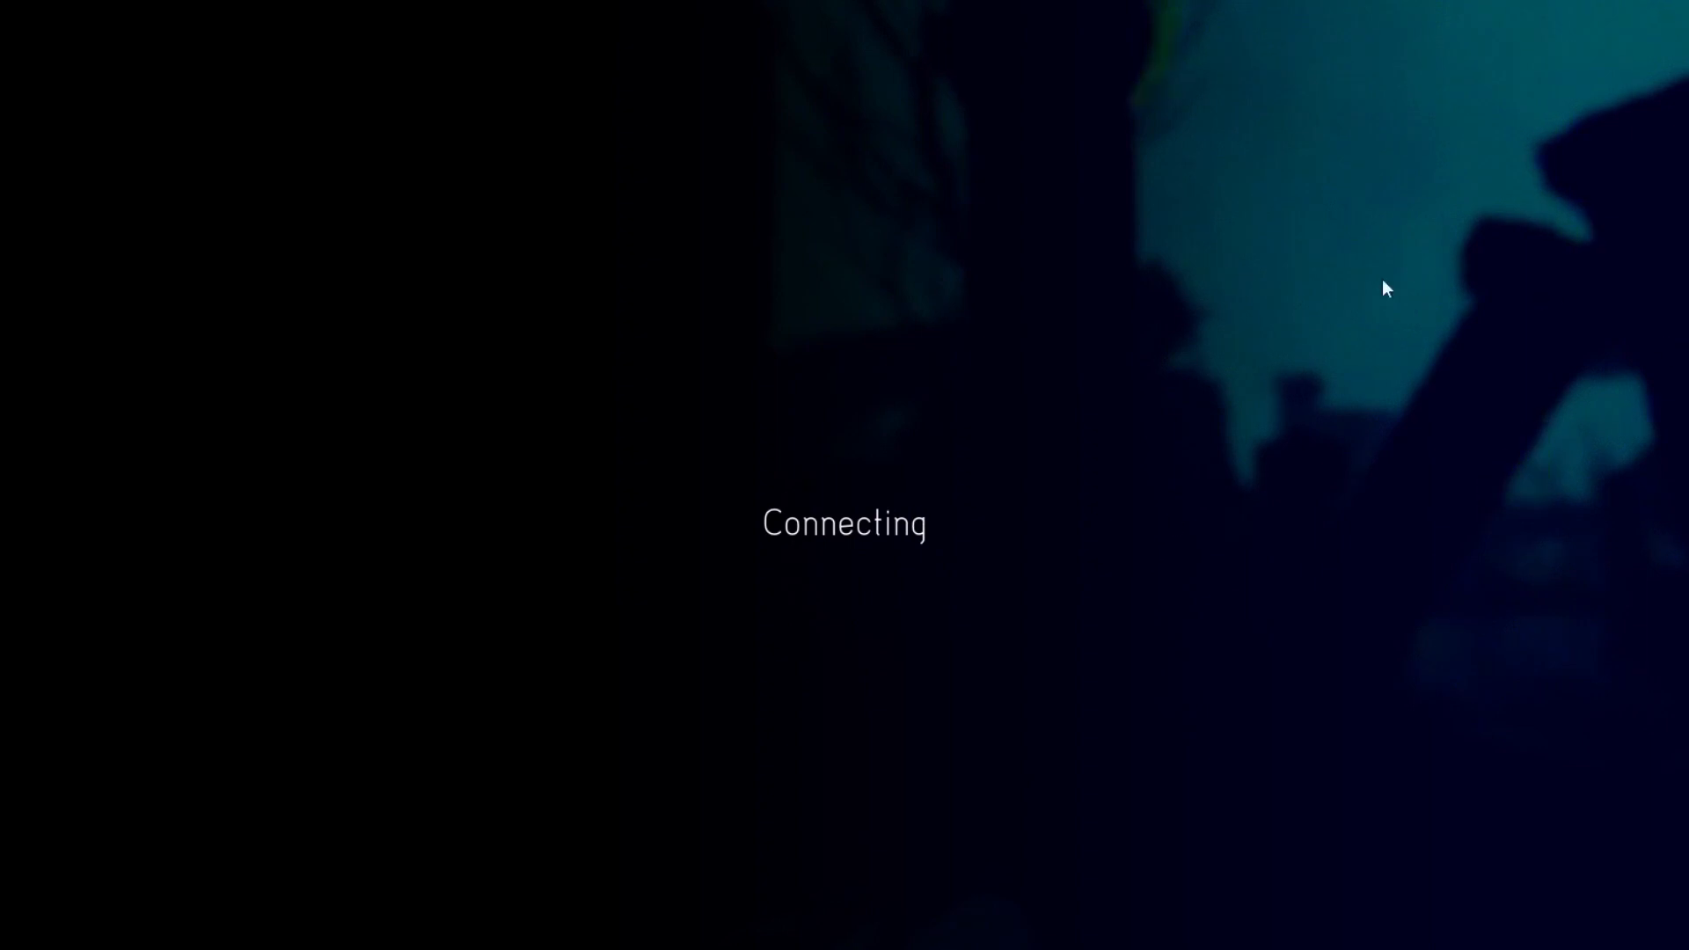
mouse_move(855, 558)
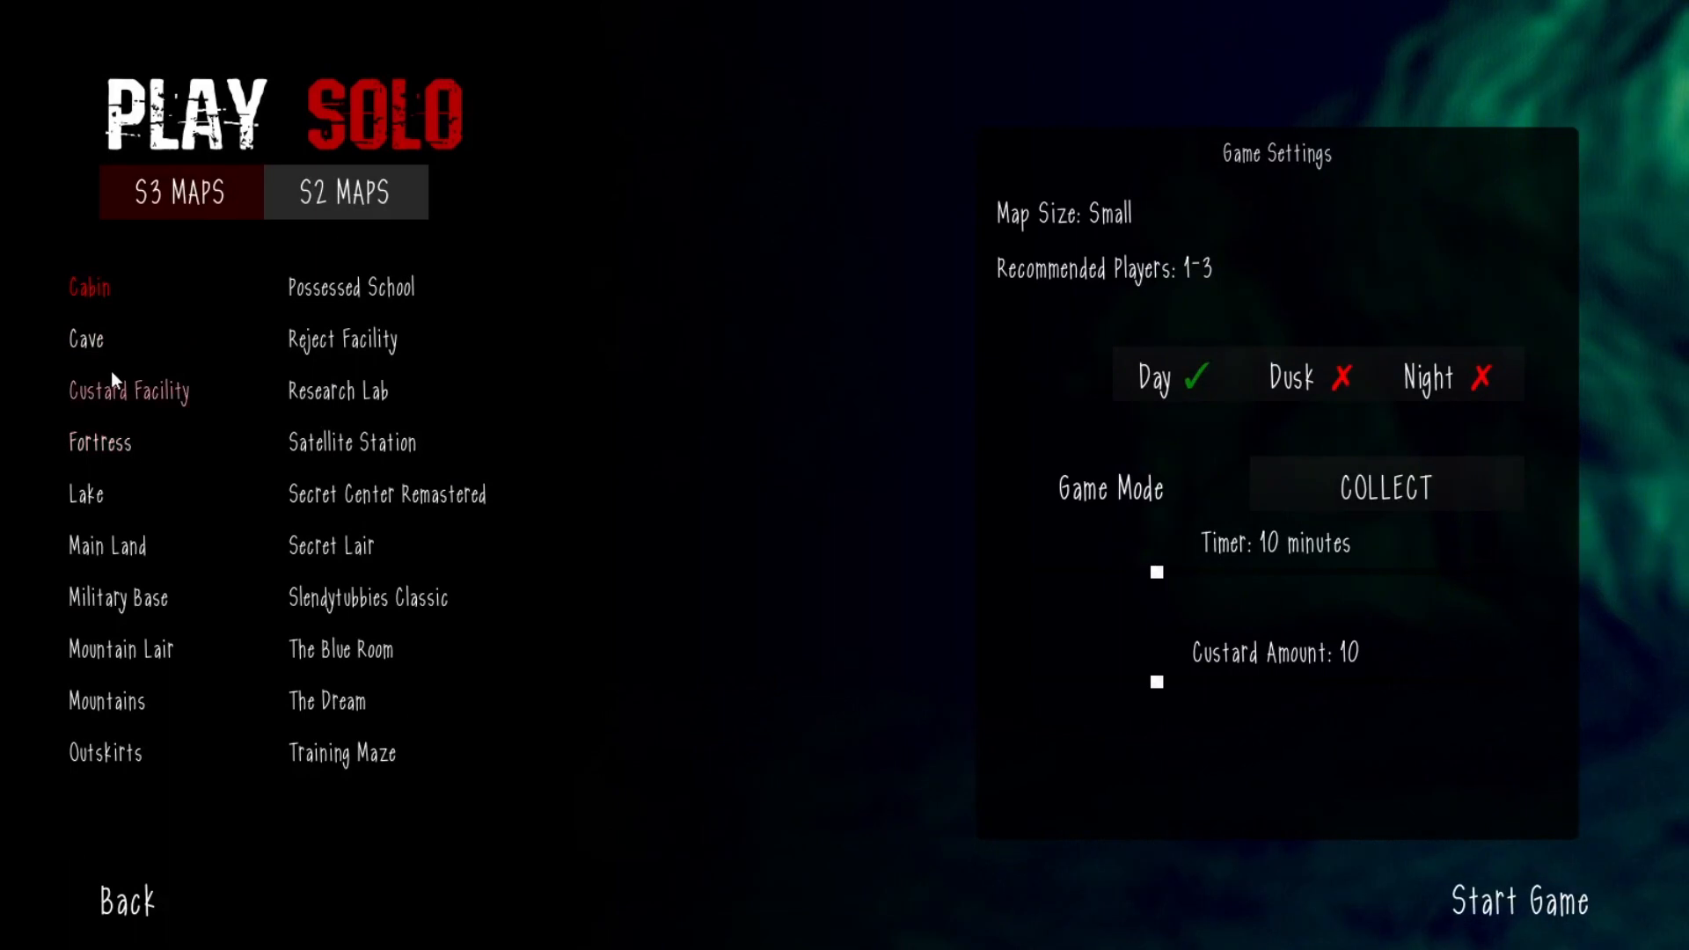
mouse_move(111, 410)
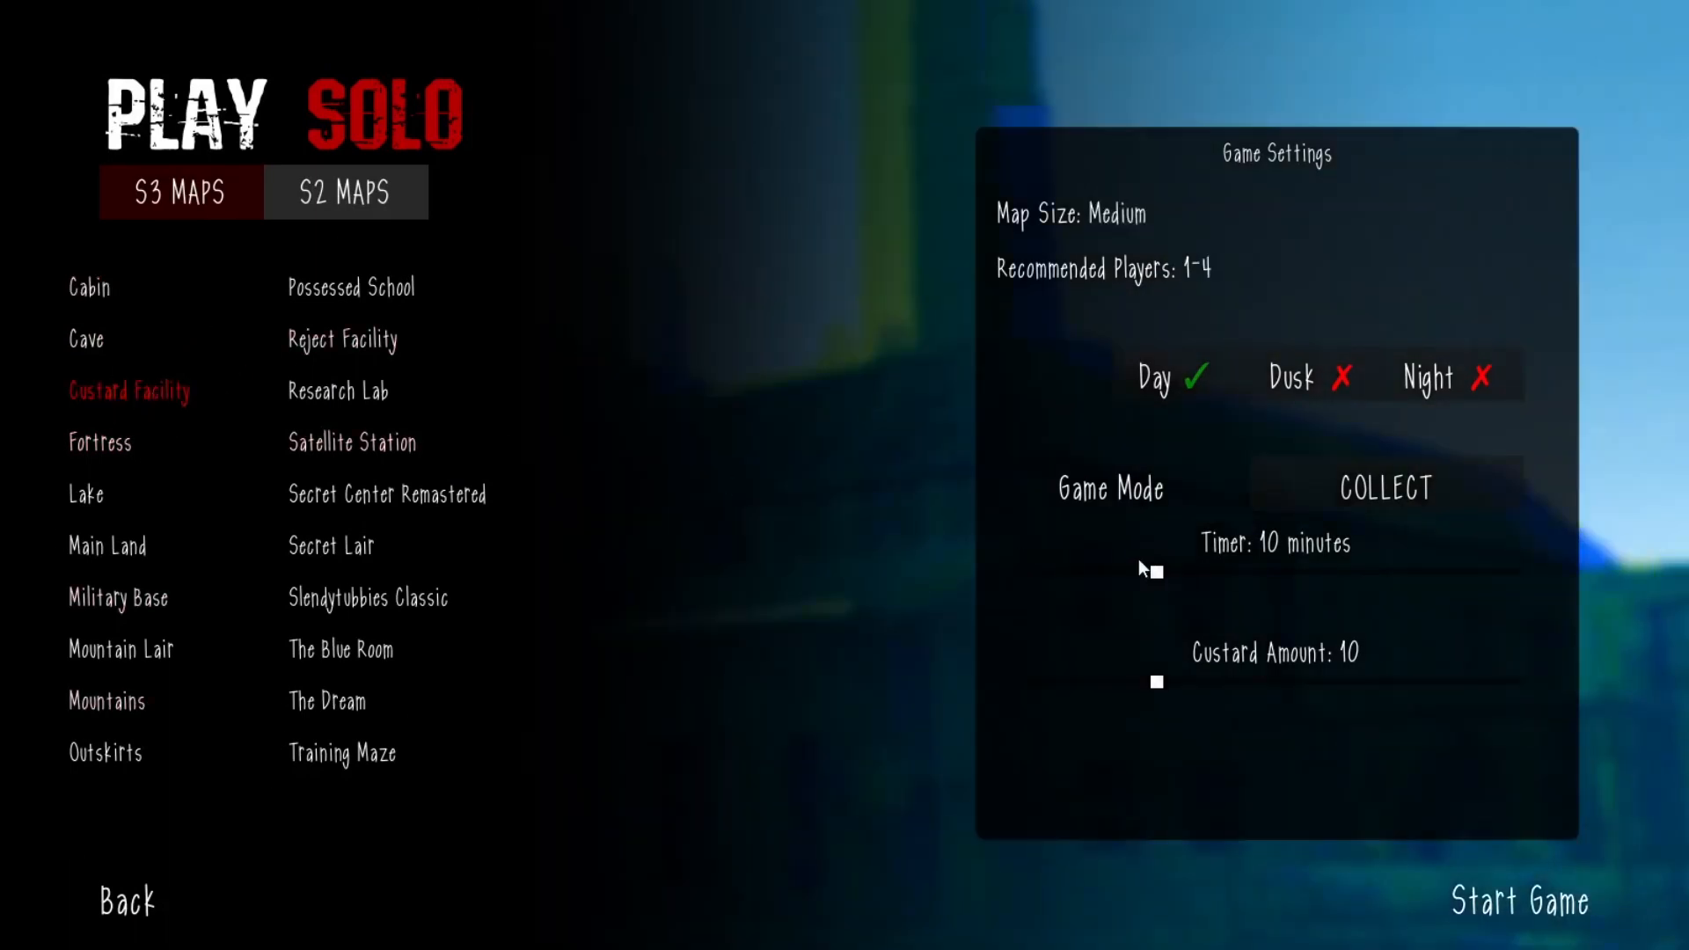
left_click(1384, 487)
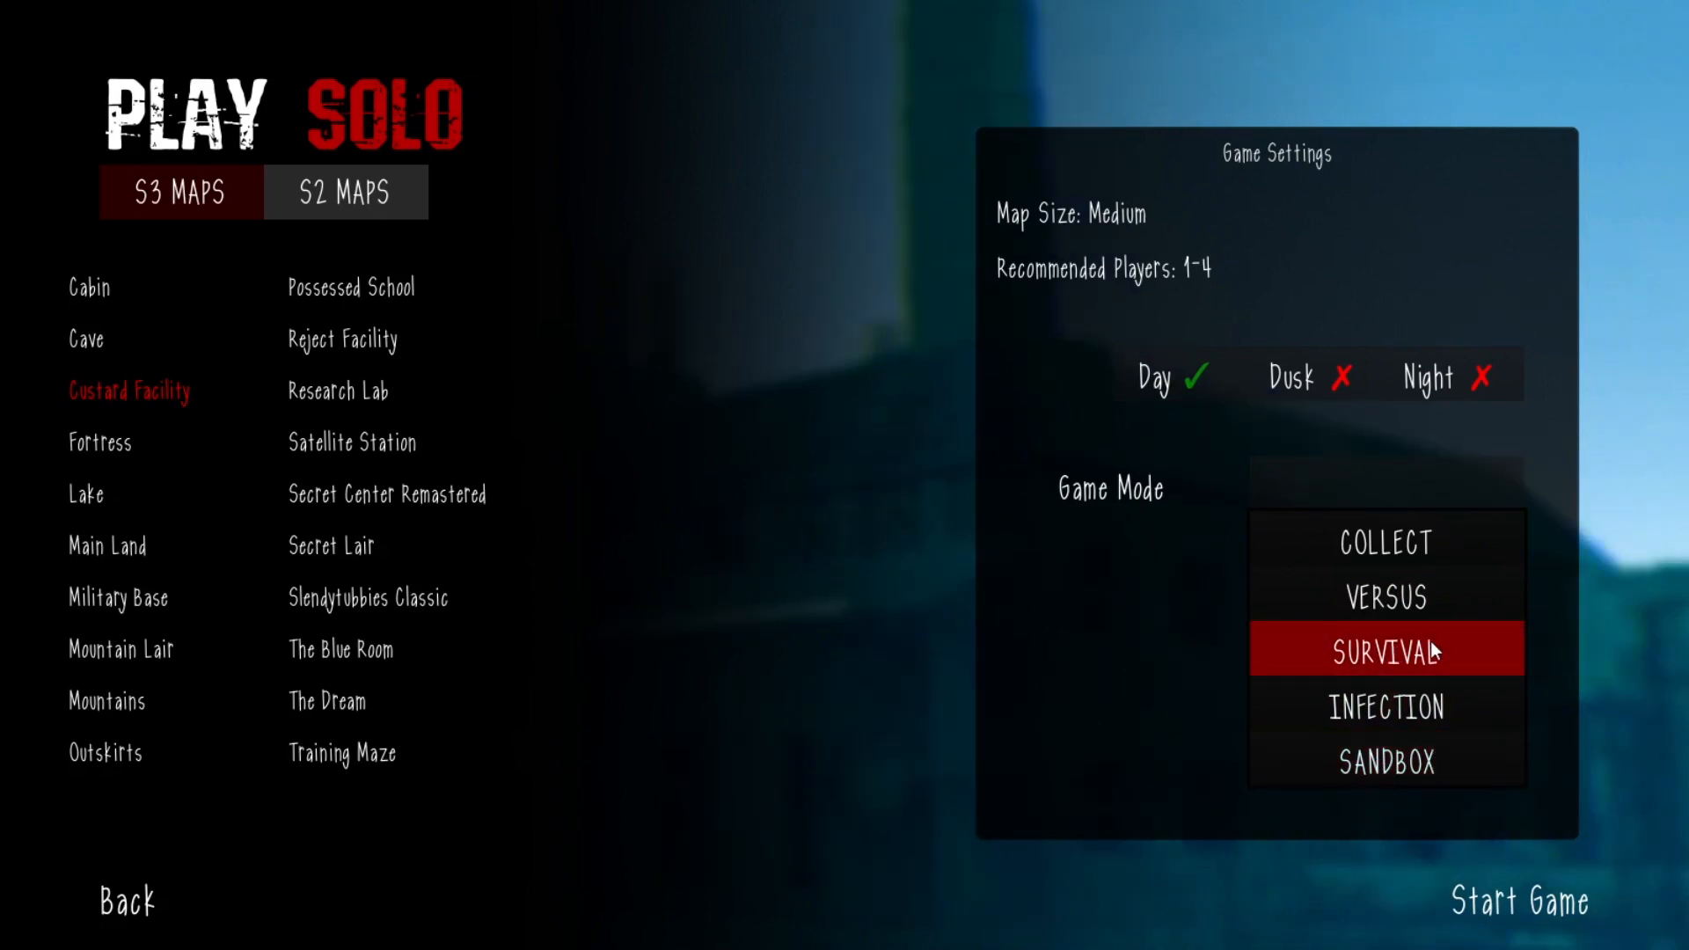
left_click(1516, 901)
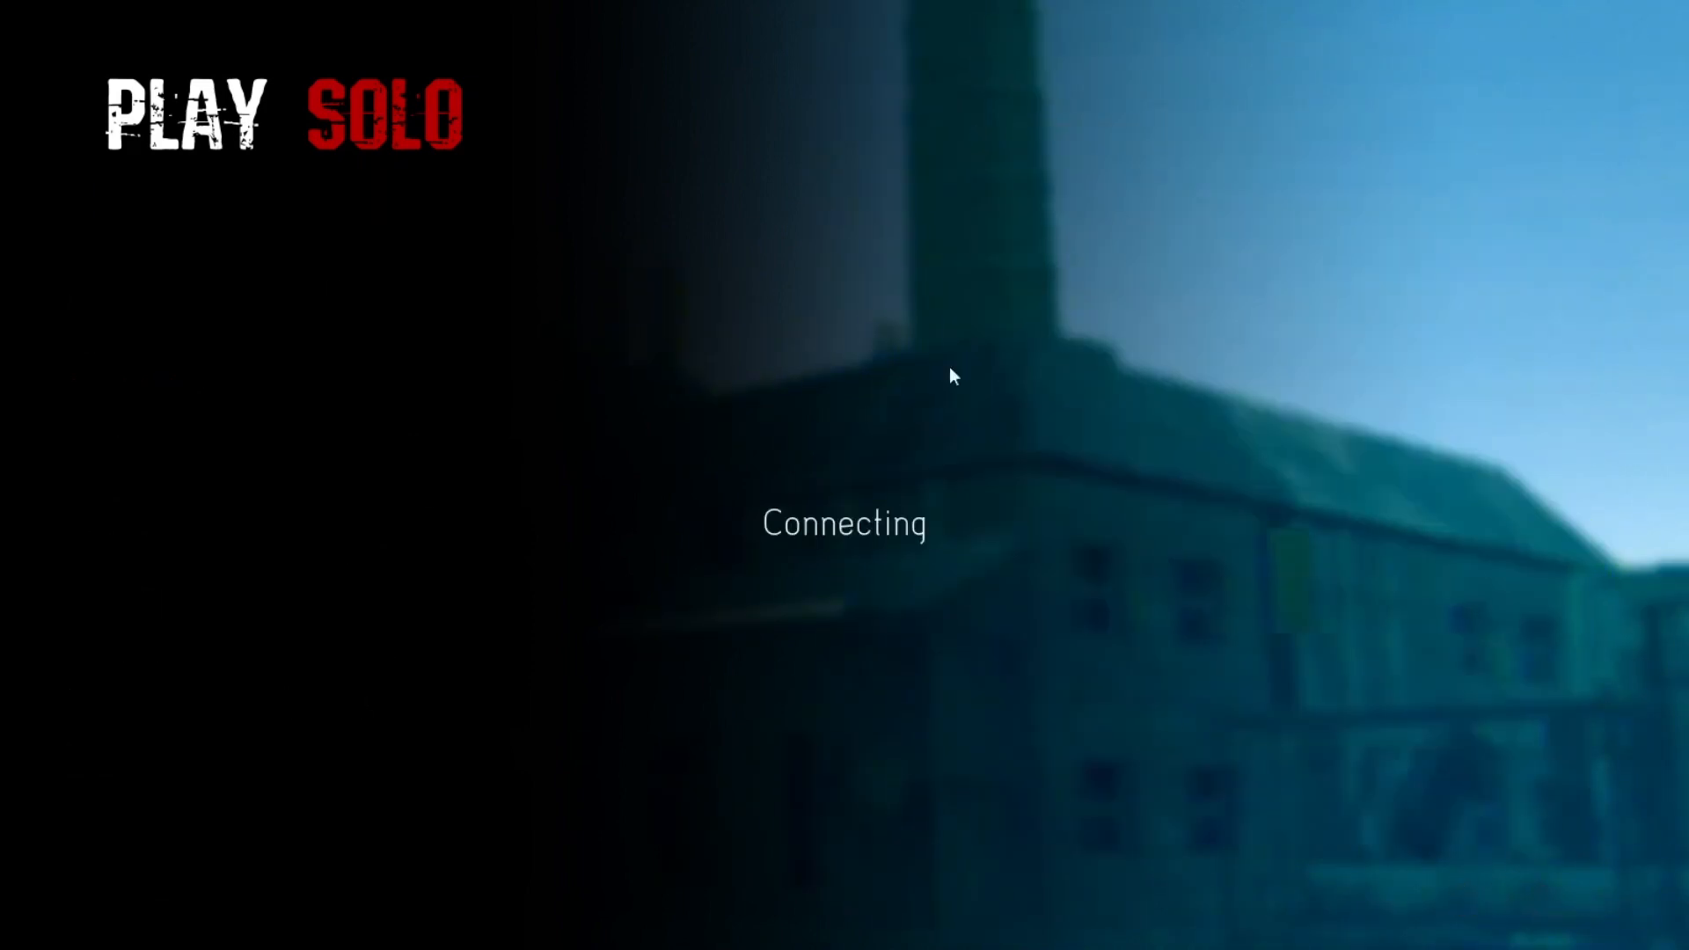
mouse_move(679, 246)
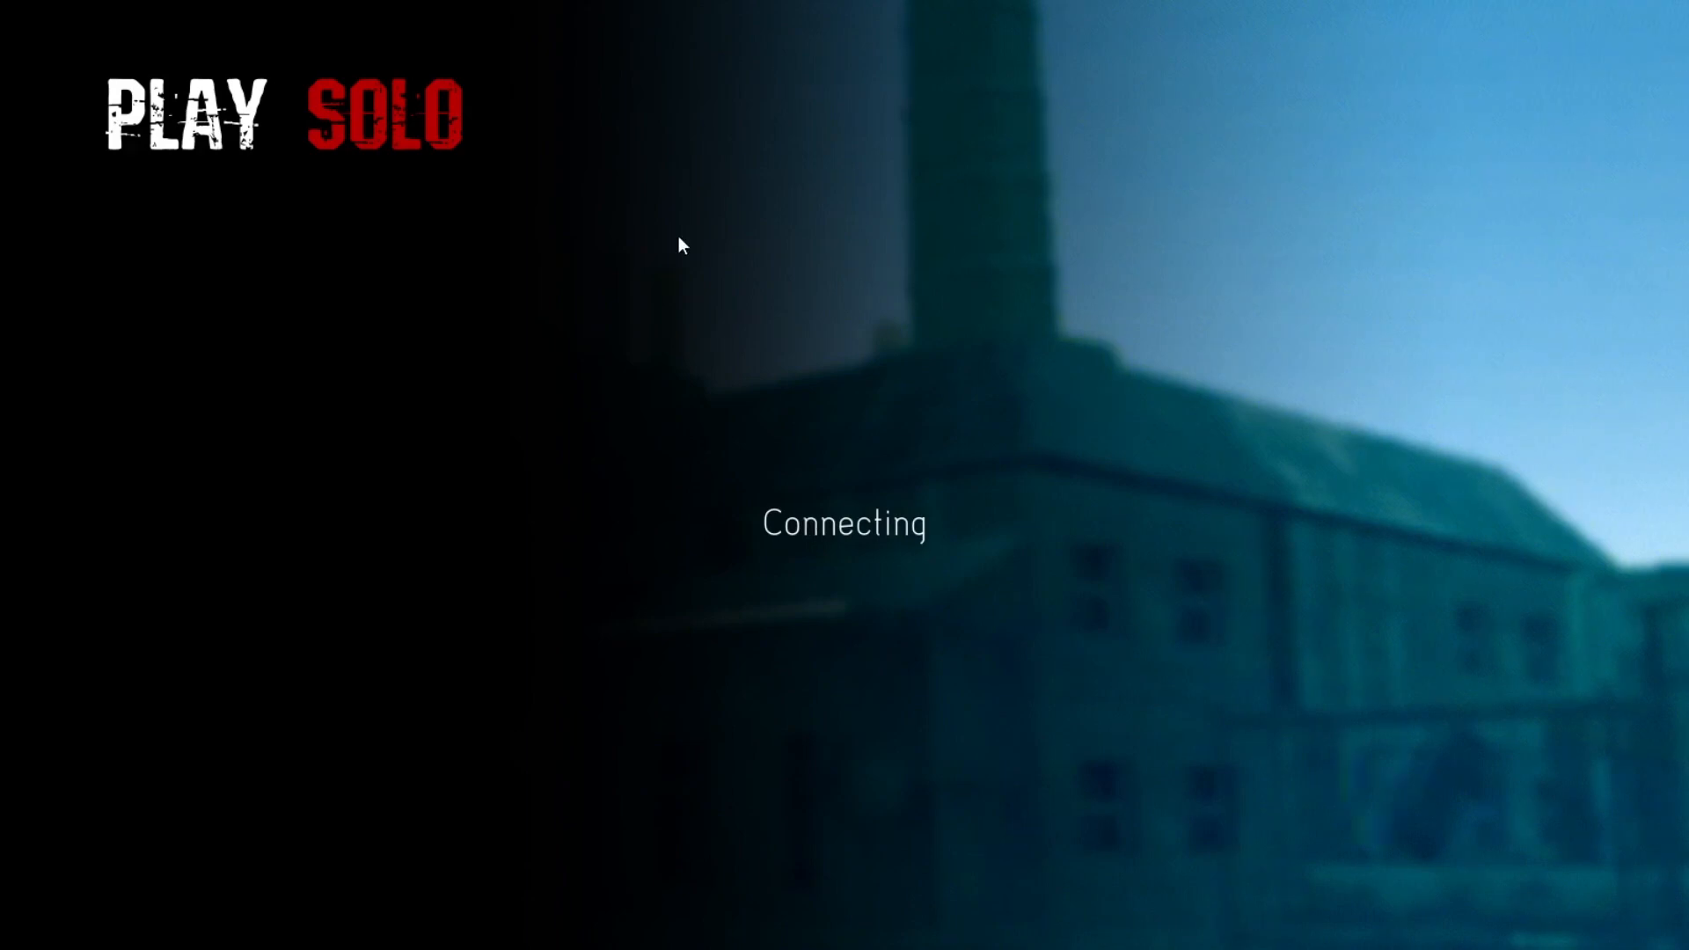
mouse_move(815, 628)
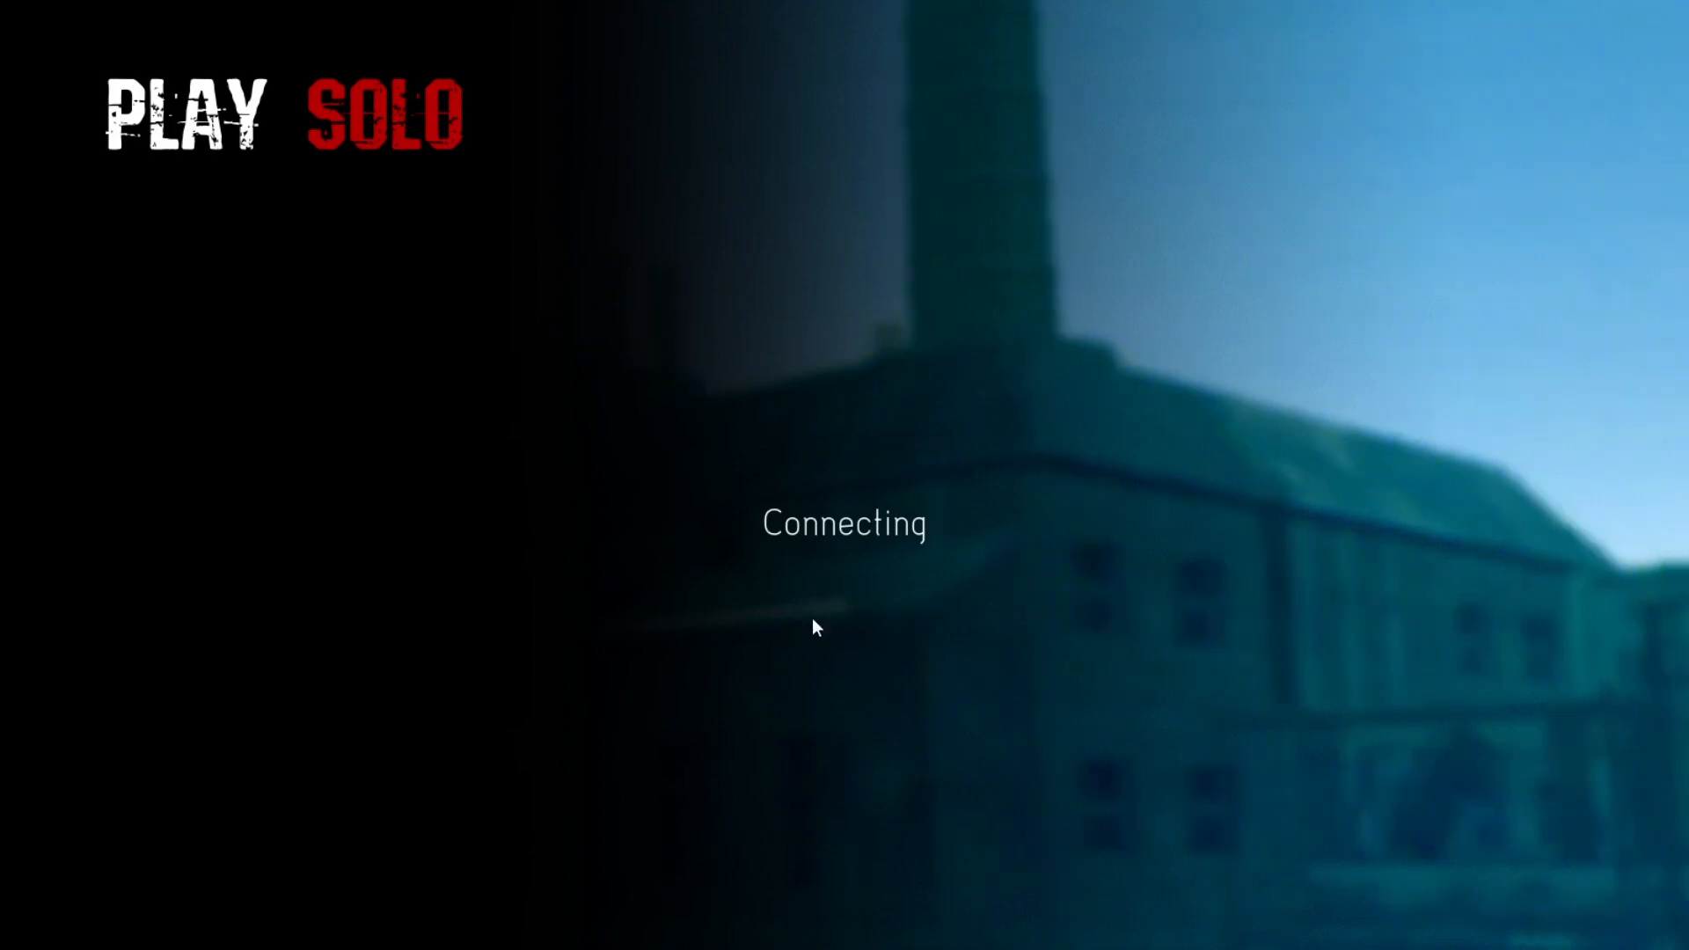
mouse_move(902, 537)
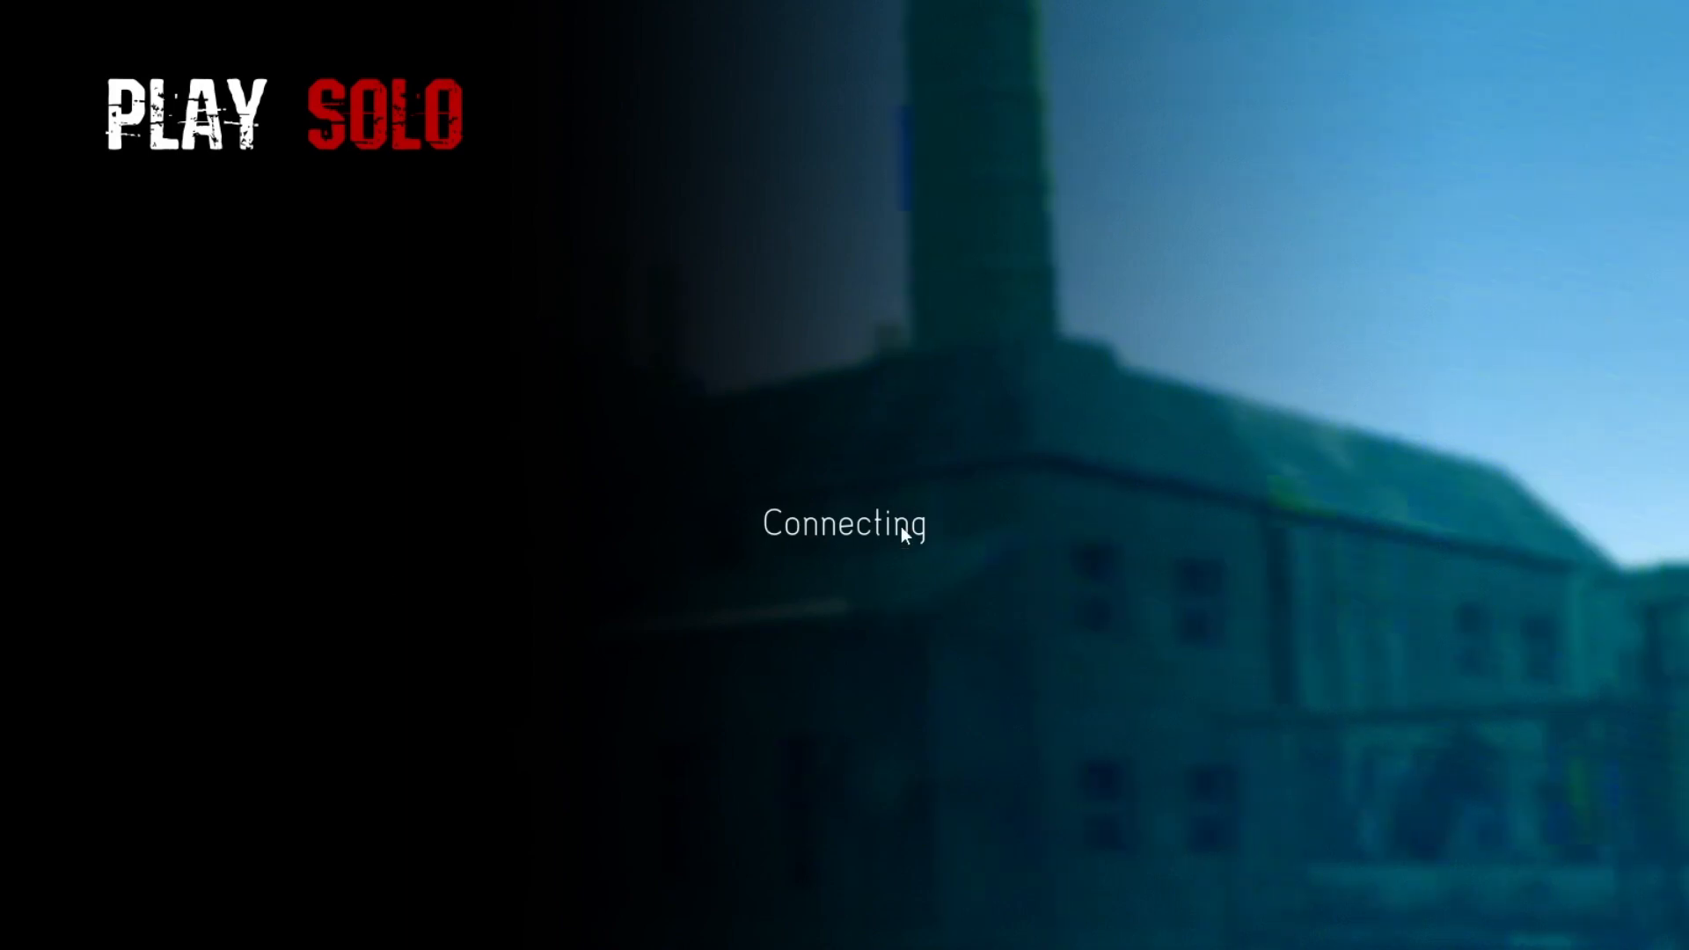
mouse_move(976, 661)
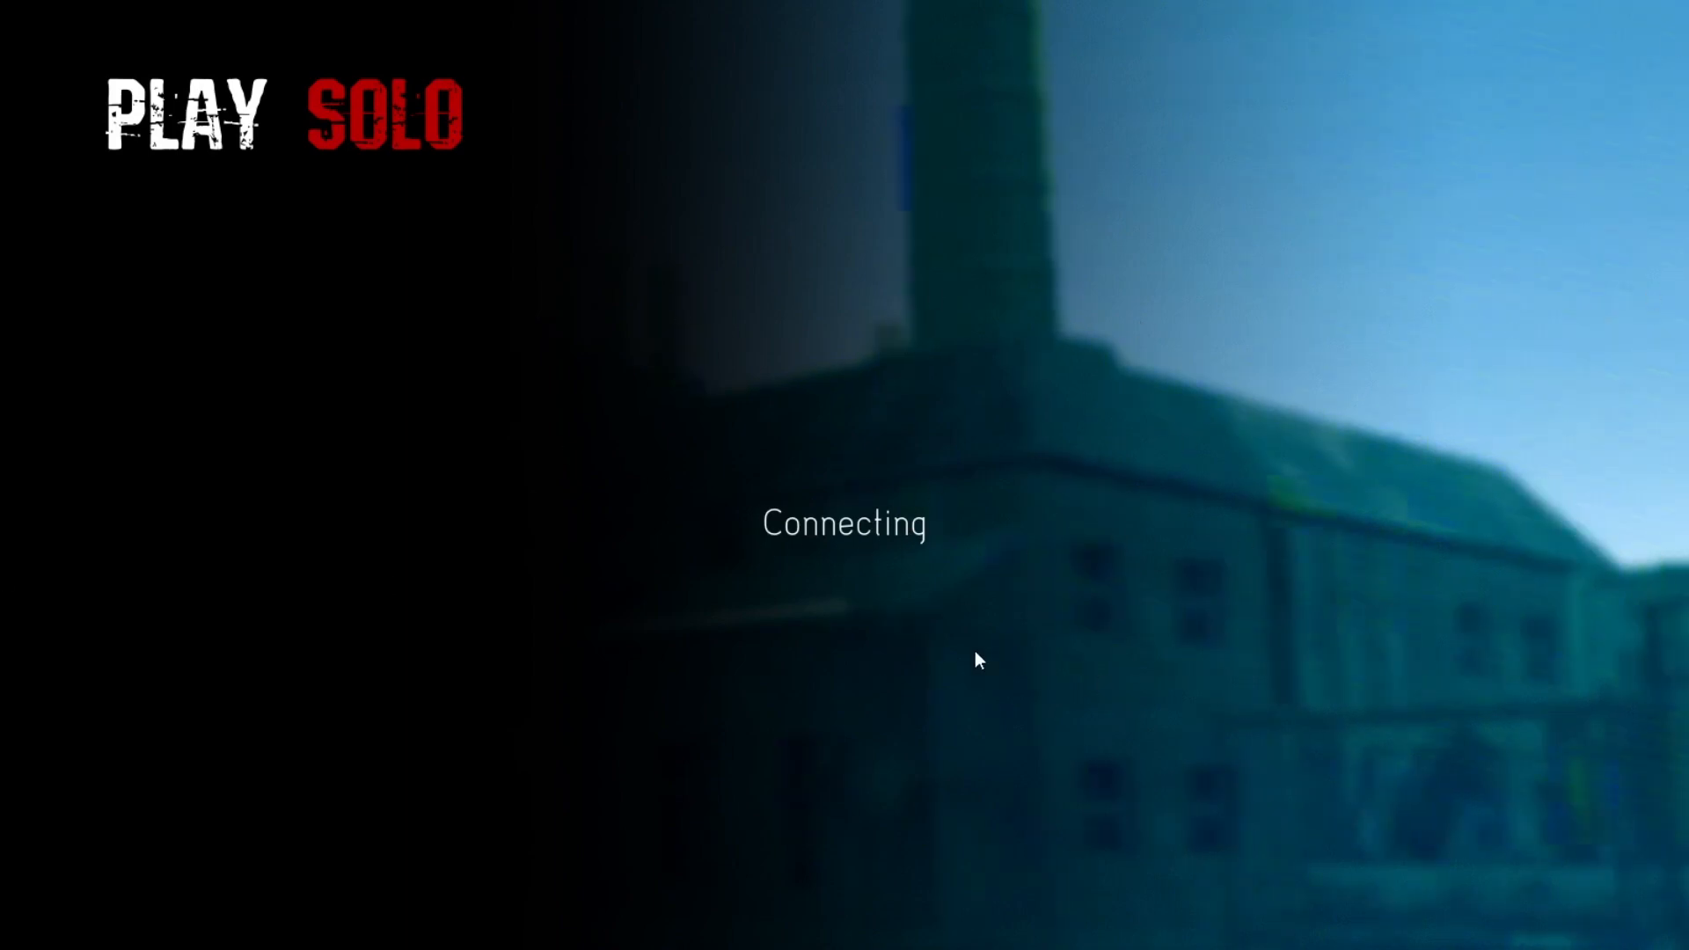
mouse_move(436, 855)
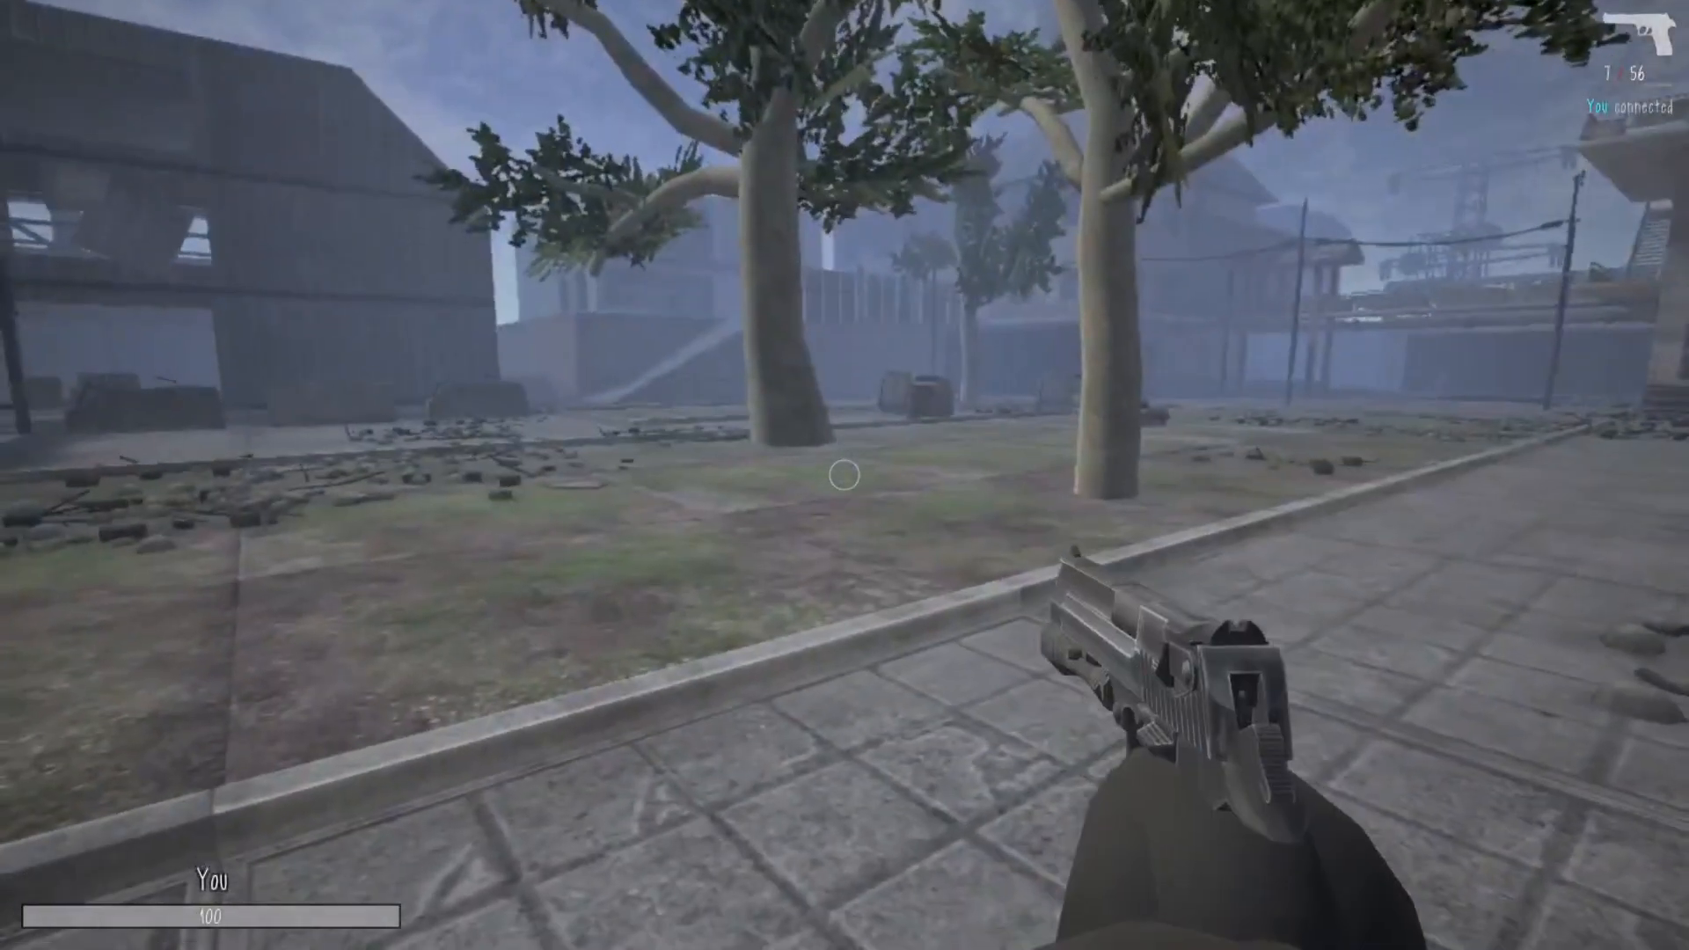
Pause the match with Esc, resume it, then switch to the OBS Studio window.
key("Escape")
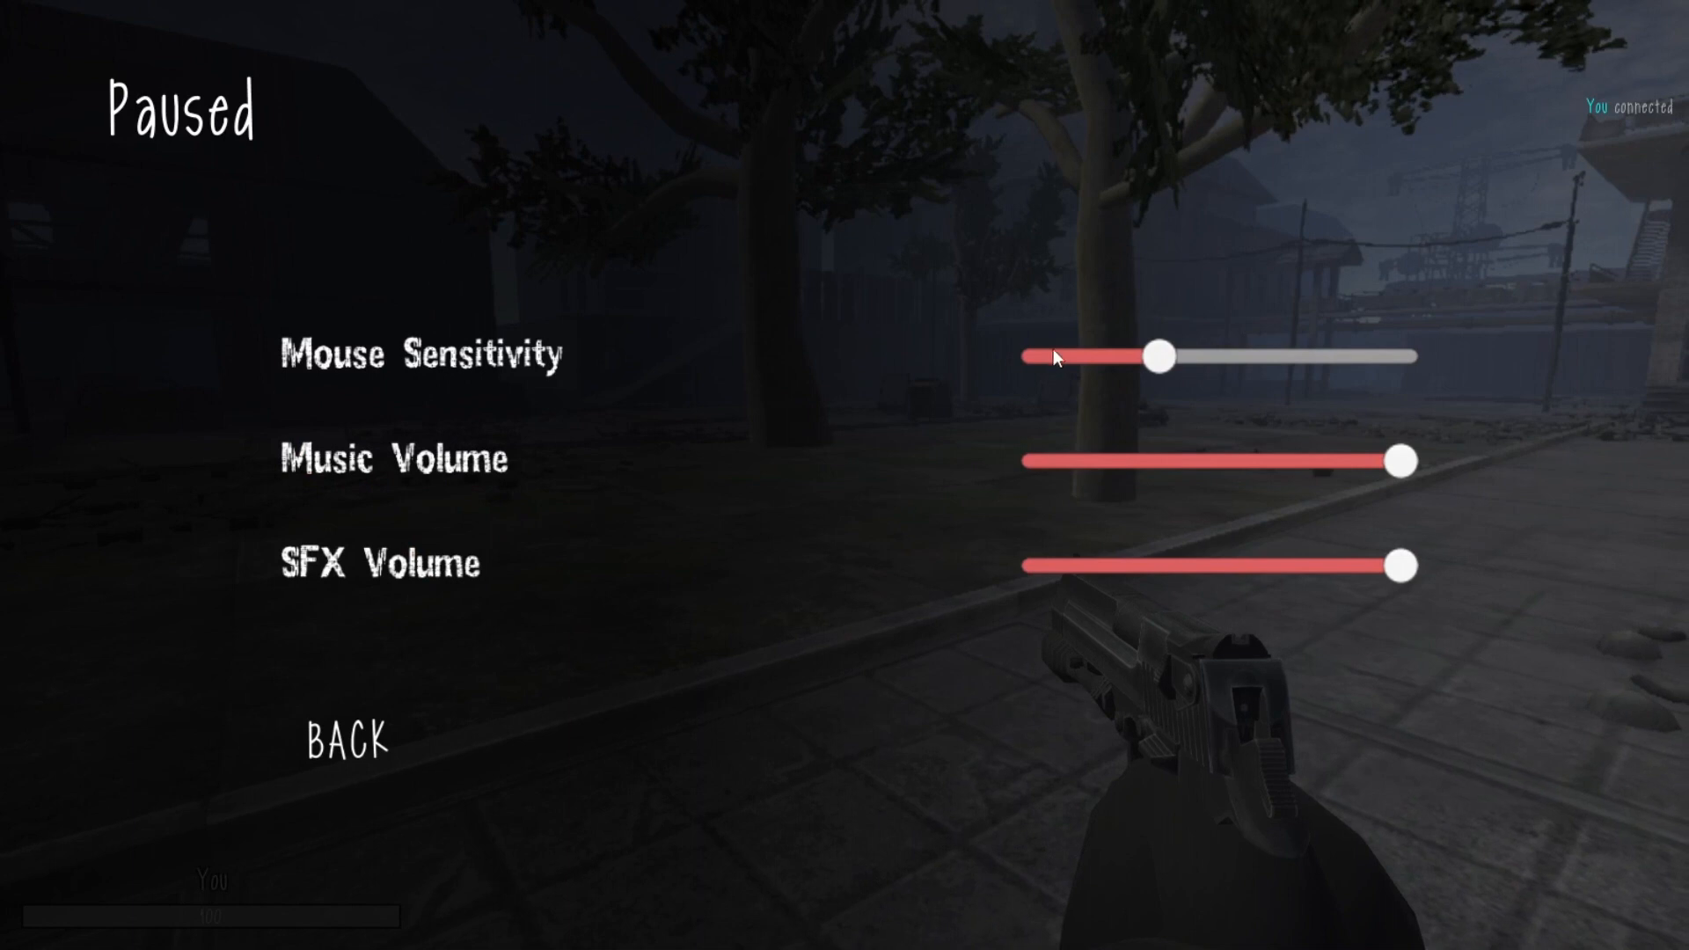
left_click(346, 737)
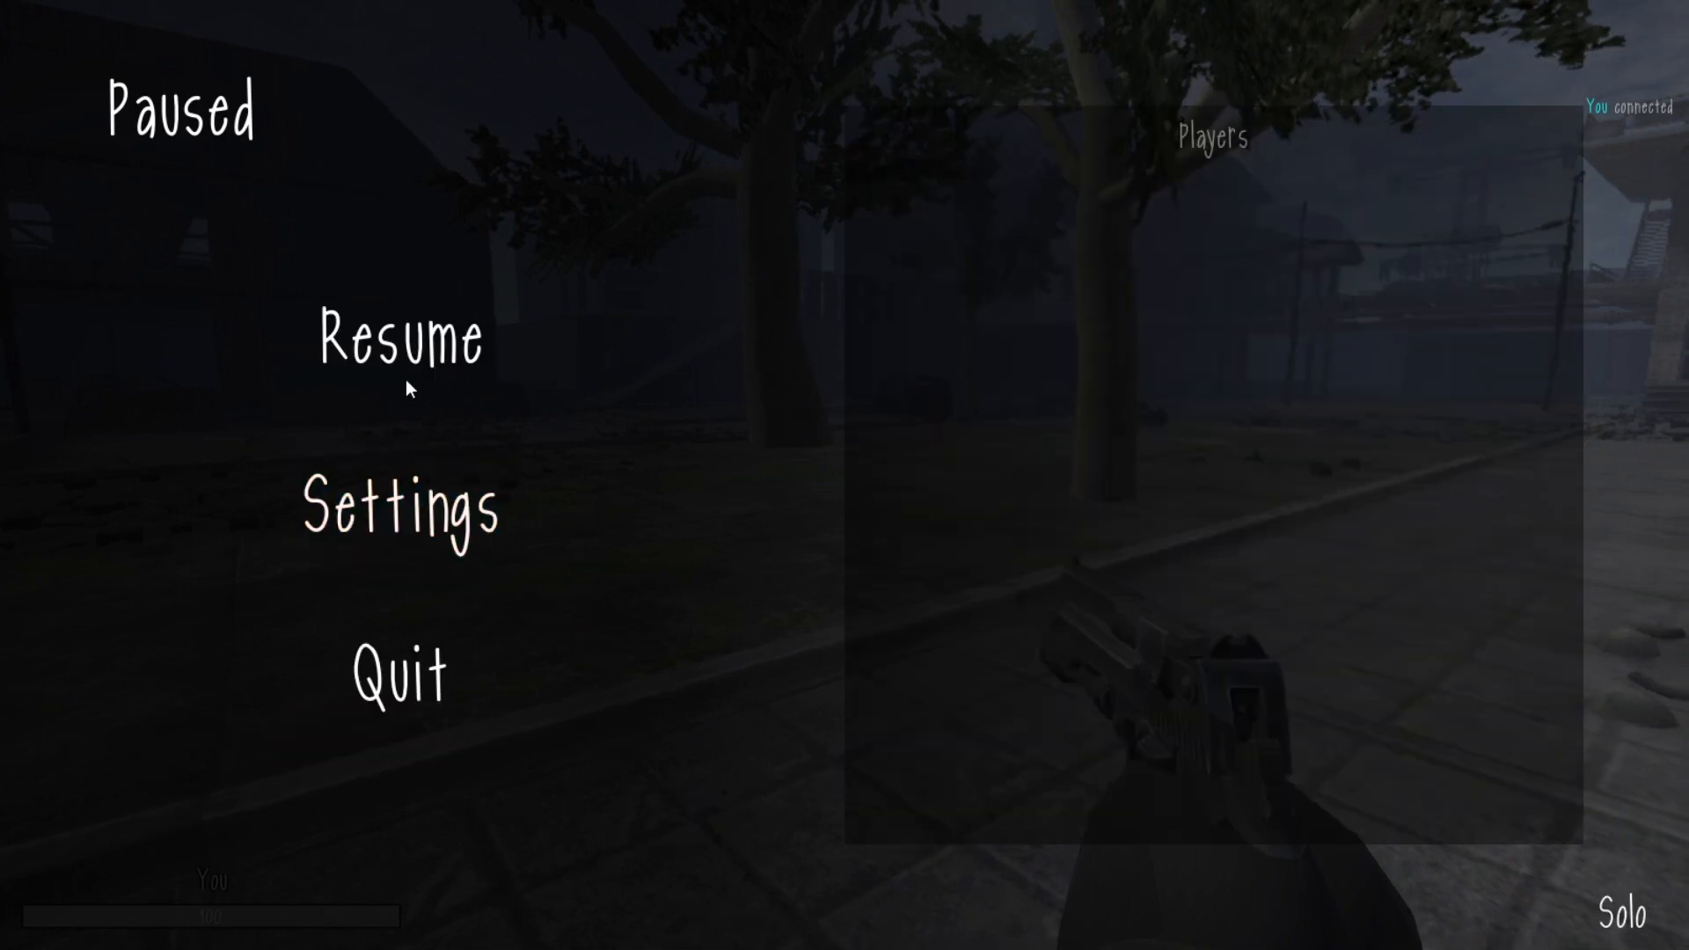
left_click(399, 343)
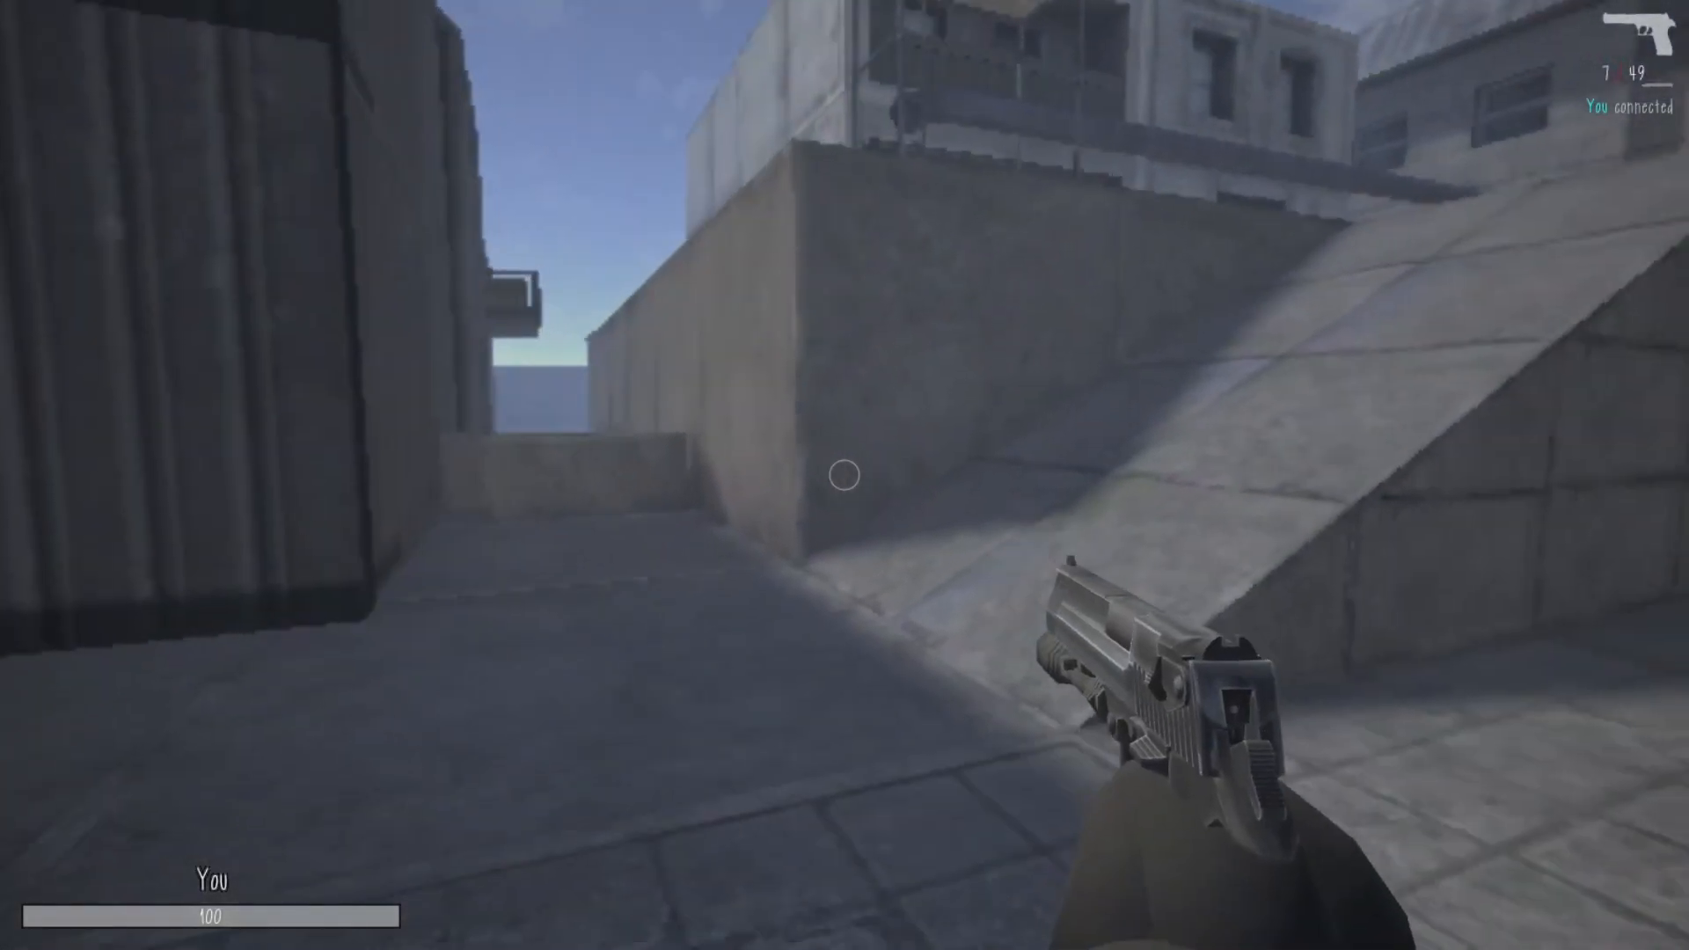
left_click(23, 927)
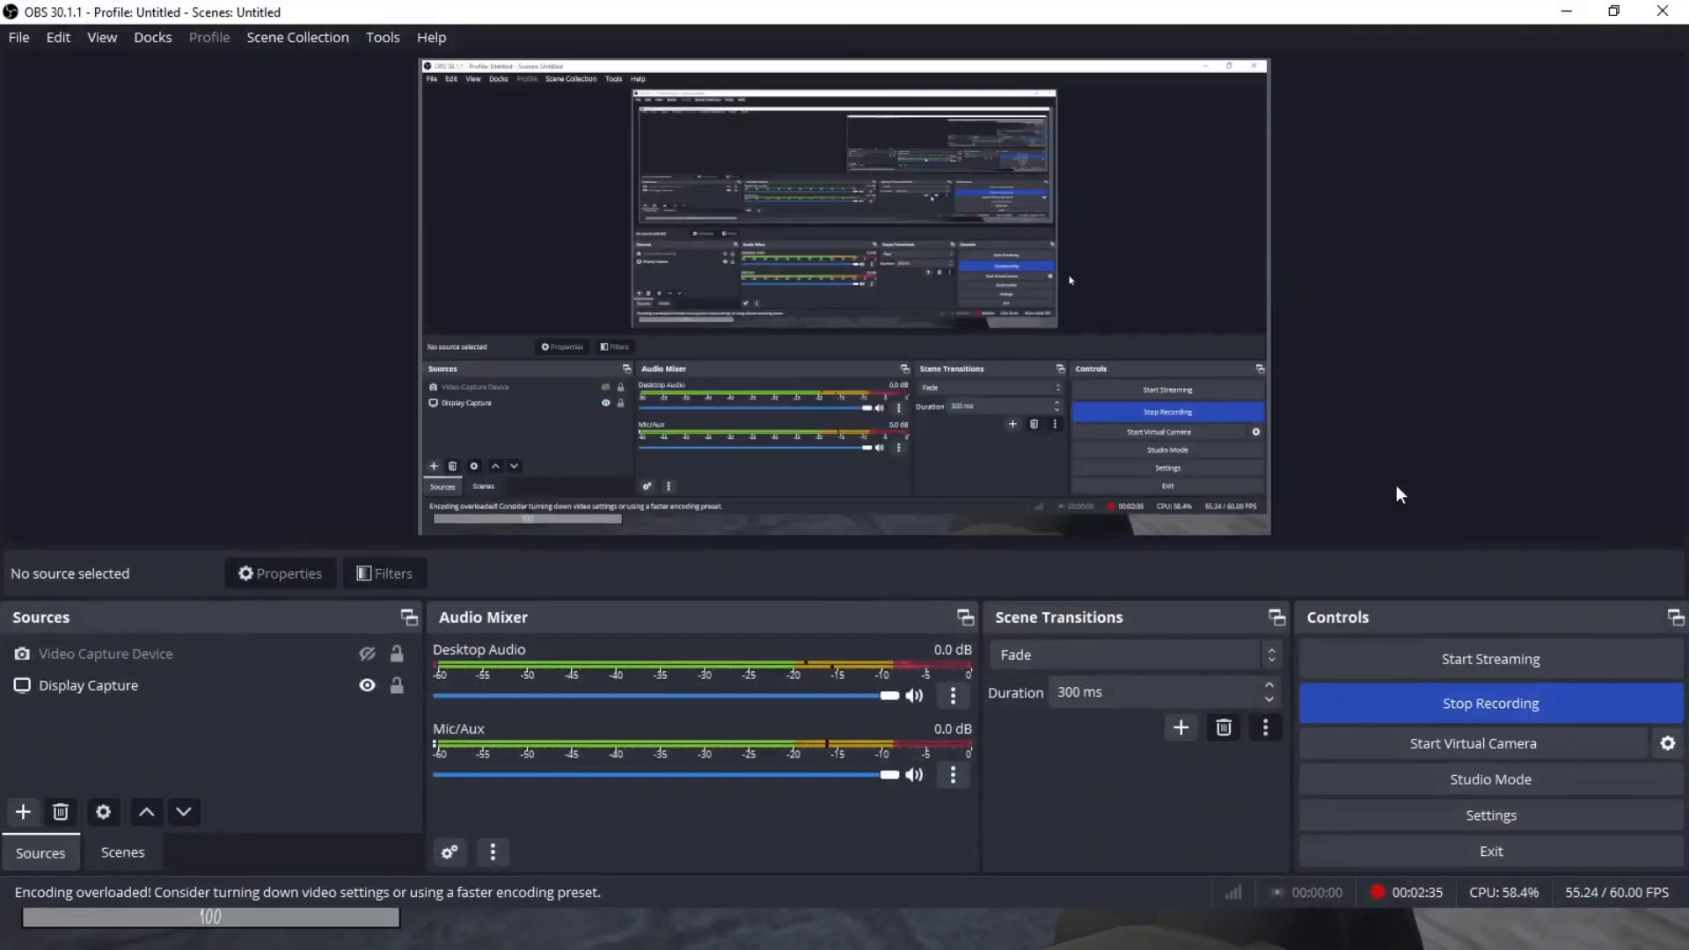
mouse_move(1490, 702)
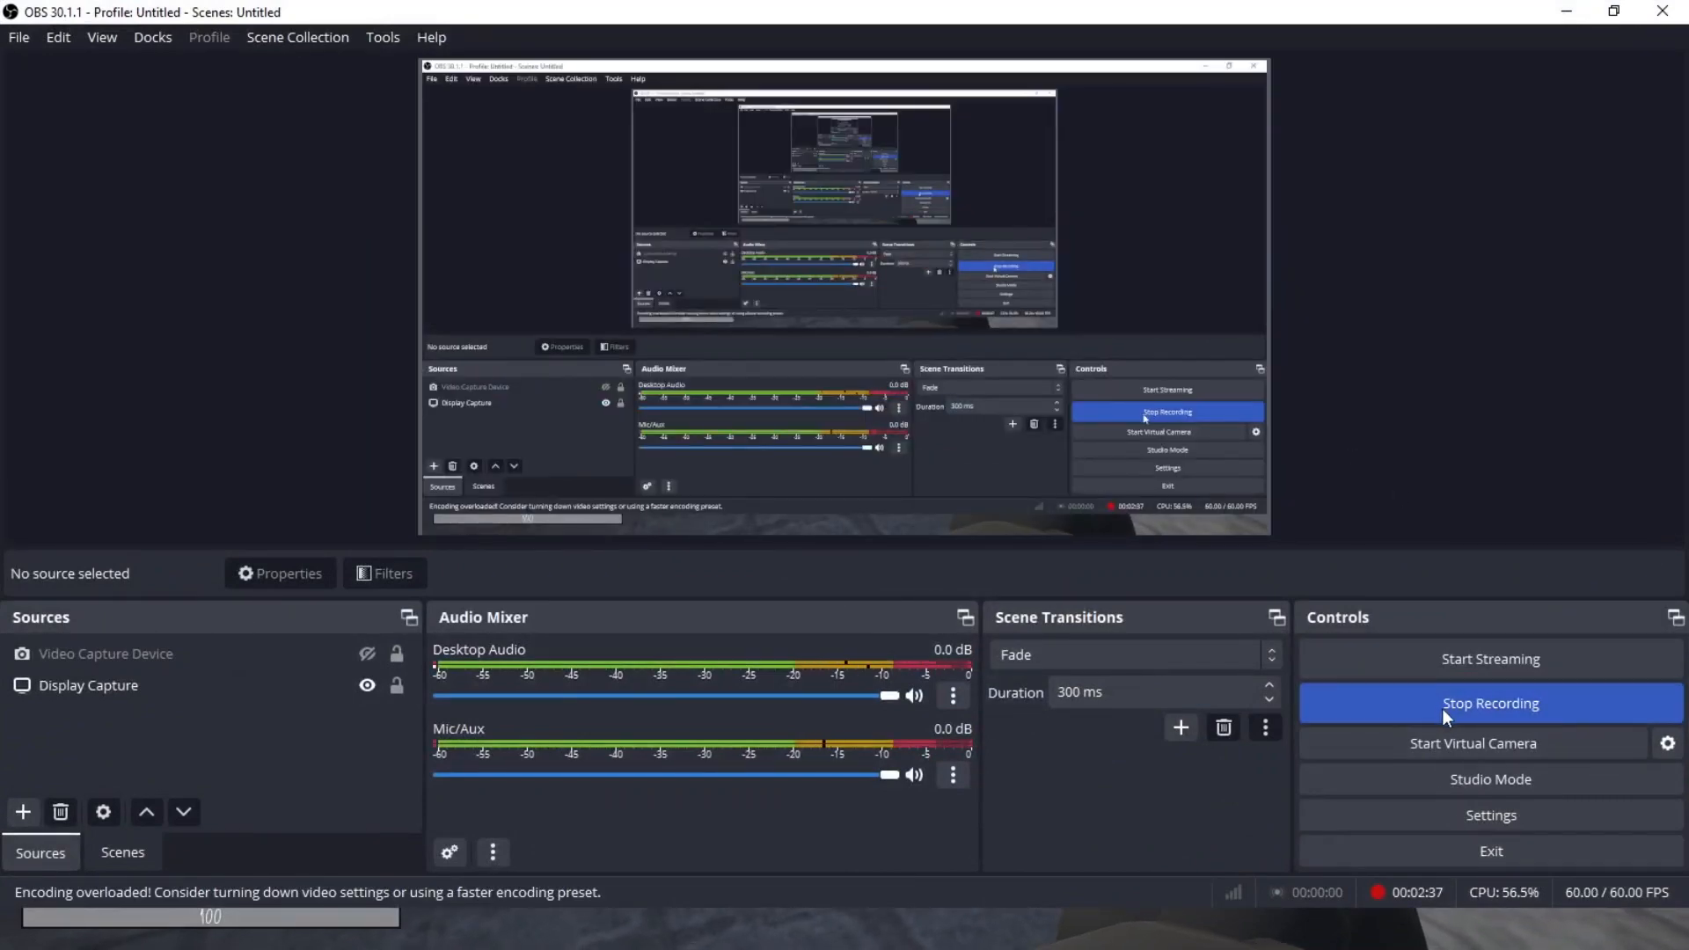